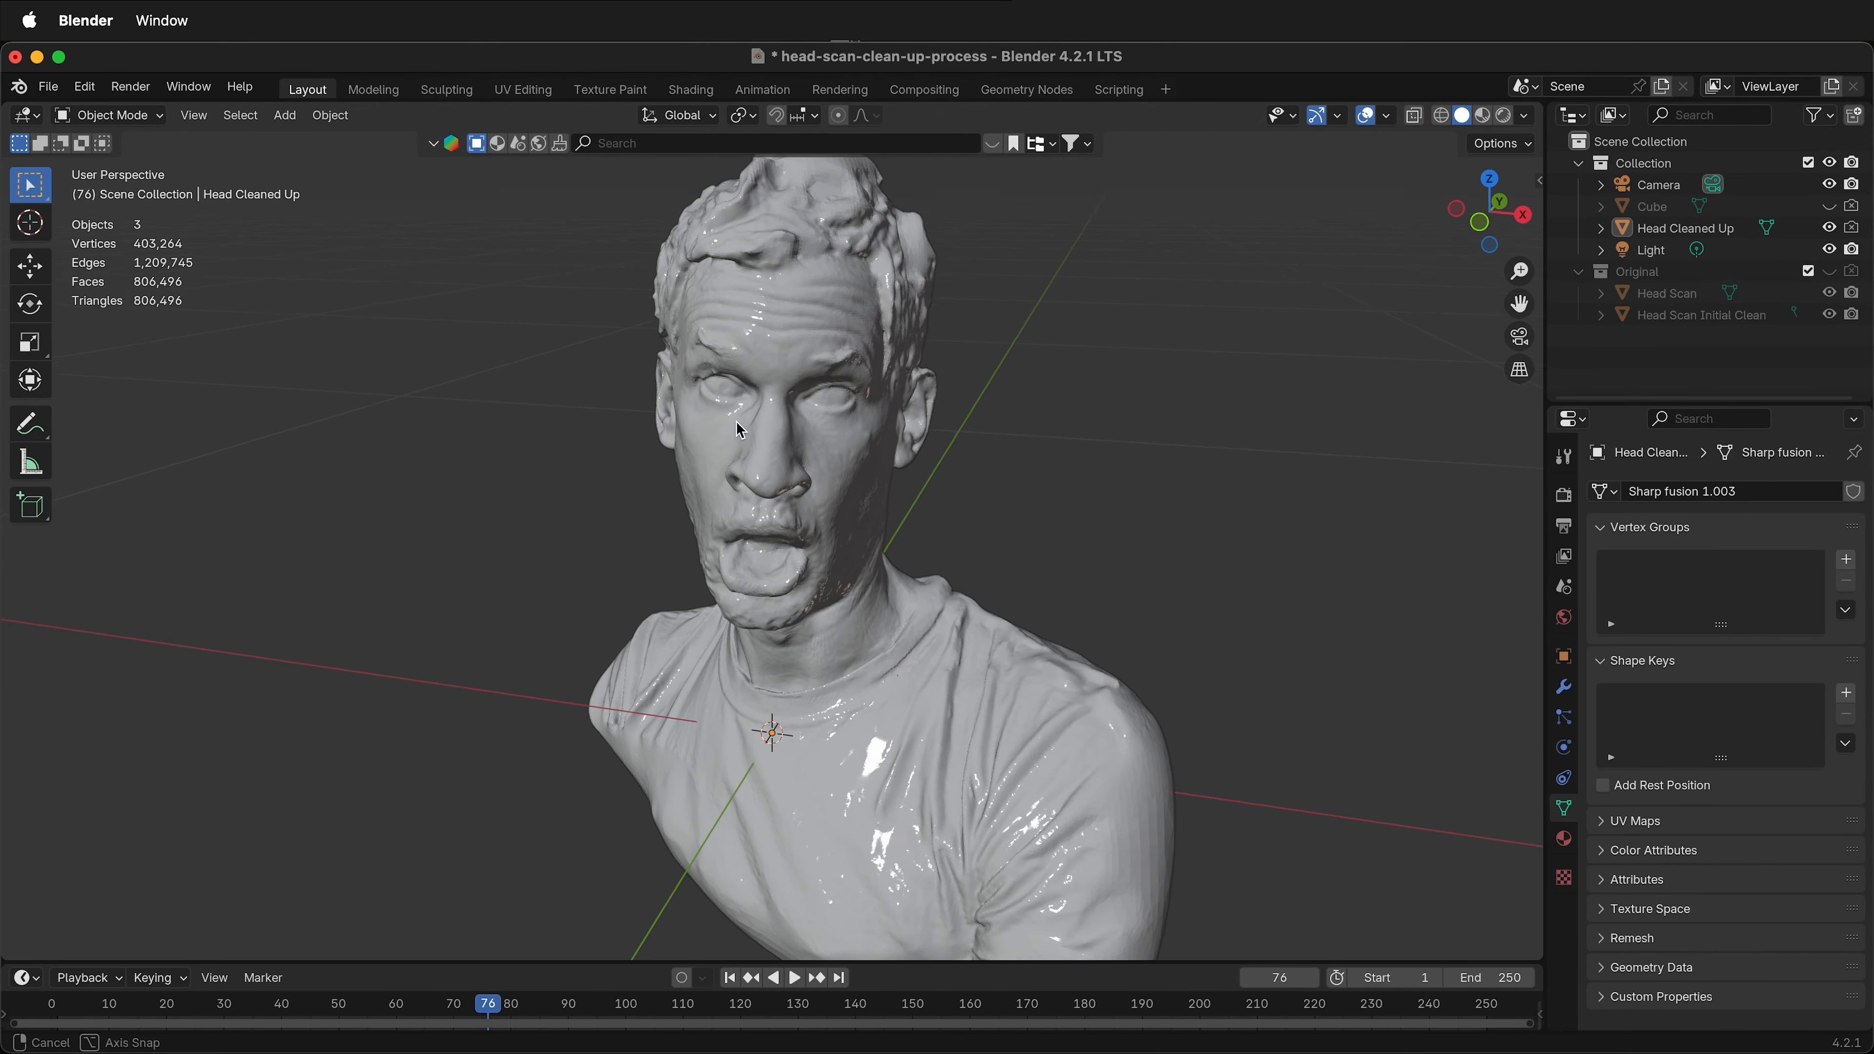
Inspect the head's triangle topology around the neck in Edit Mode, then return to Object Mode
drag(738, 427, 798, 364)
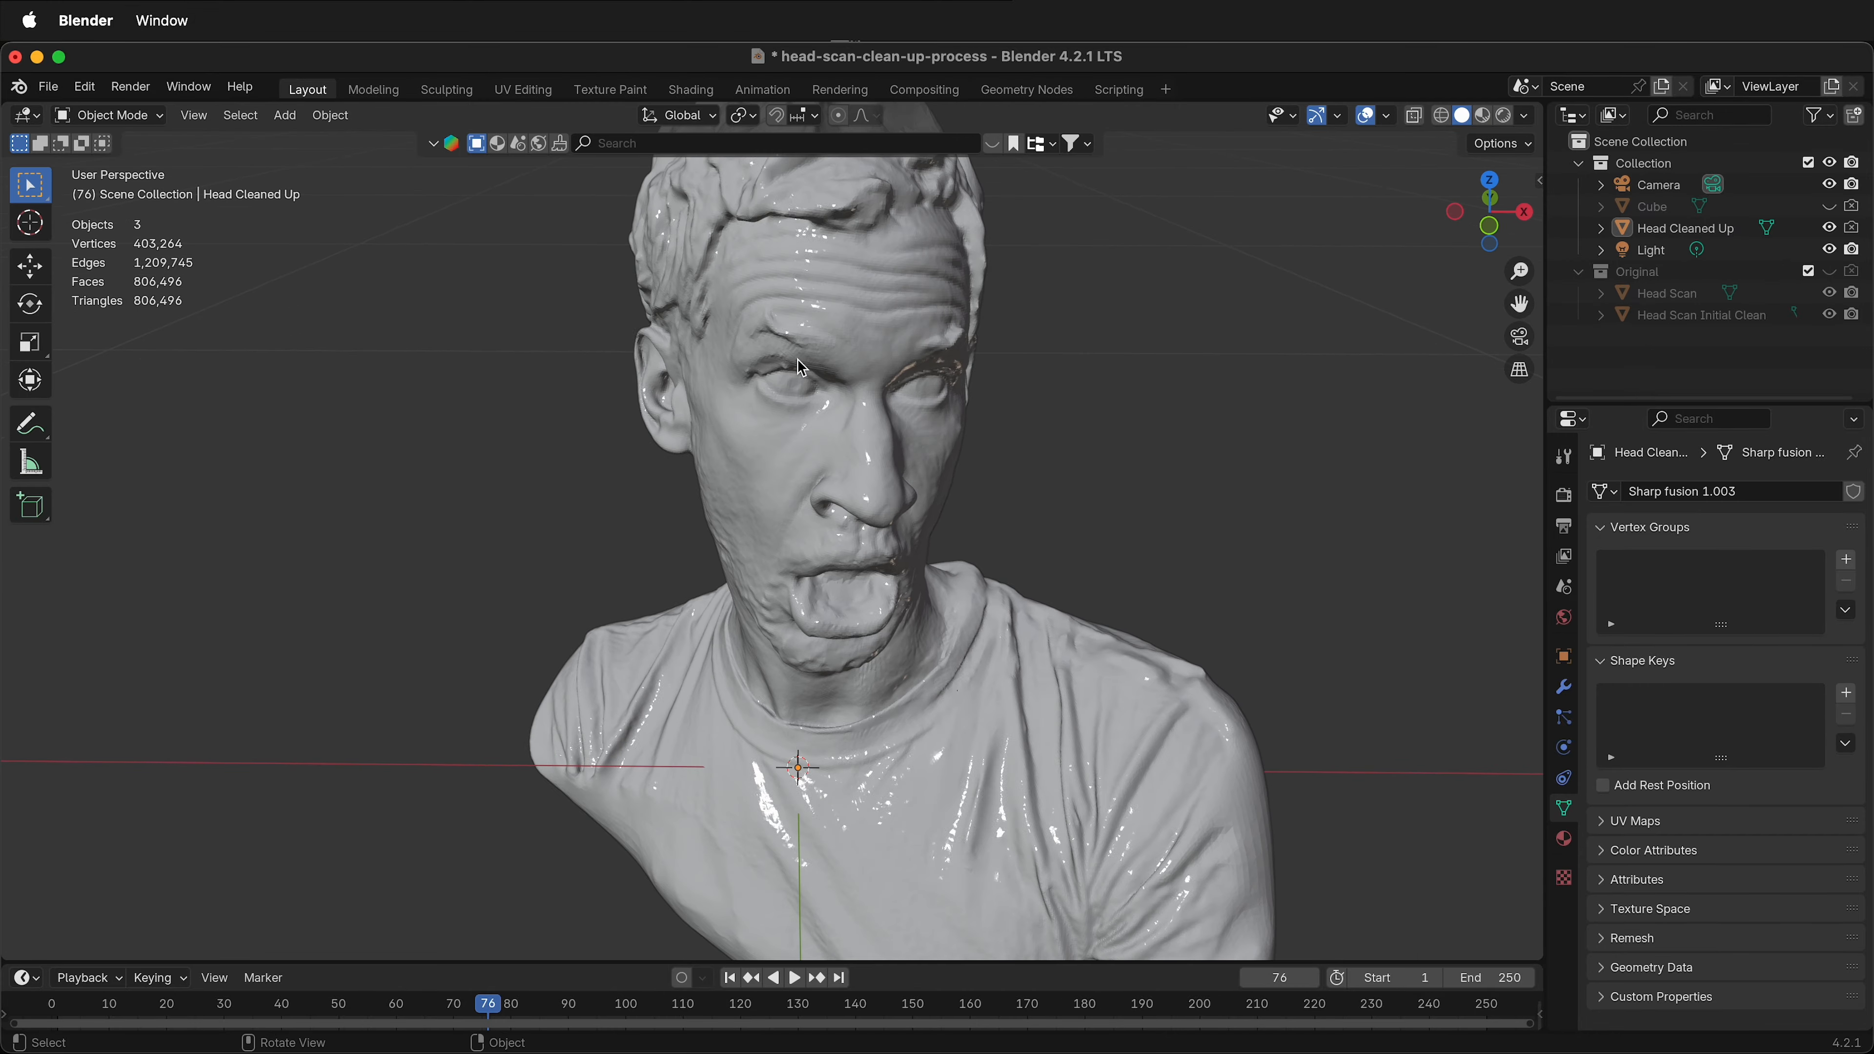
key(Tab)
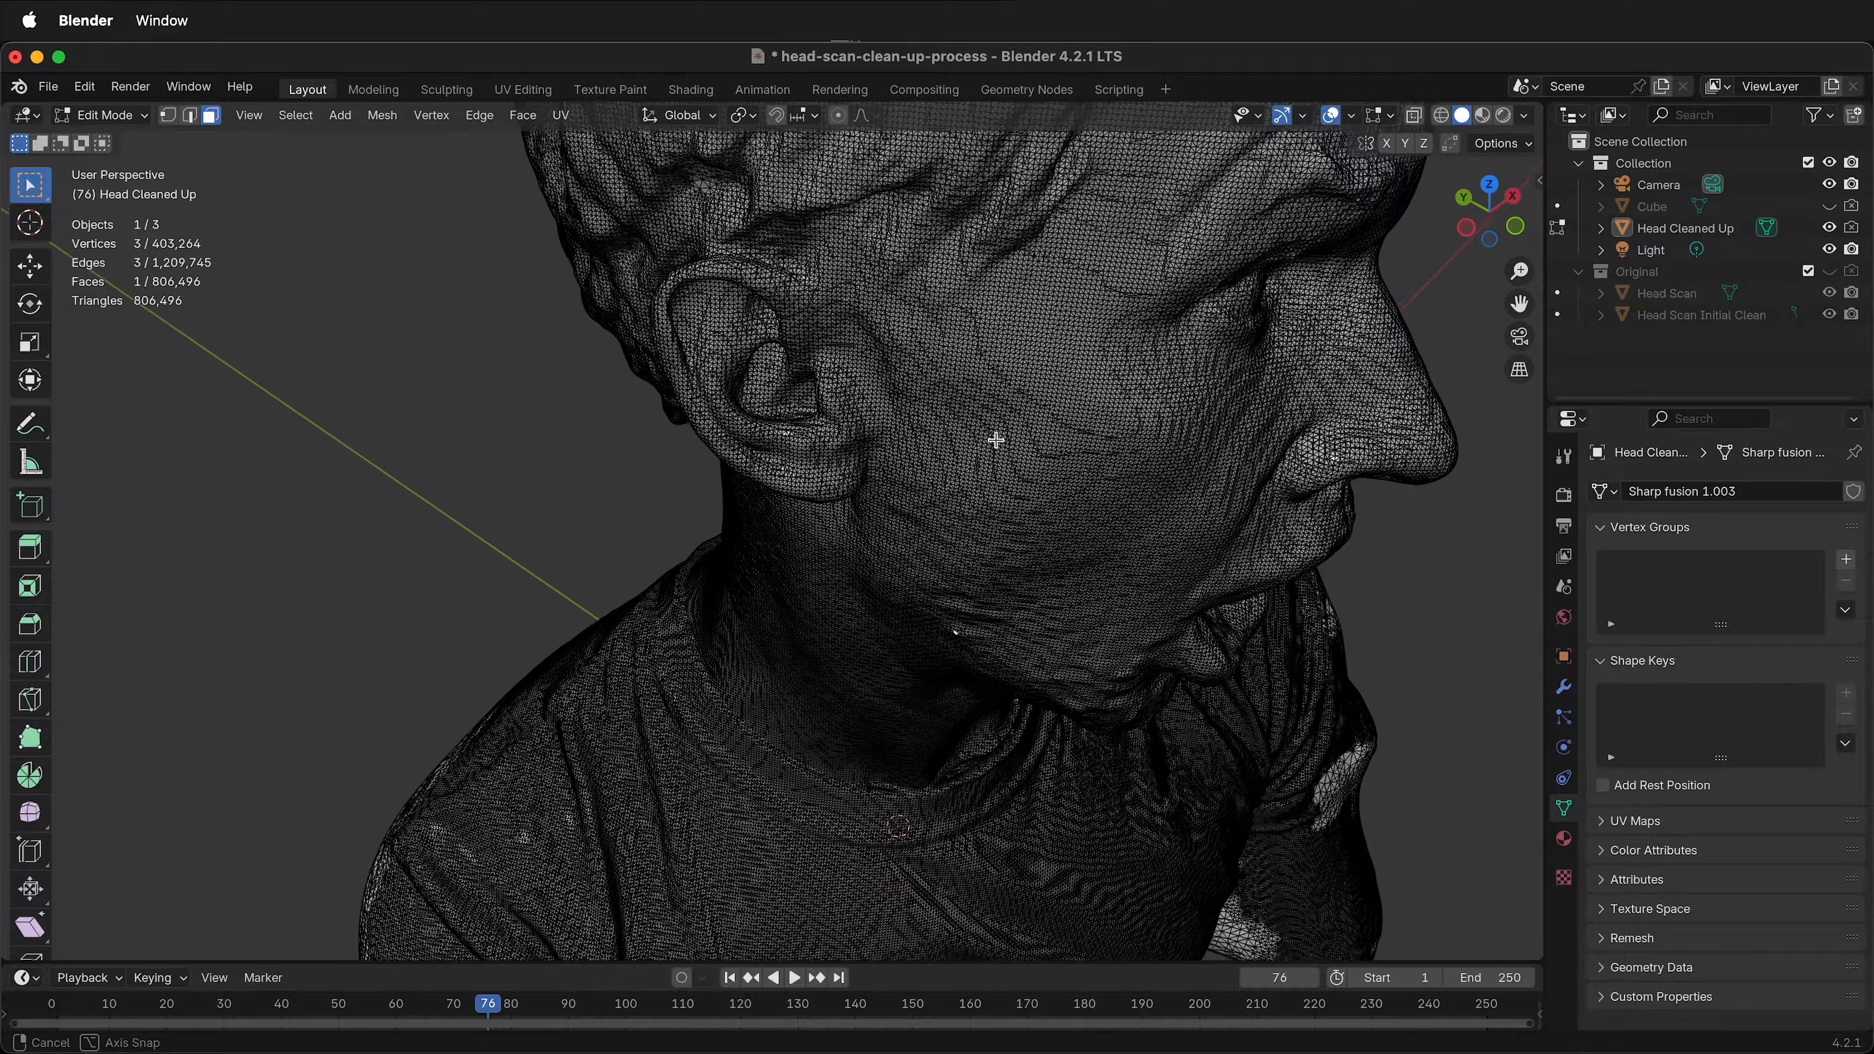
drag(991, 440, 1045, 358)
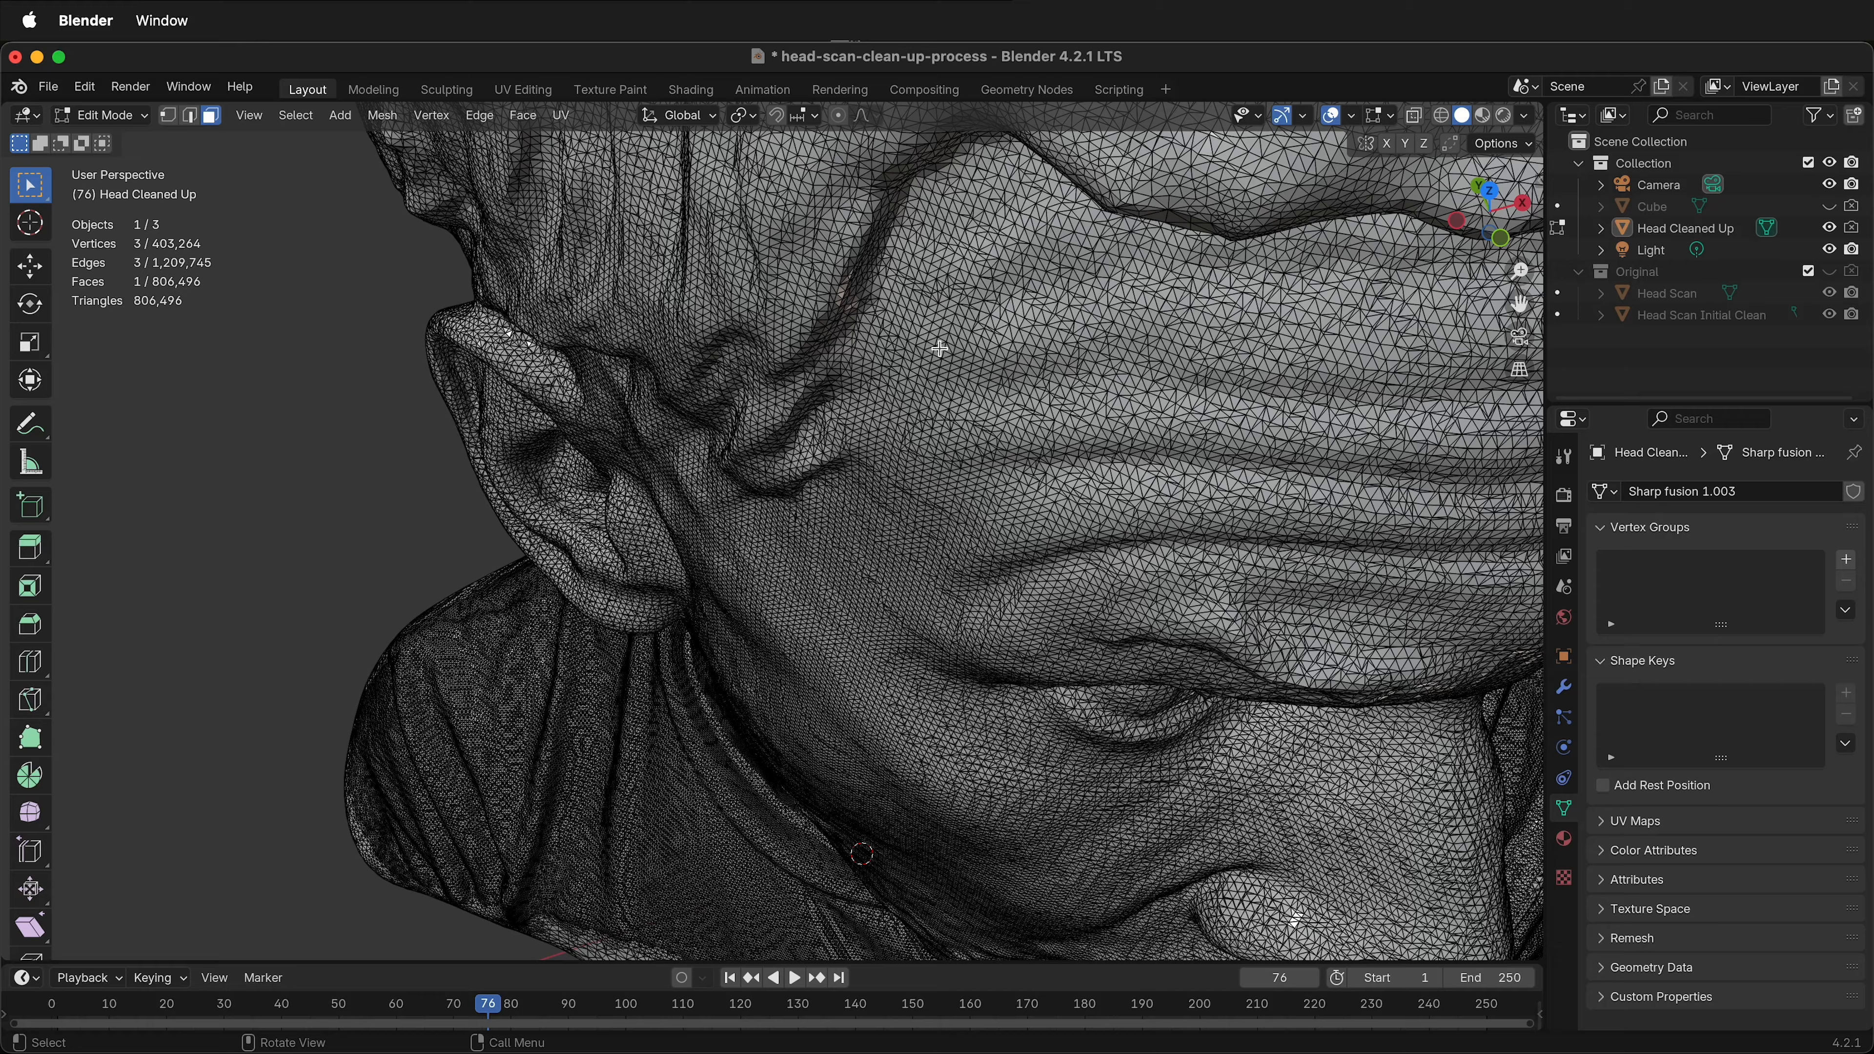
mouse_move(941, 443)
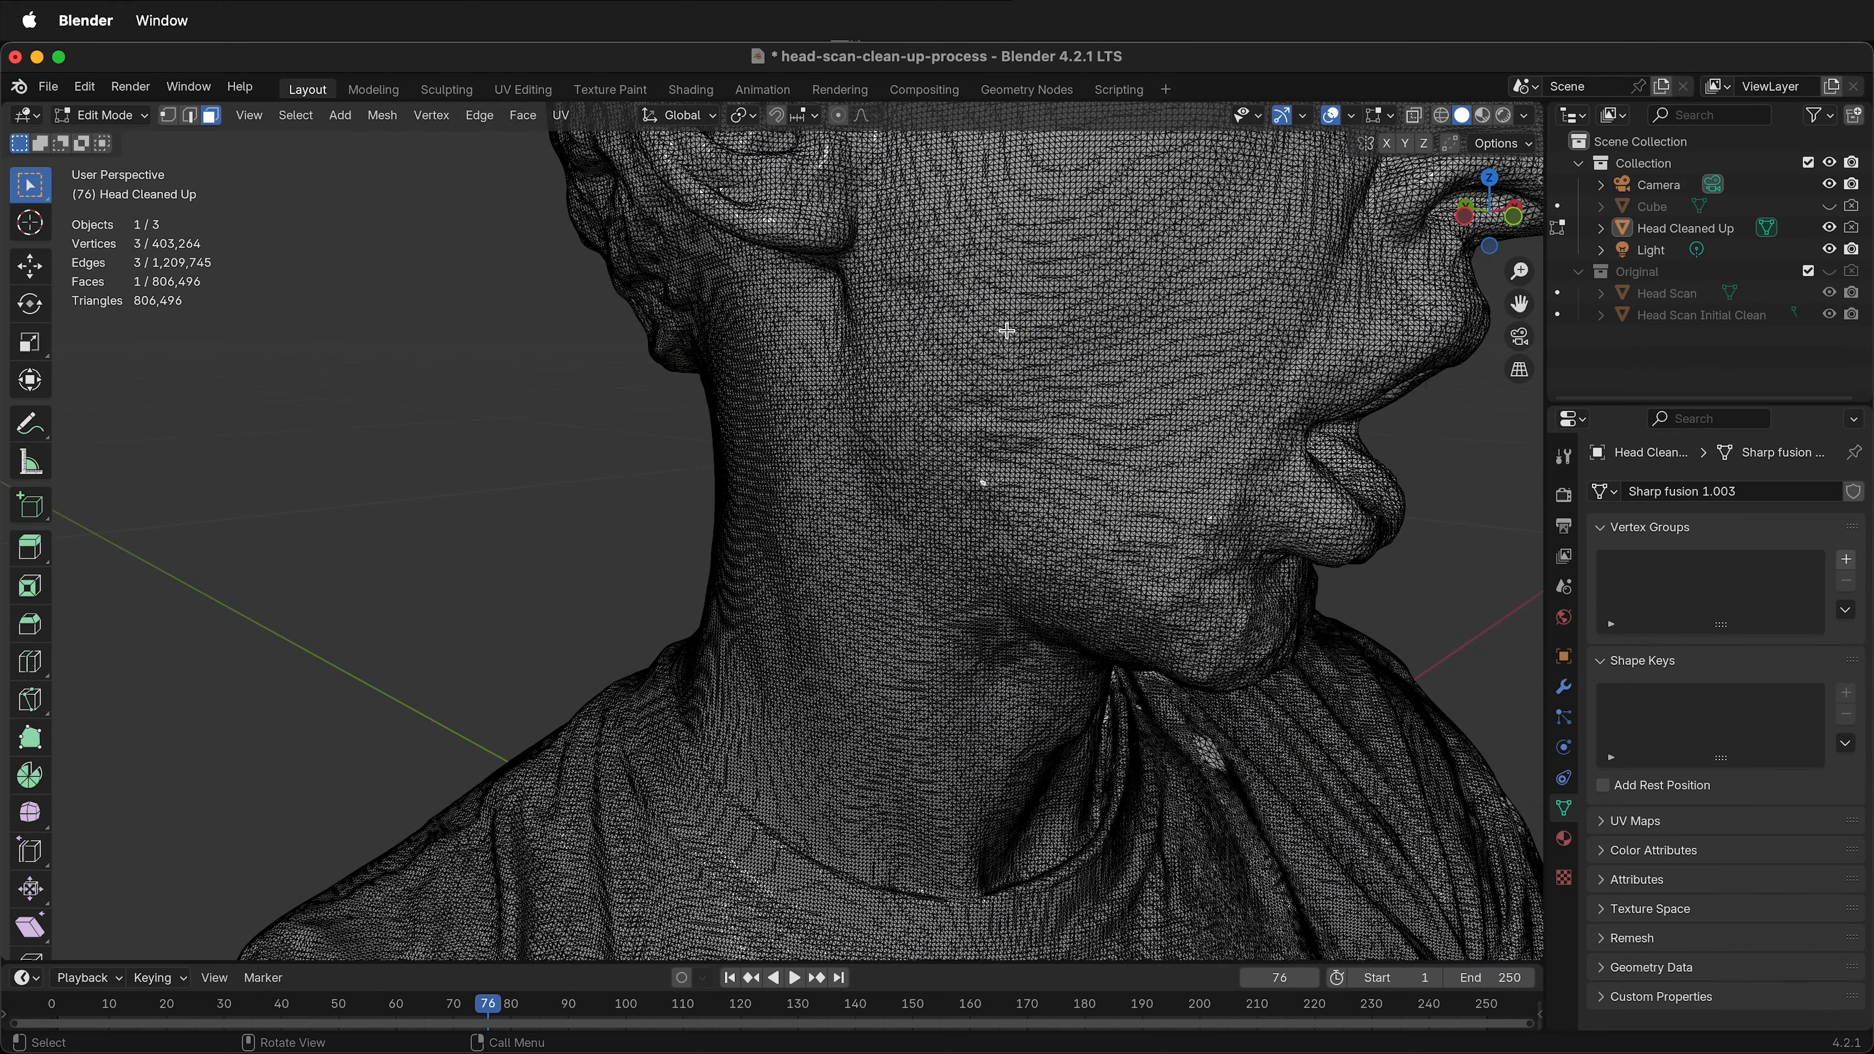
mouse_move(1117, 479)
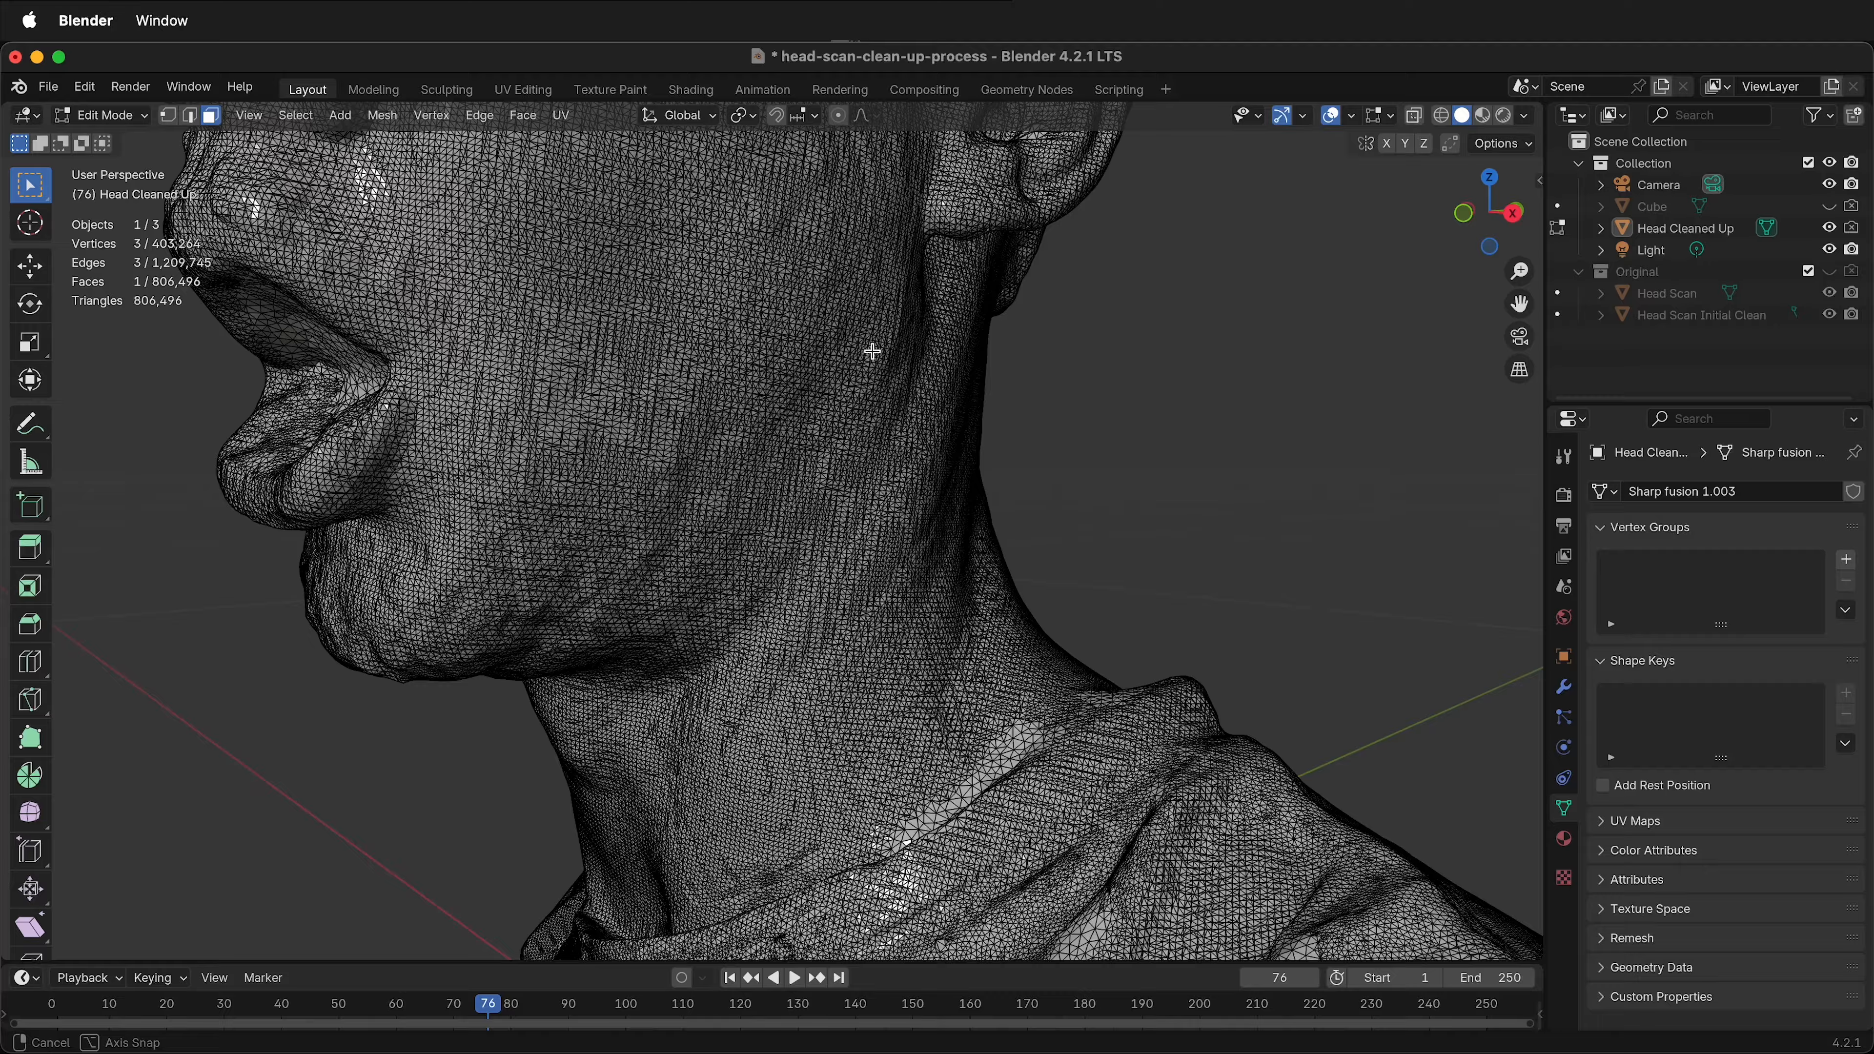
key(Tab)
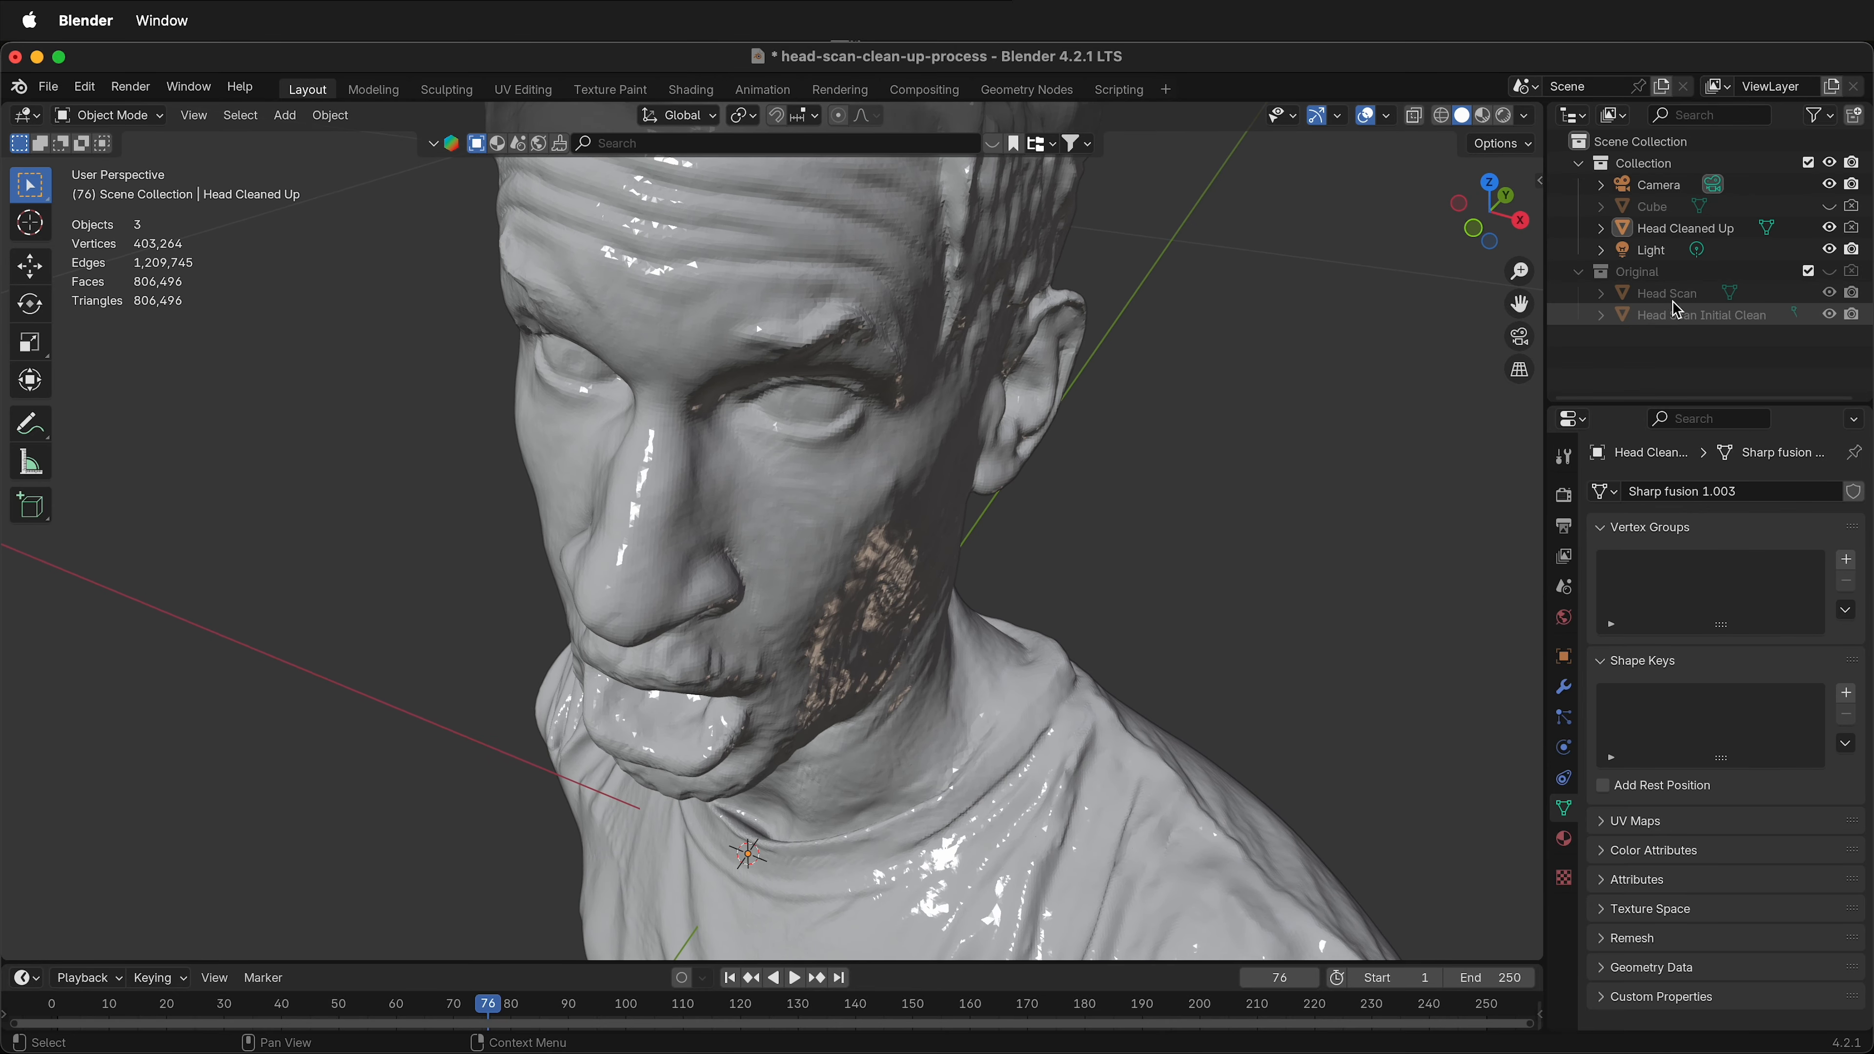
Select Head Cleaned Up and hide its backup copy, Head Cleaned Up.001
click(1662, 293)
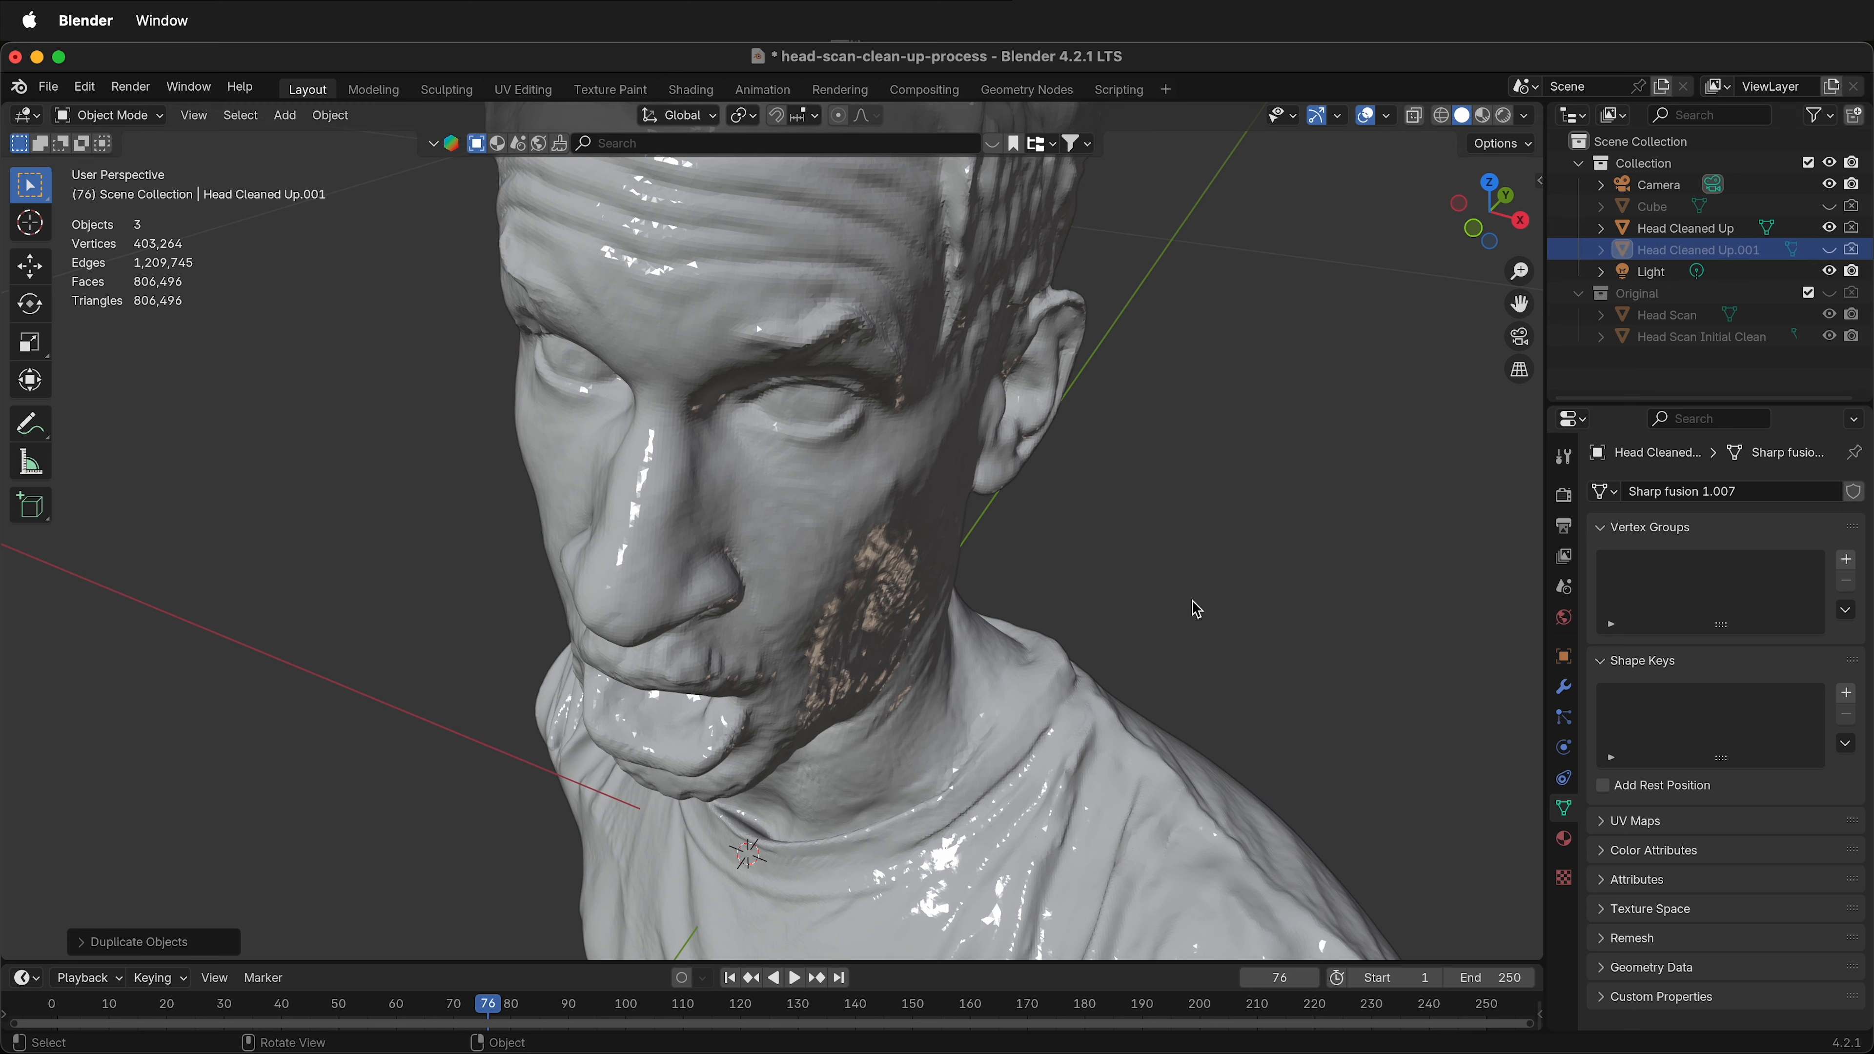
mouse_move(693, 358)
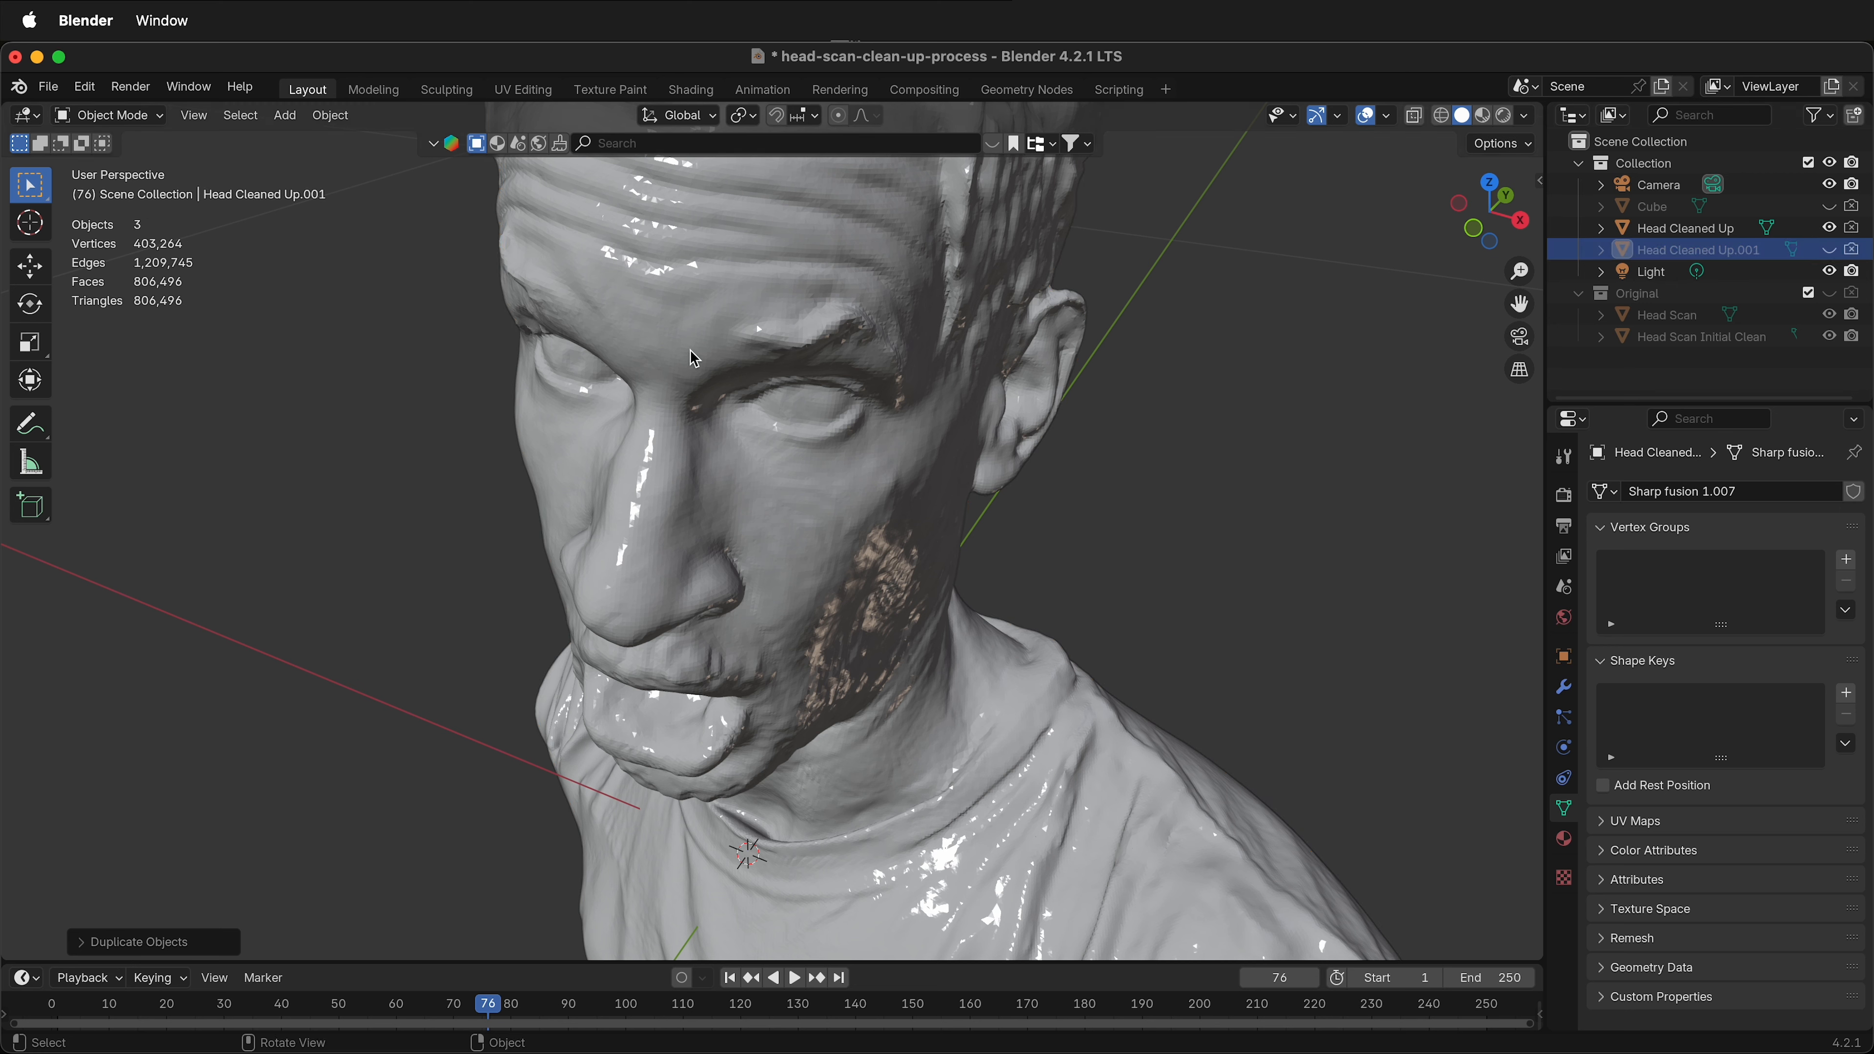
click(1685, 227)
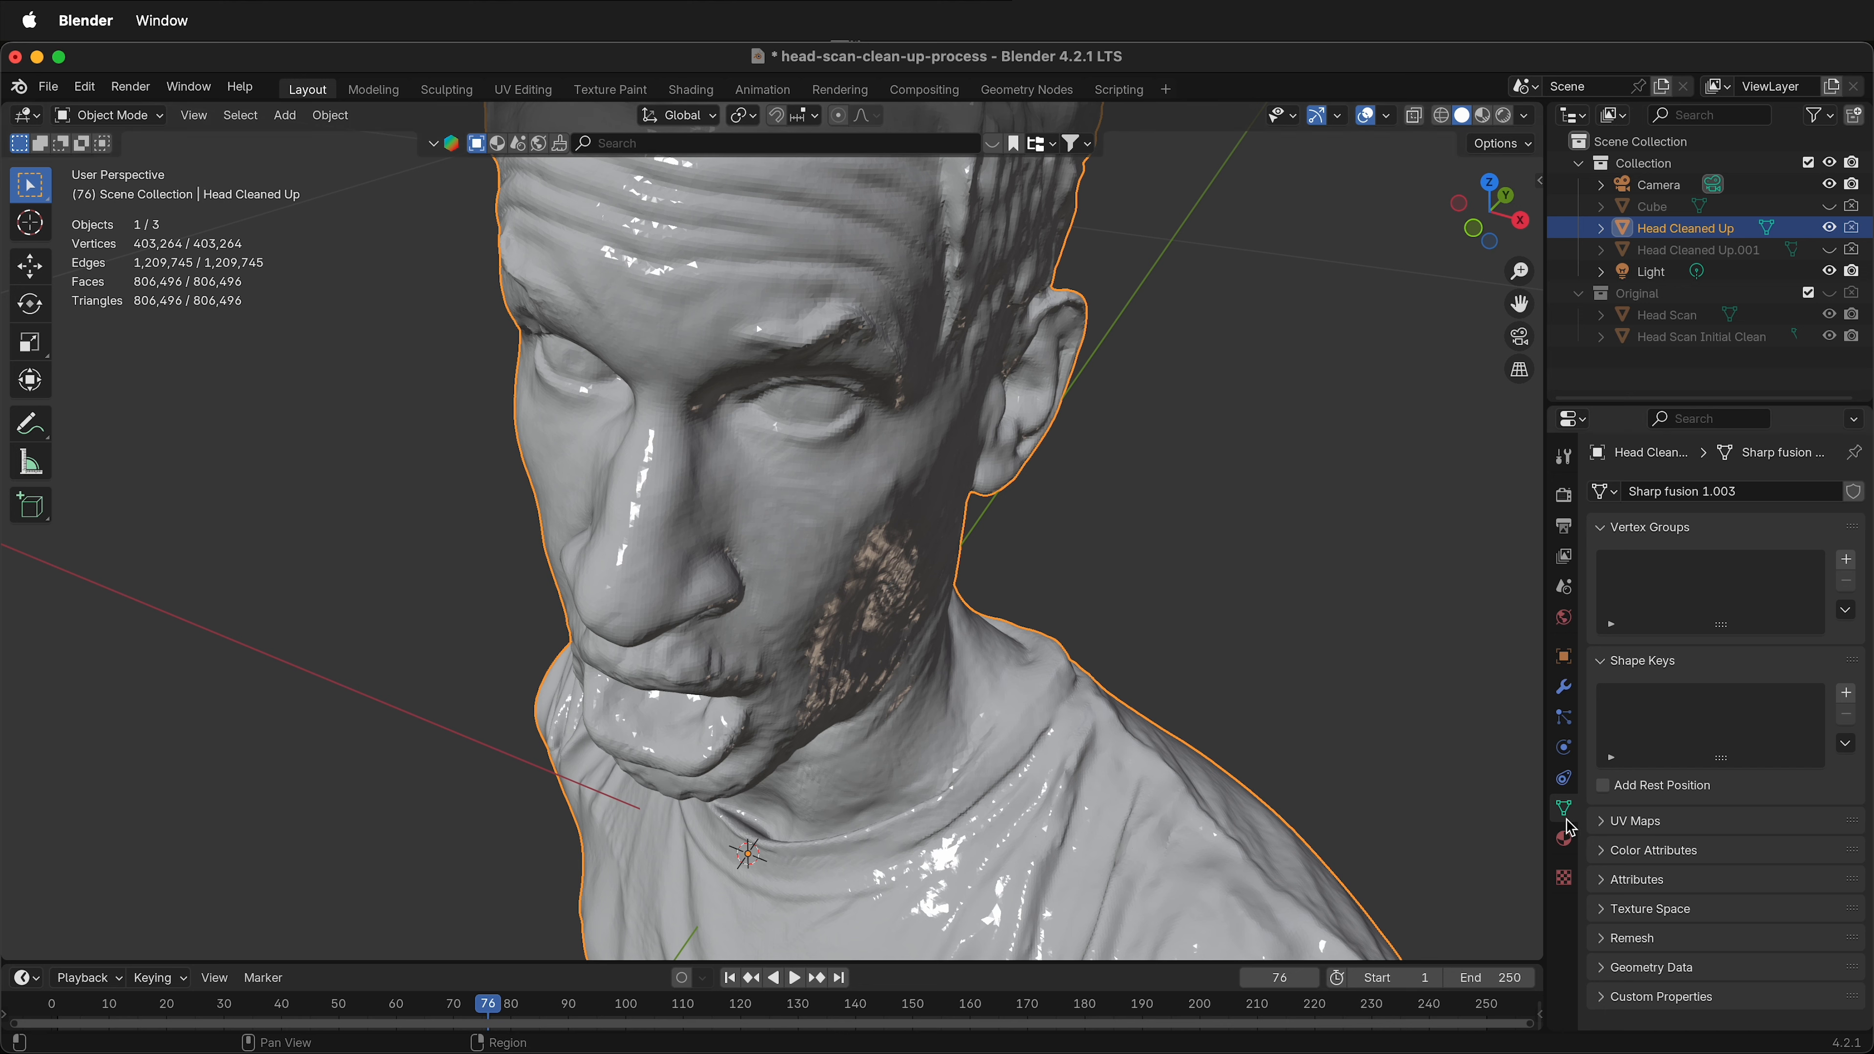
Enable Preserve Volume in the head's Remesh settings, keeping Voxel mode
click(1629, 907)
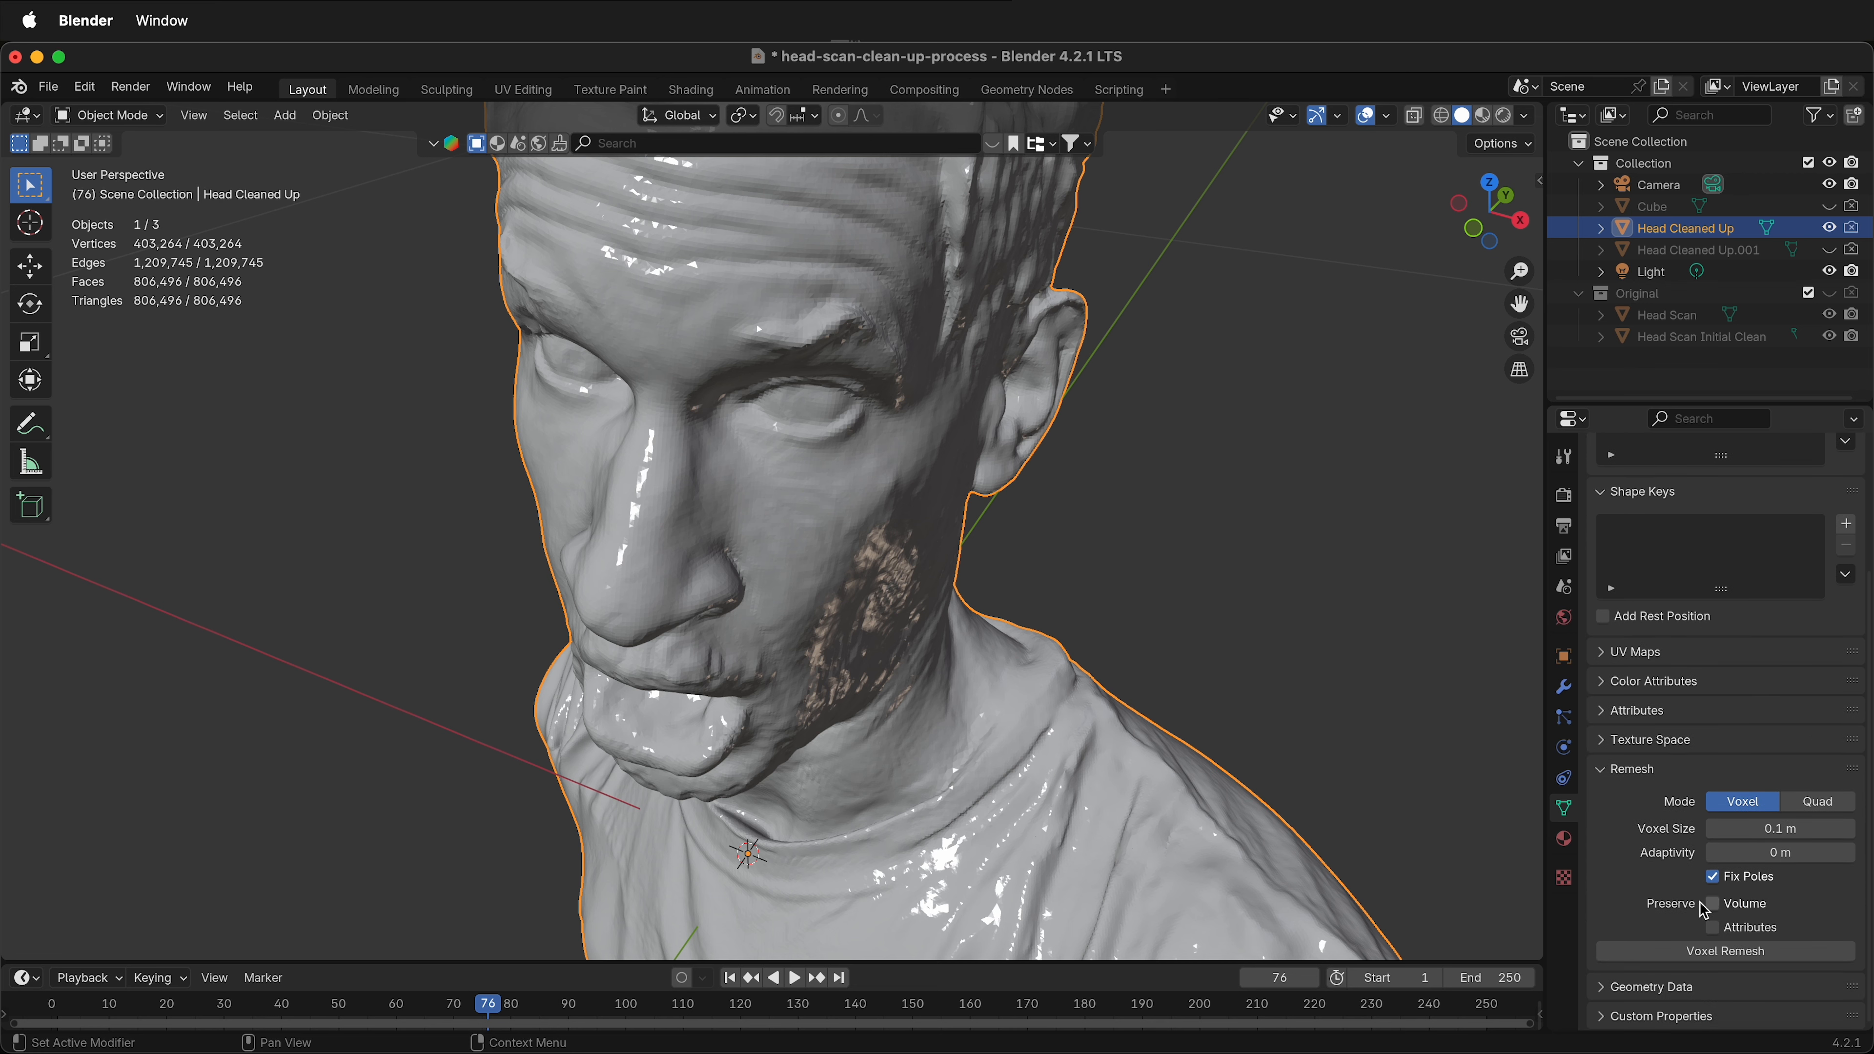
mouse_move(1714, 905)
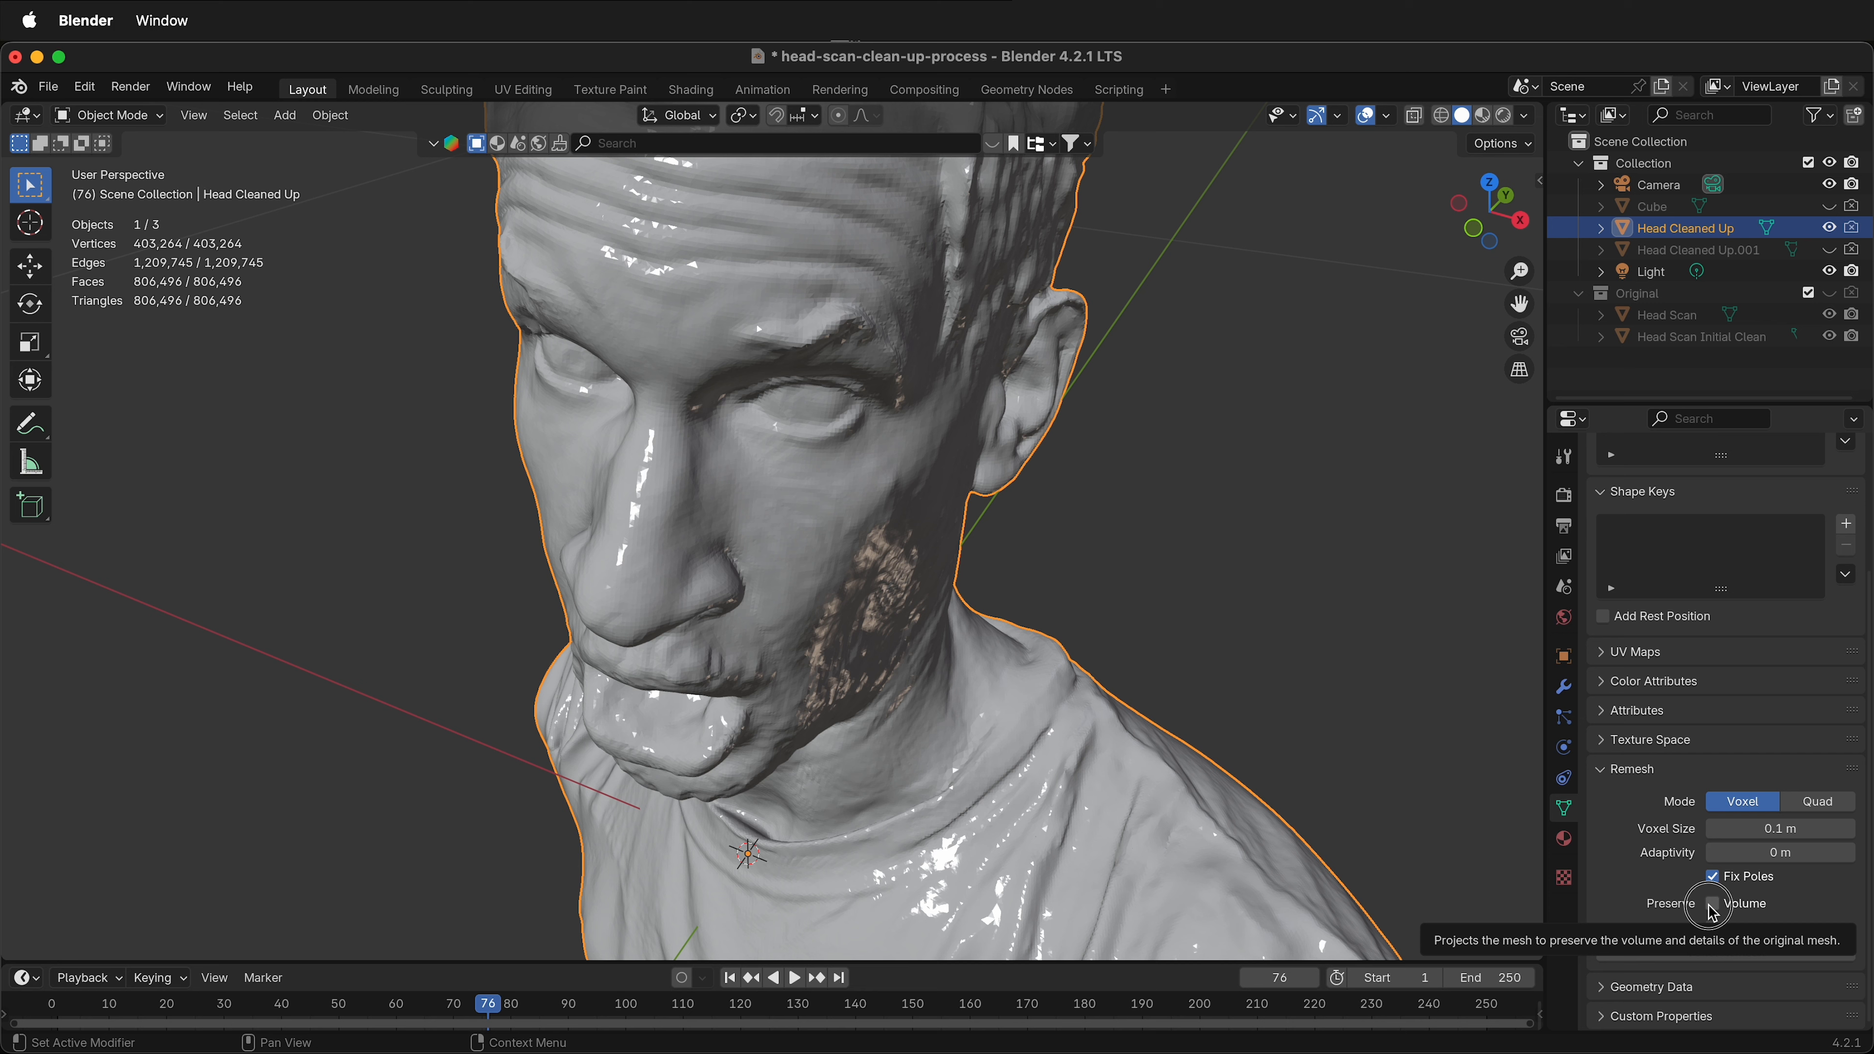
click(1713, 902)
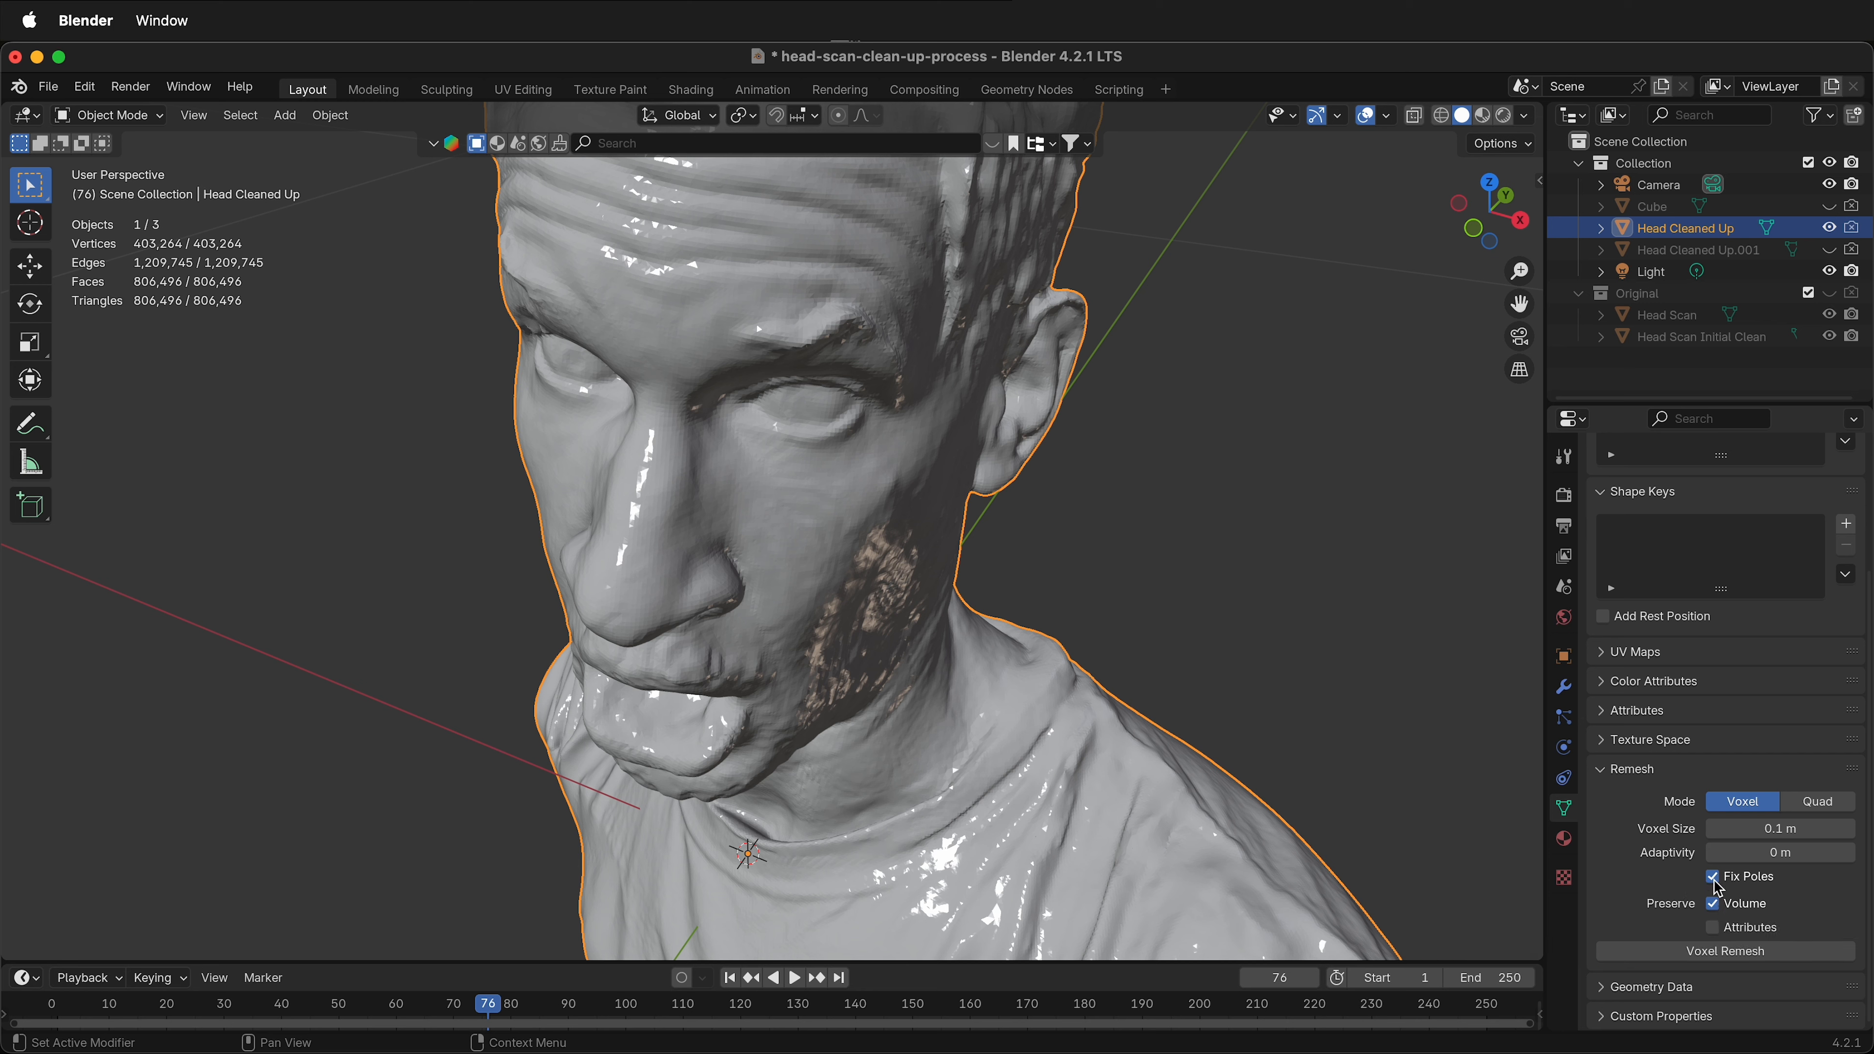
mouse_move(1713, 881)
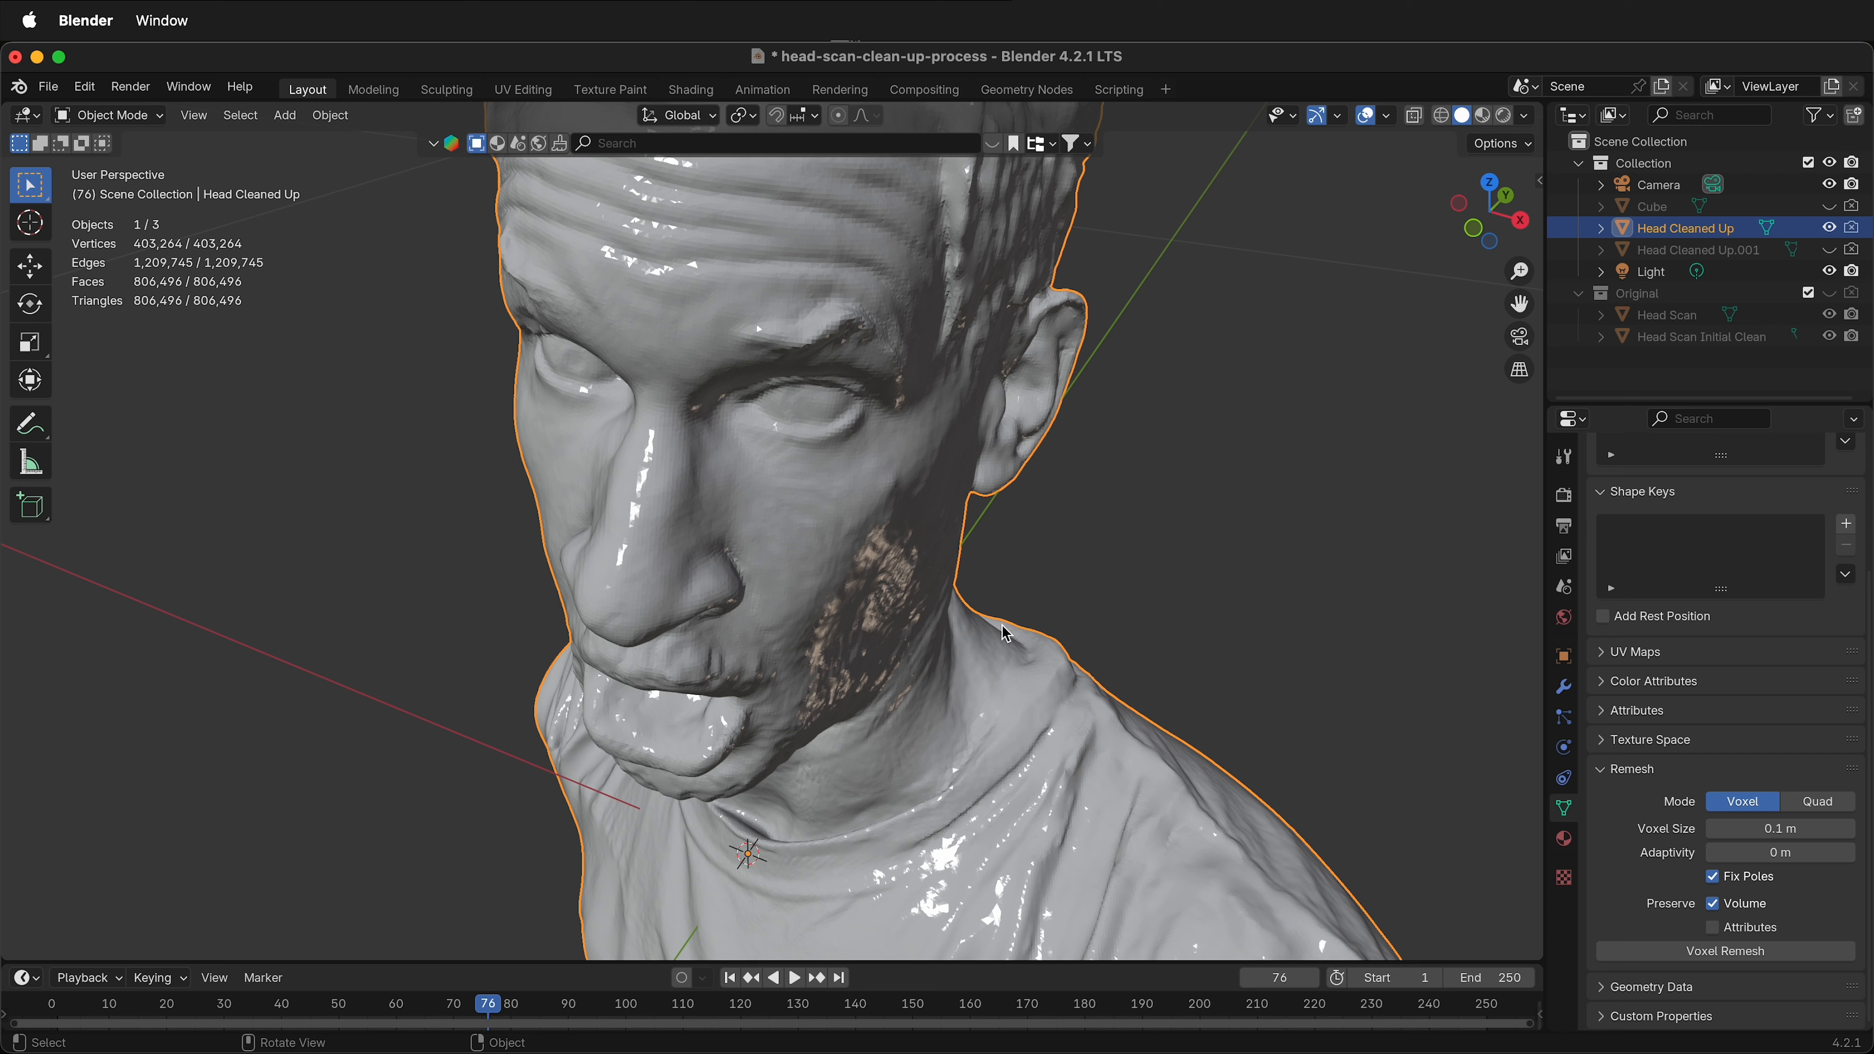
mouse_move(1439, 698)
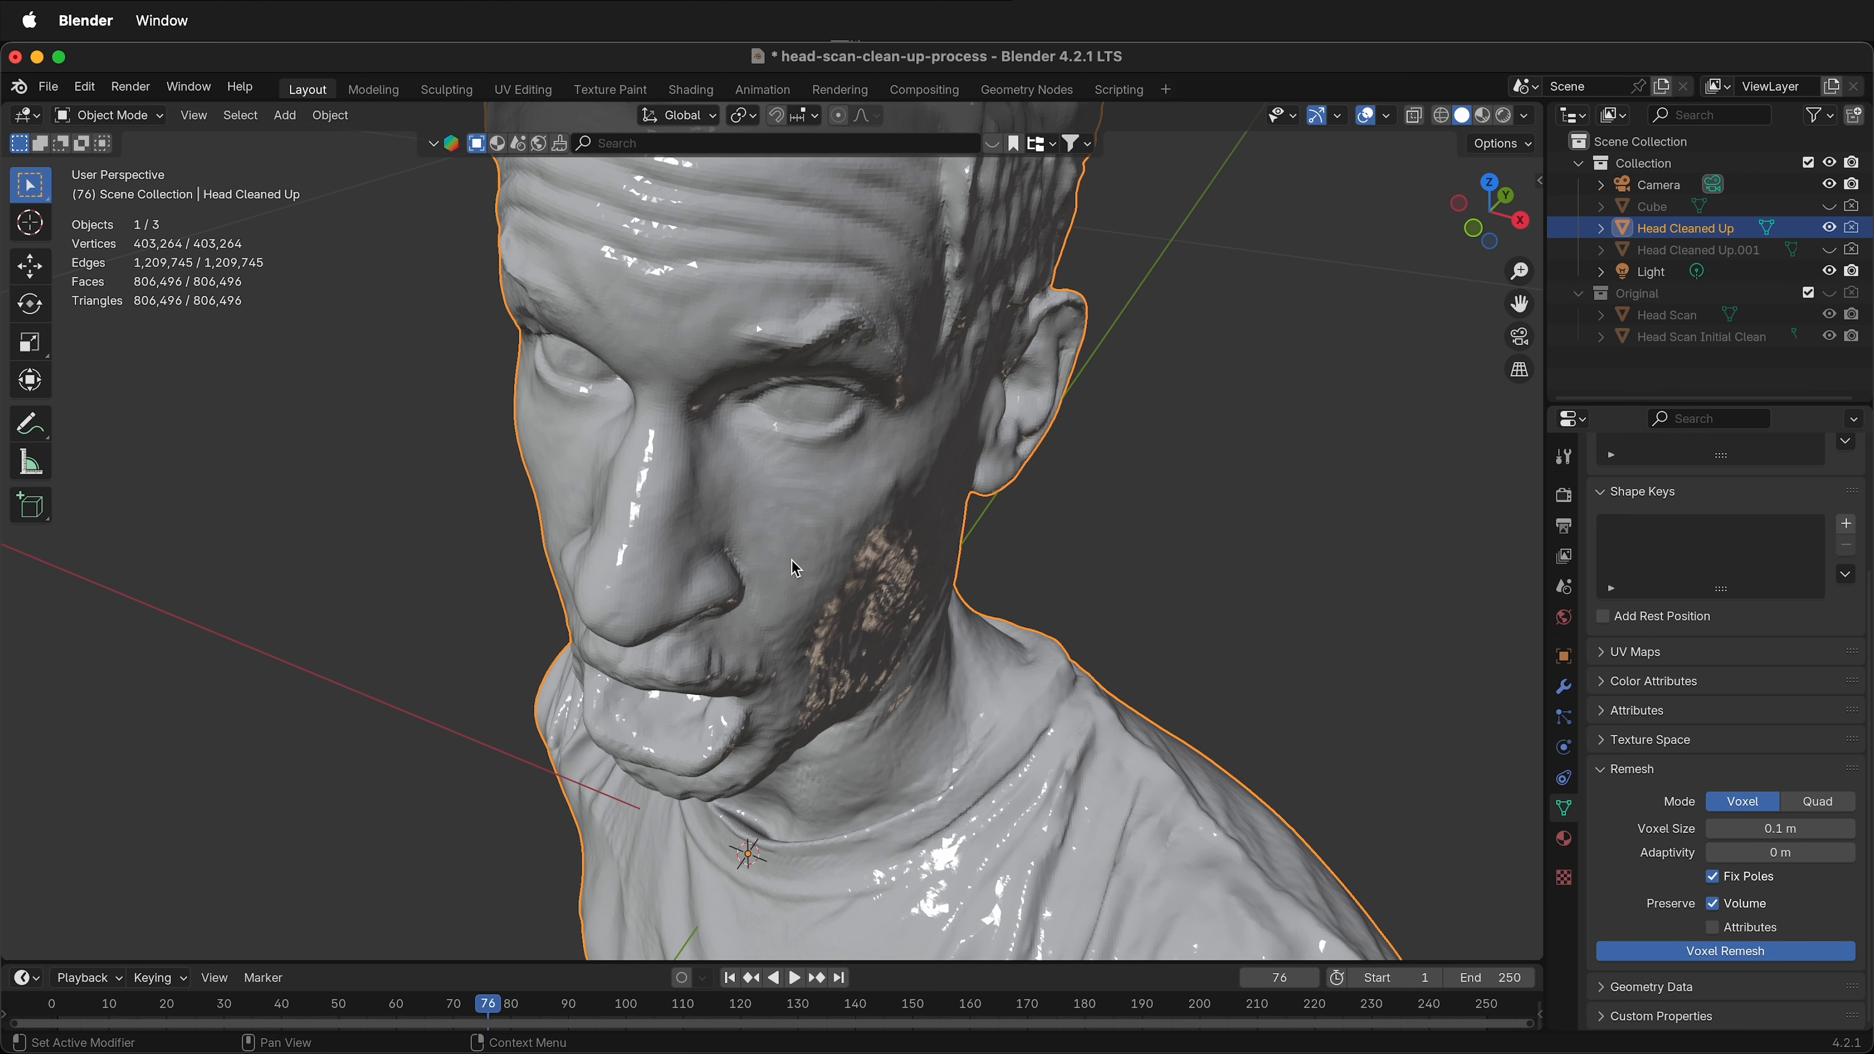
Voxel-remesh the head at 0.01 m and inspect the blocky result
click(1724, 949)
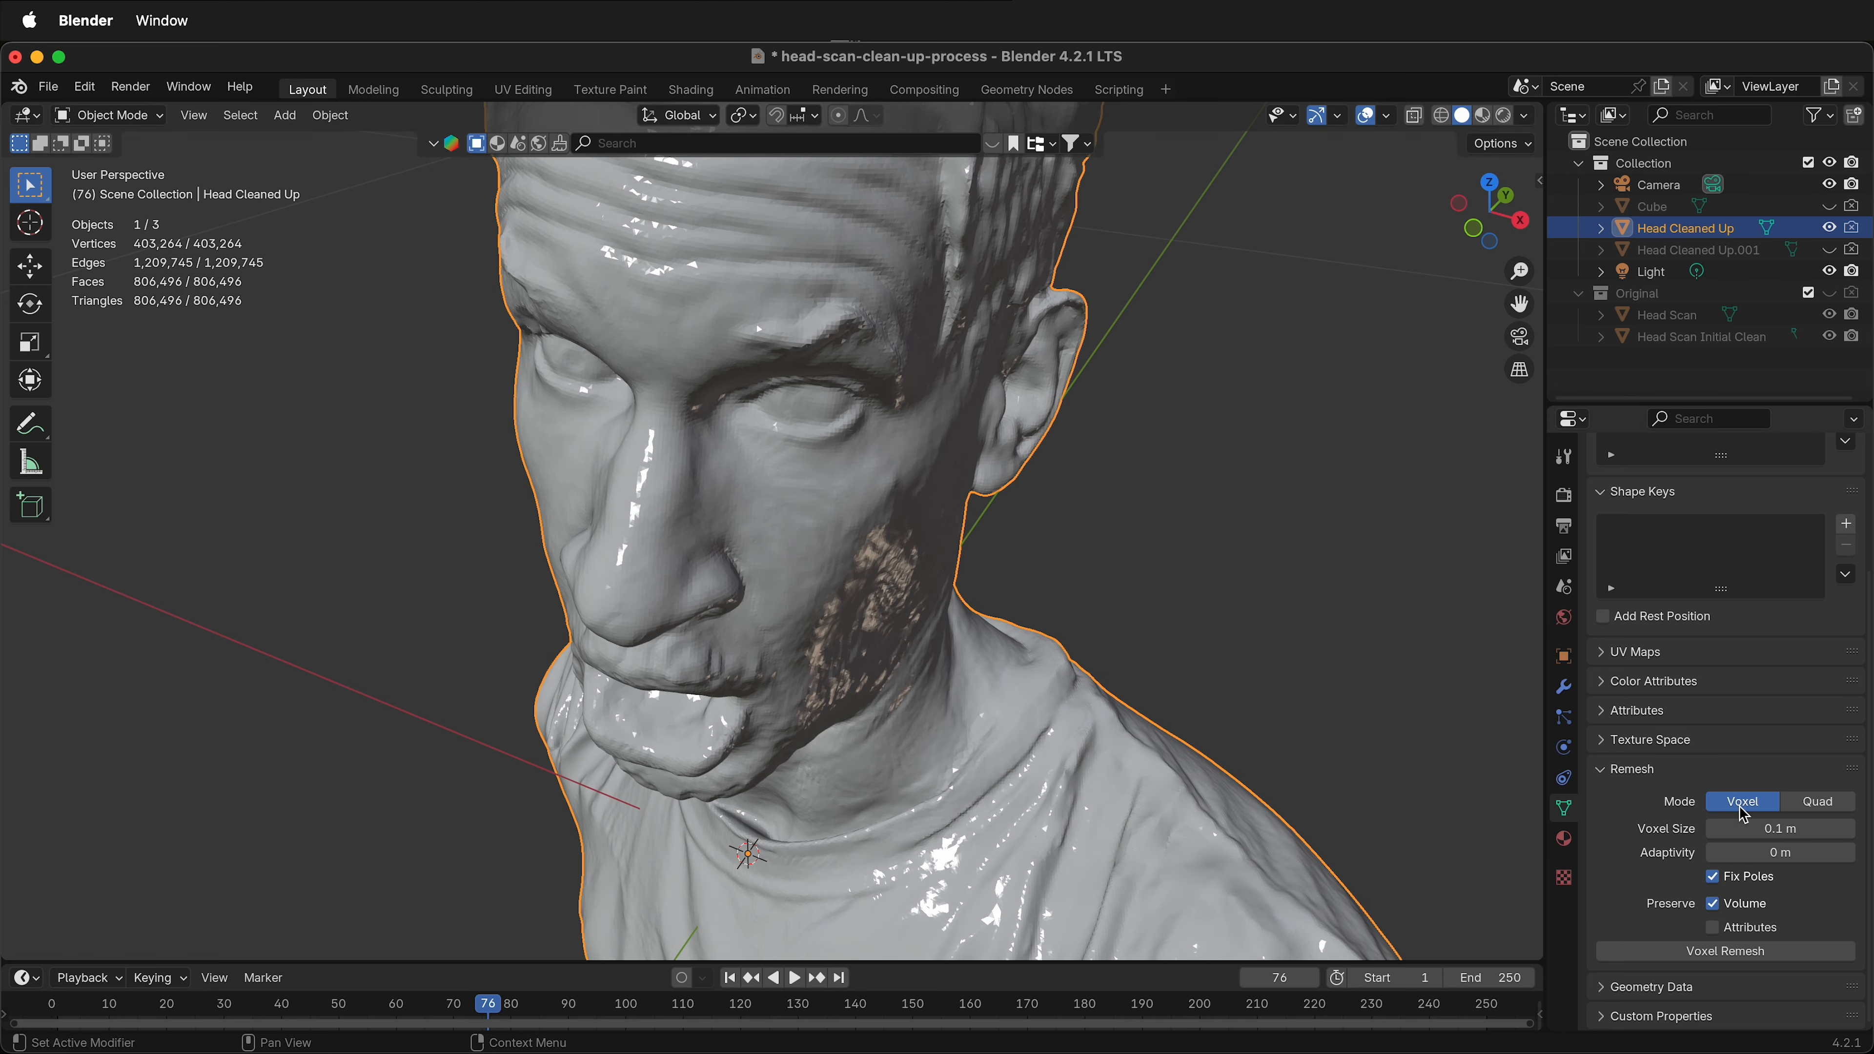
click(1779, 826)
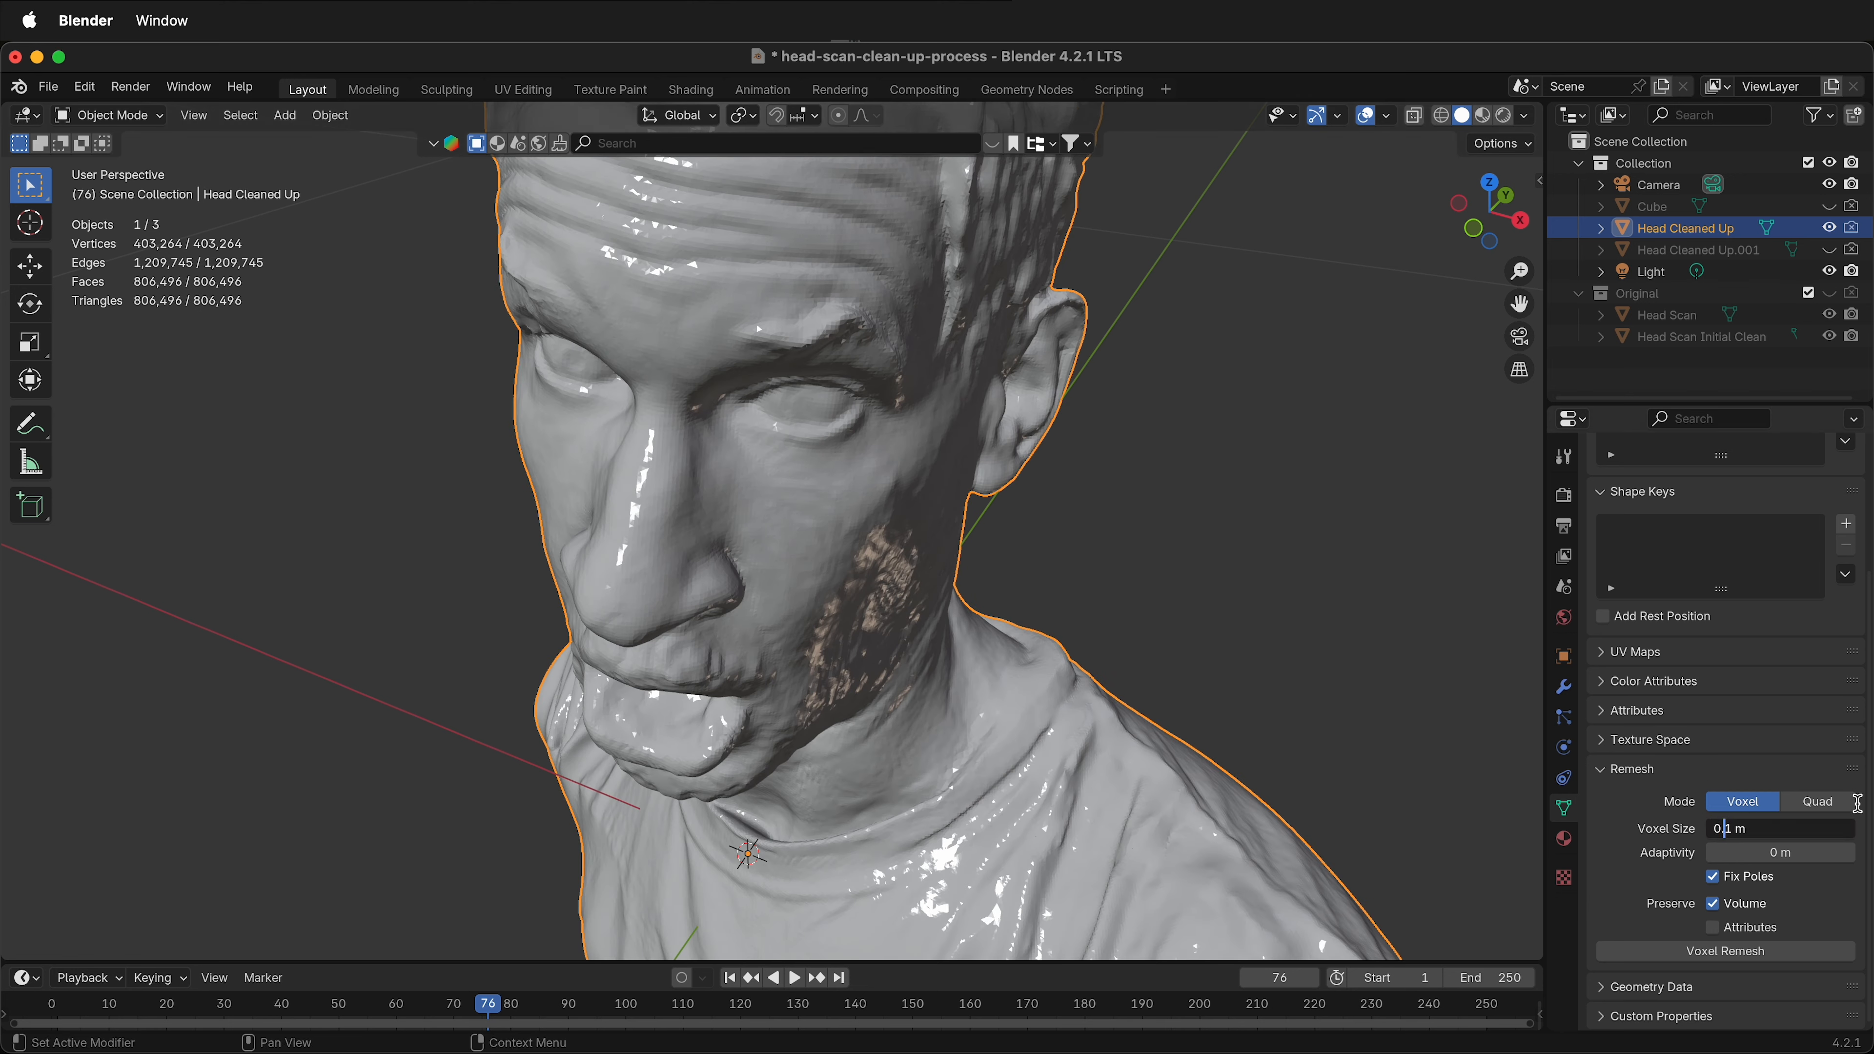
text(0.01)
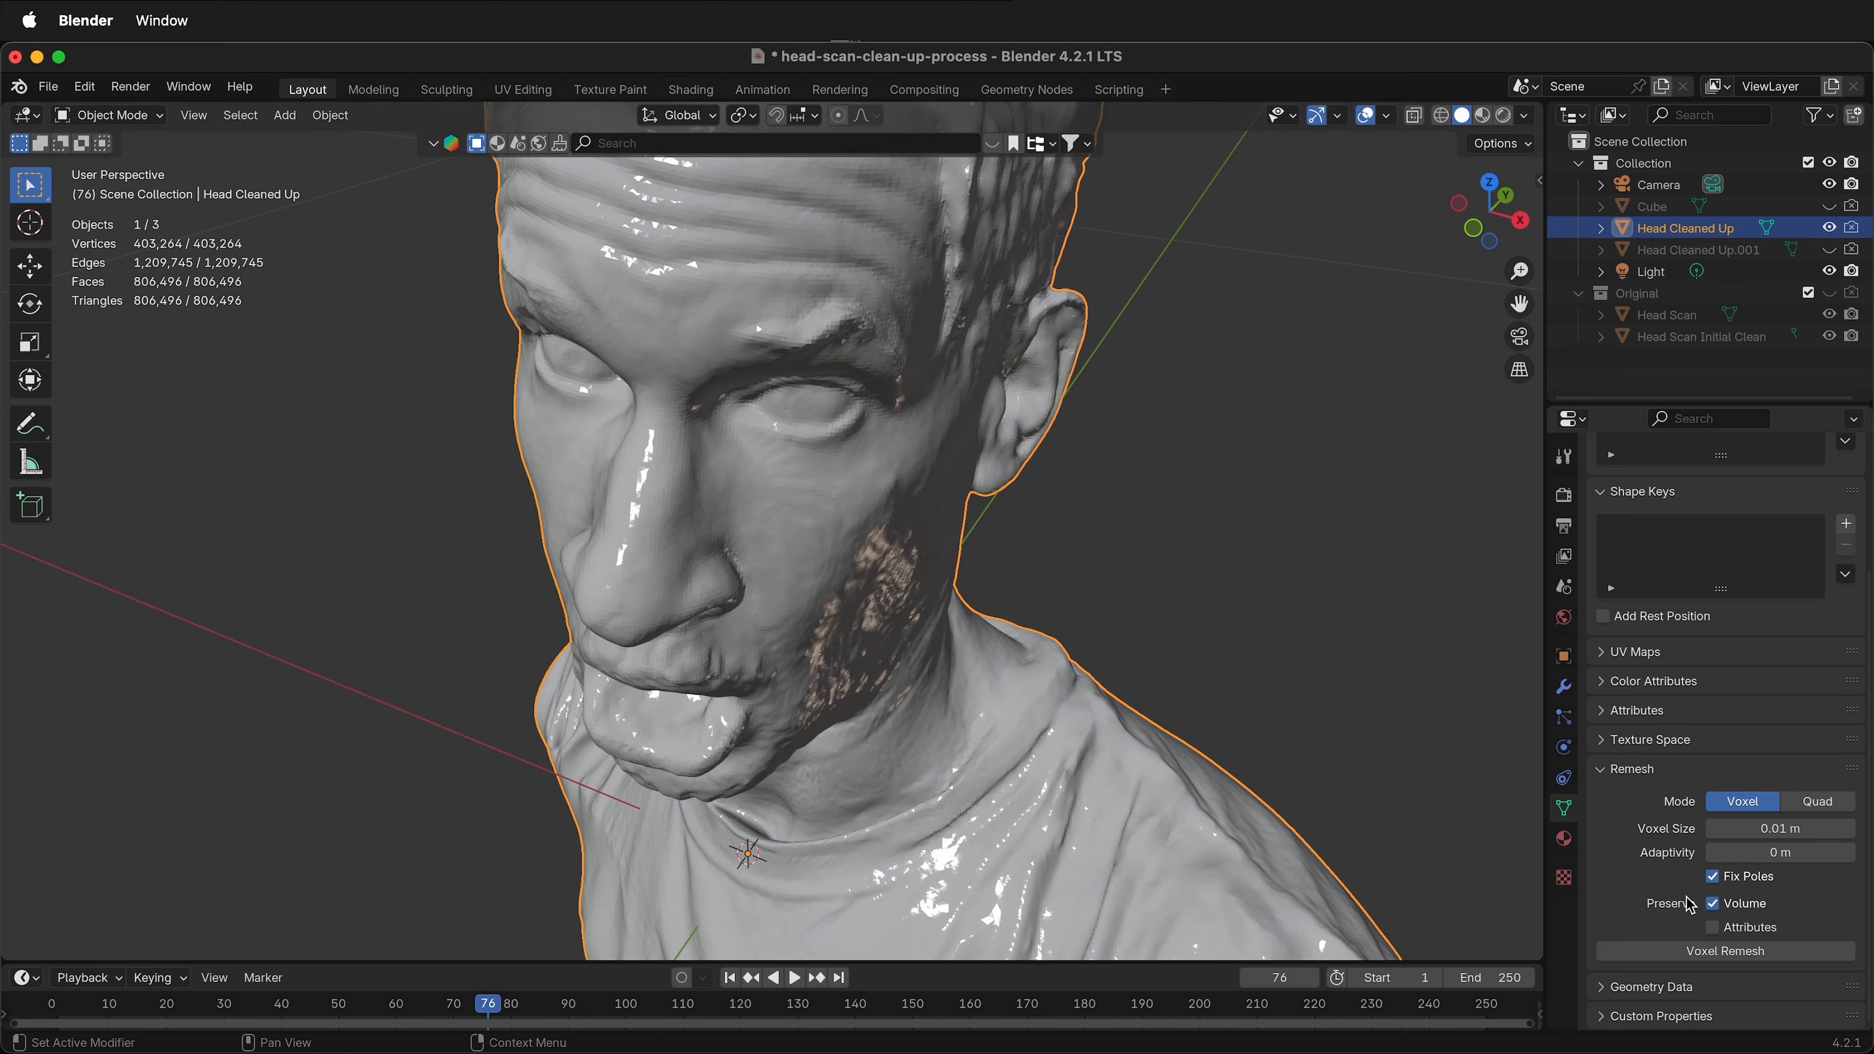
click(1724, 949)
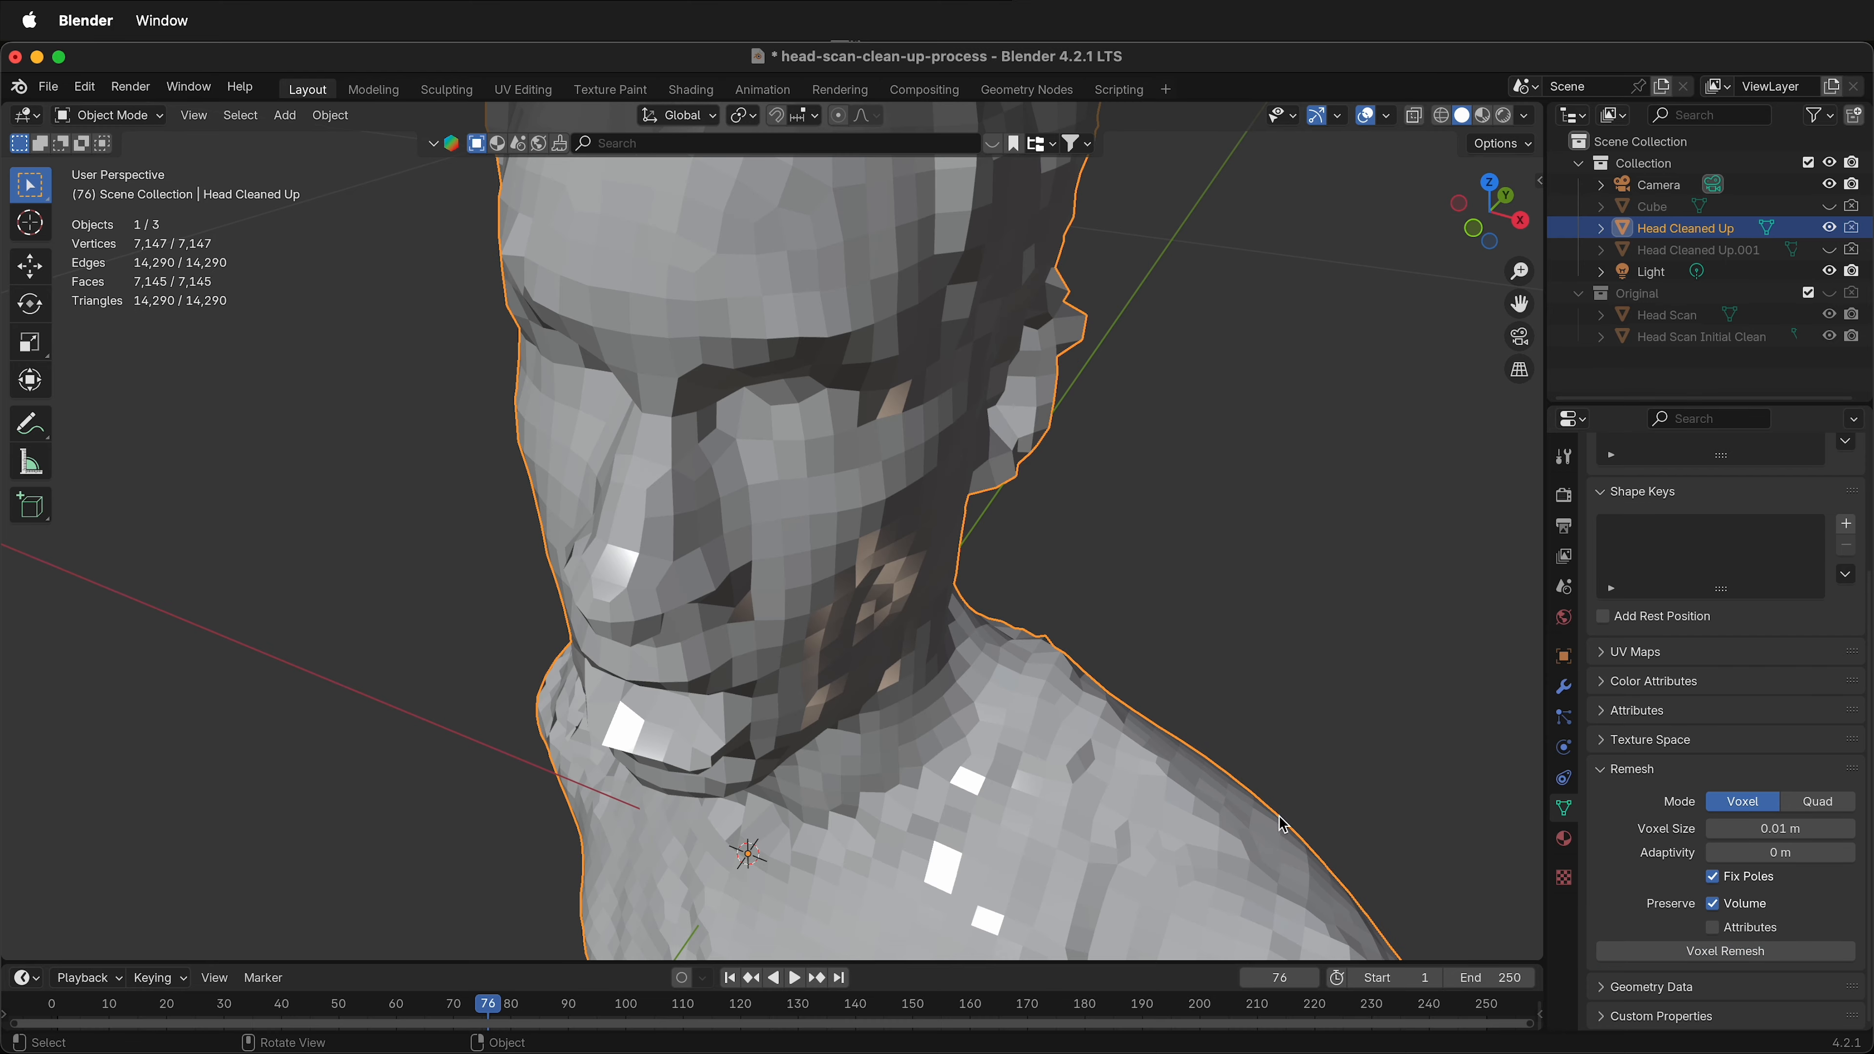
mouse_move(965, 585)
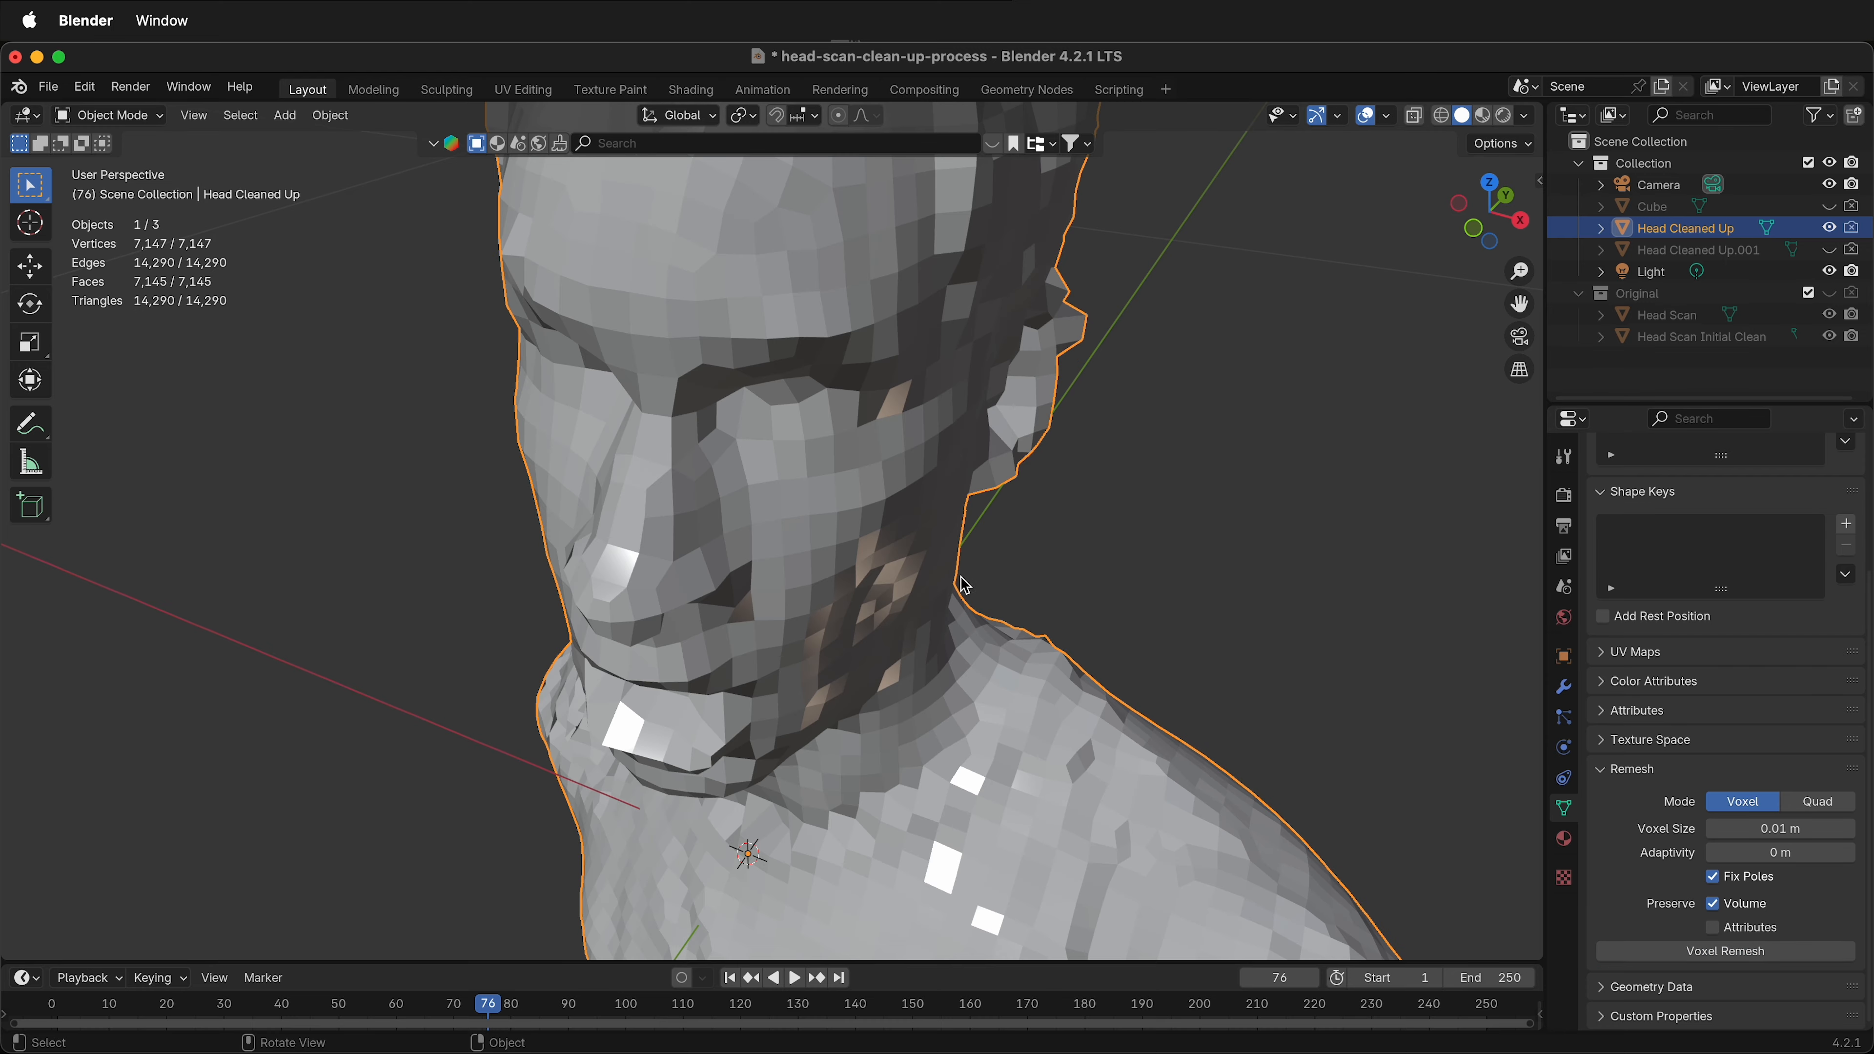
drag(964, 583, 887, 486)
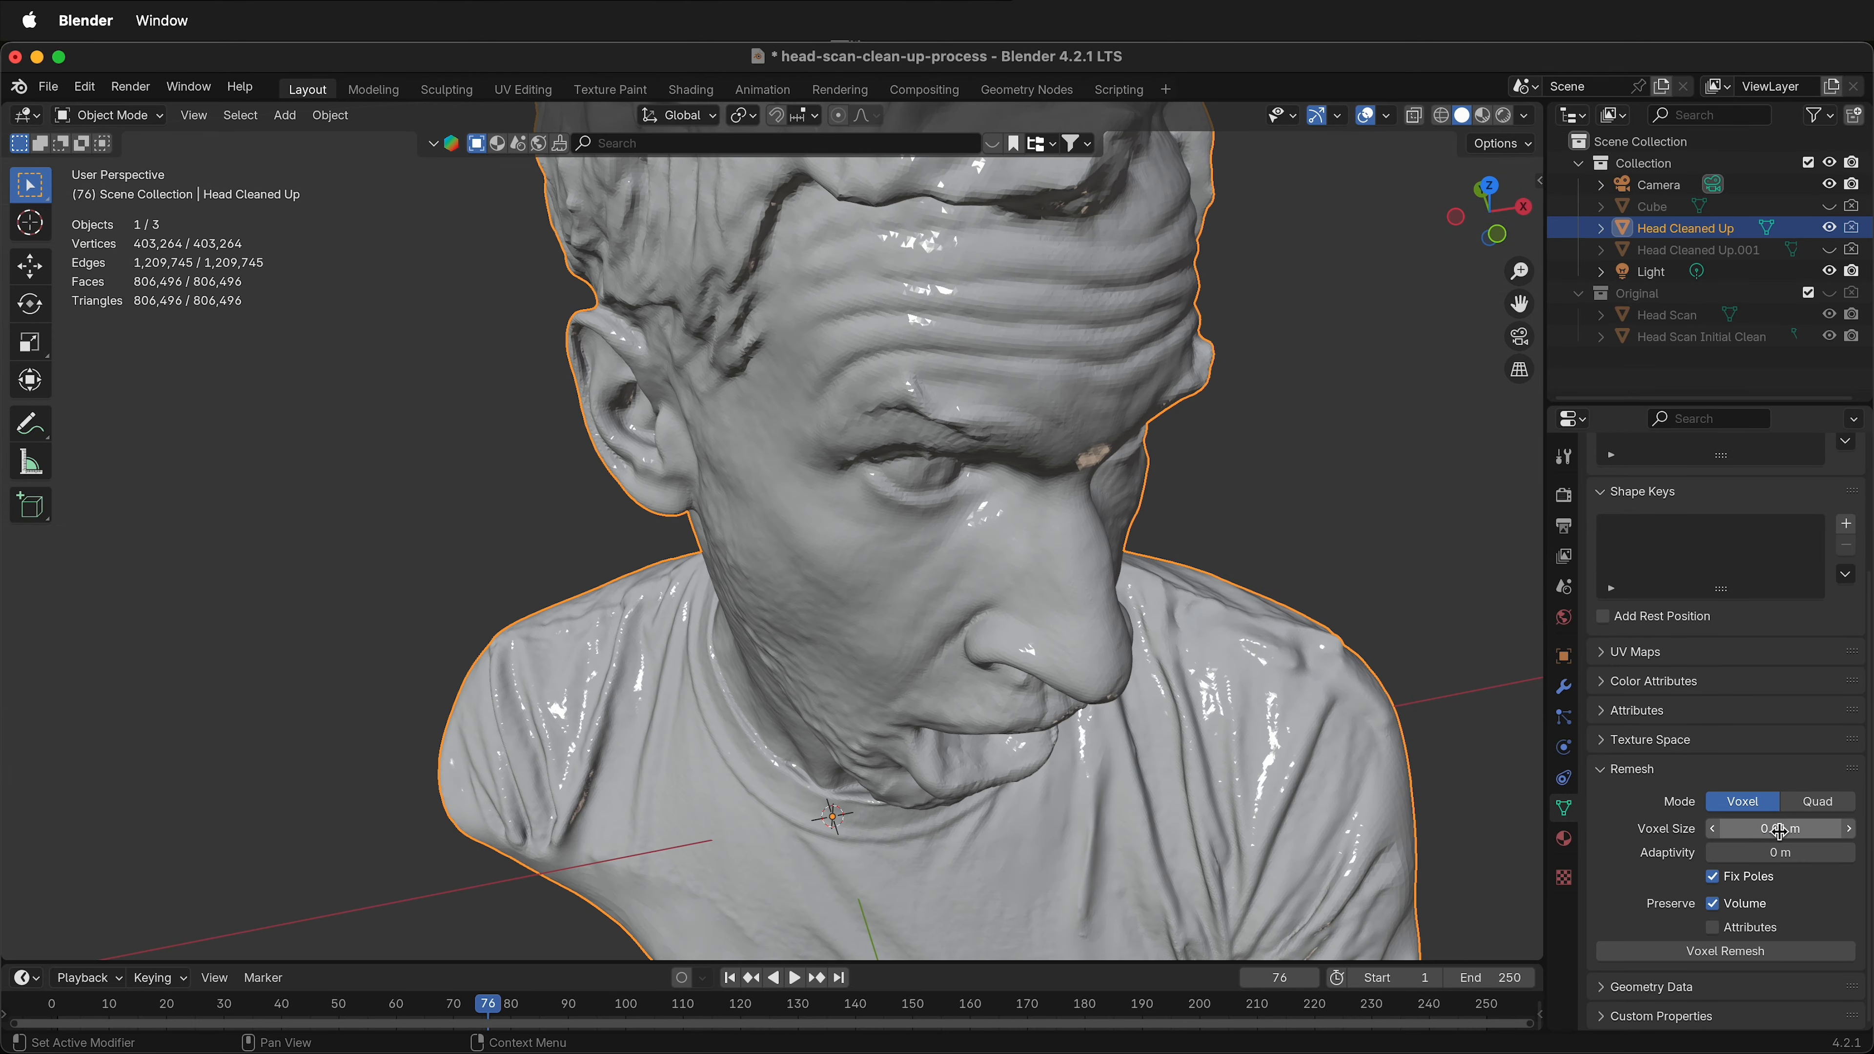
Start editing the voxel size for a 0.001 m remesh
click(1780, 829)
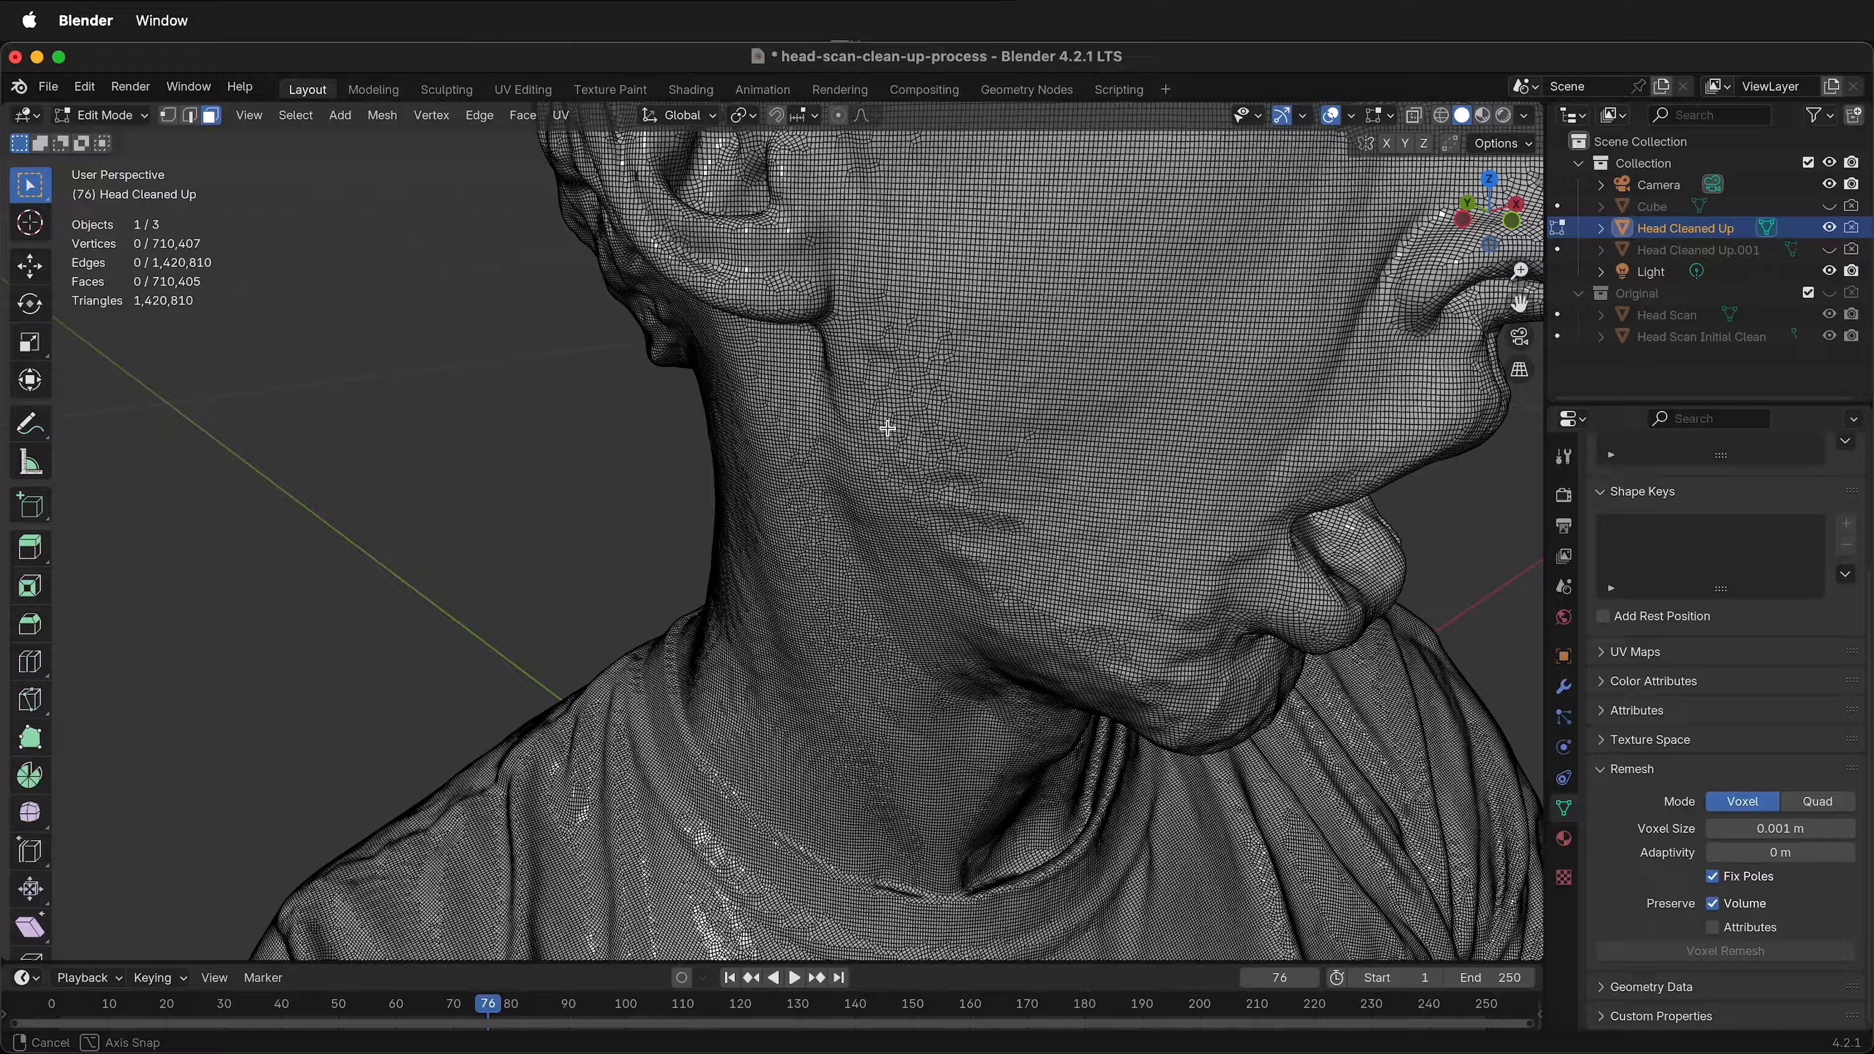
drag(887, 426, 1138, 458)
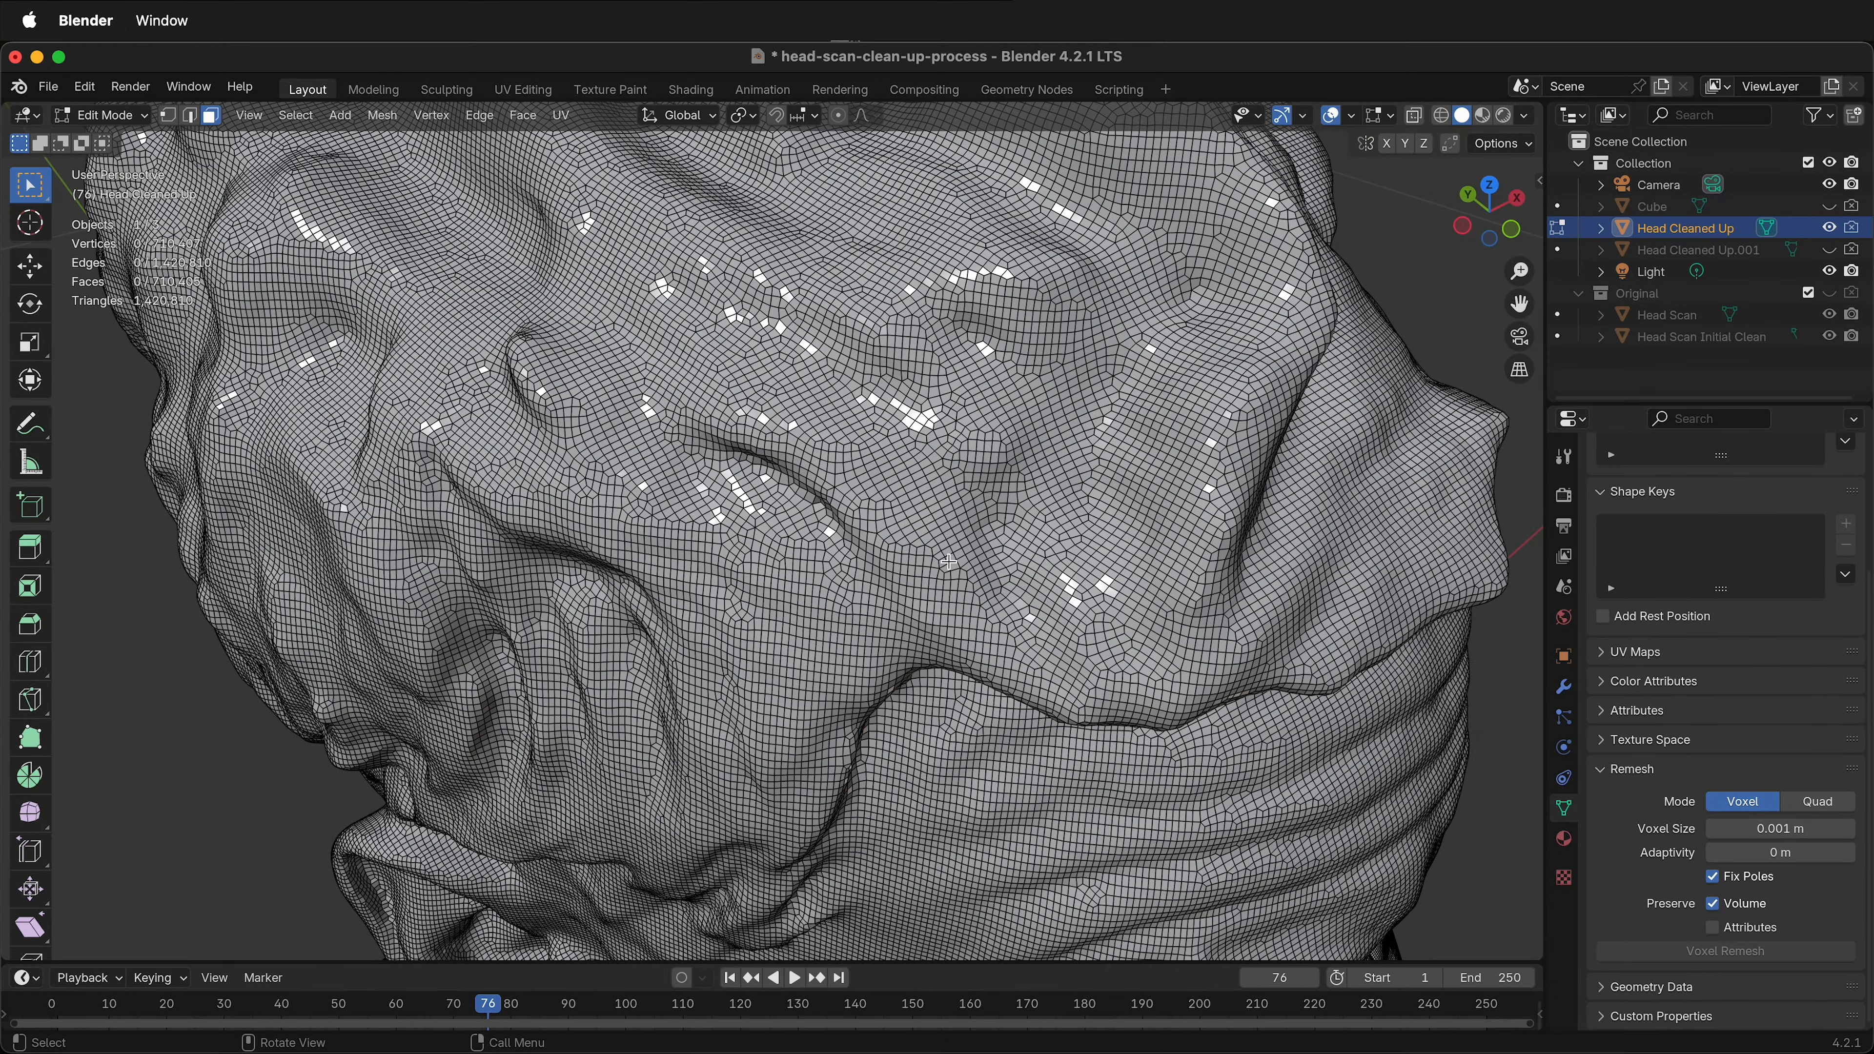
drag(932, 563, 932, 411)
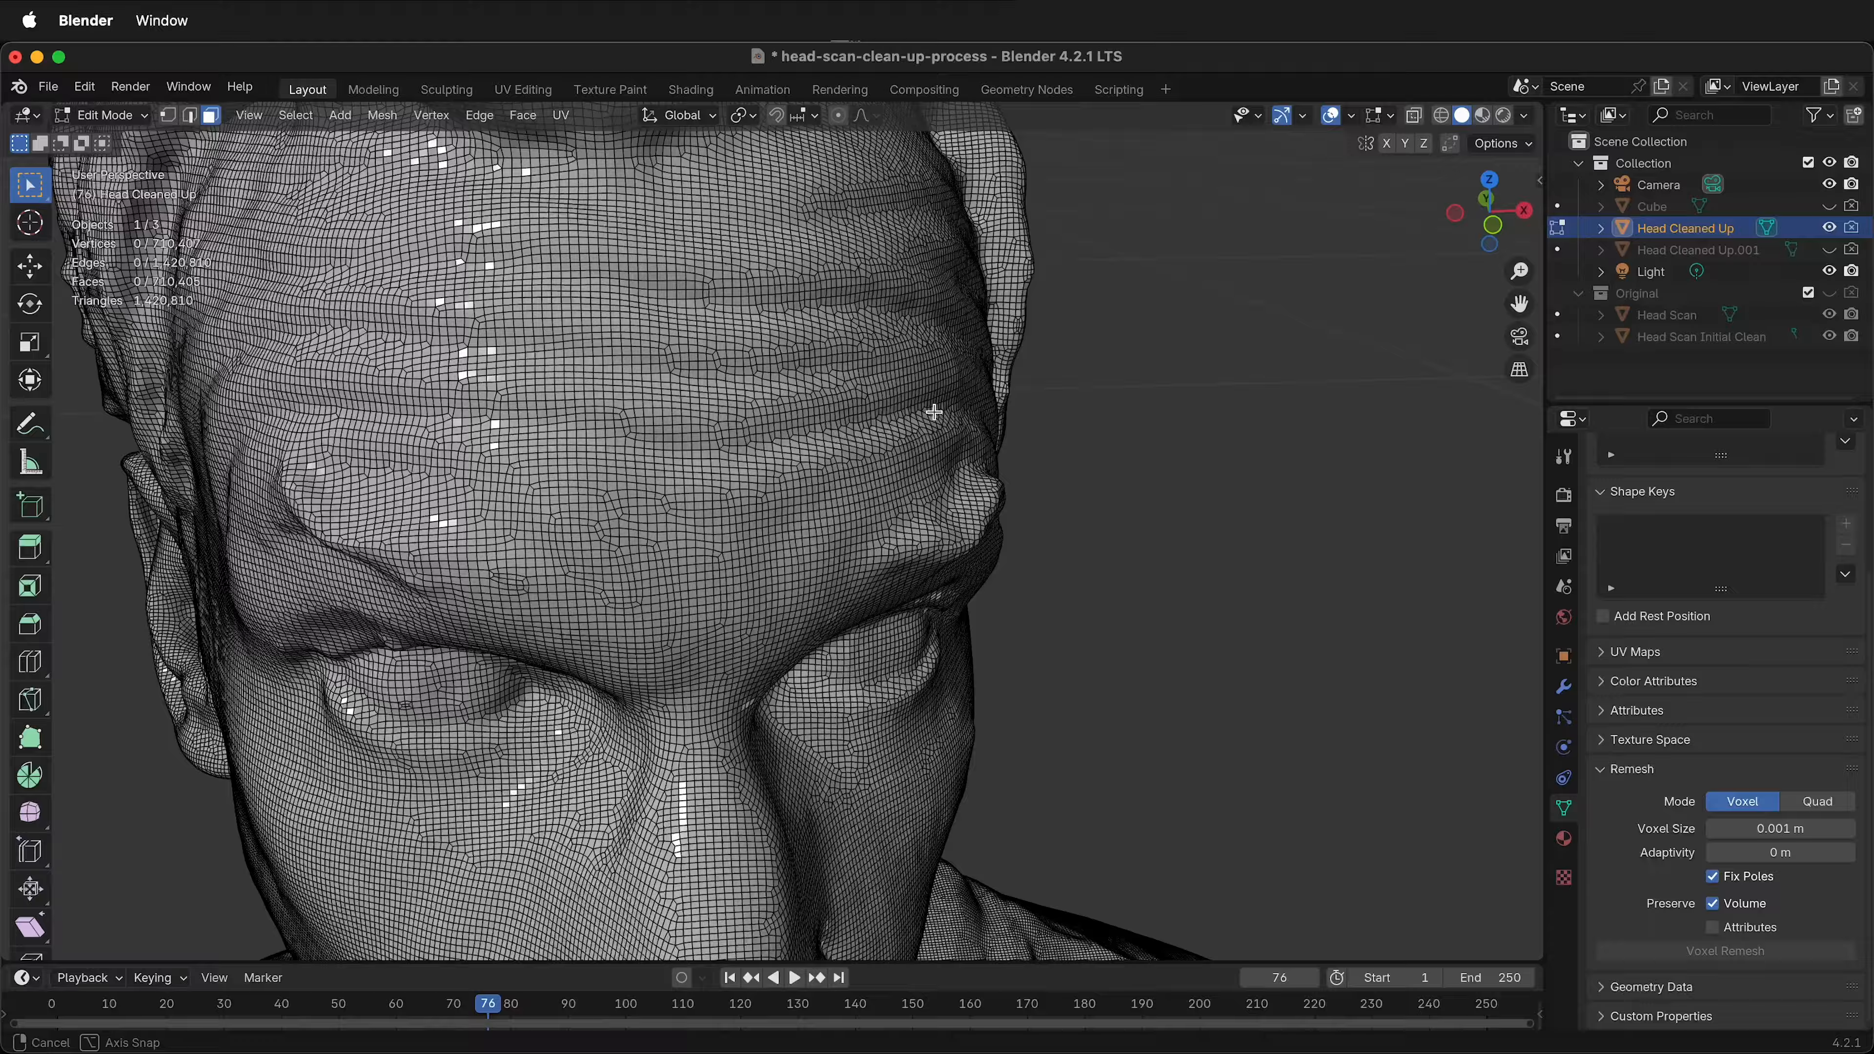
drag(932, 412, 872, 392)
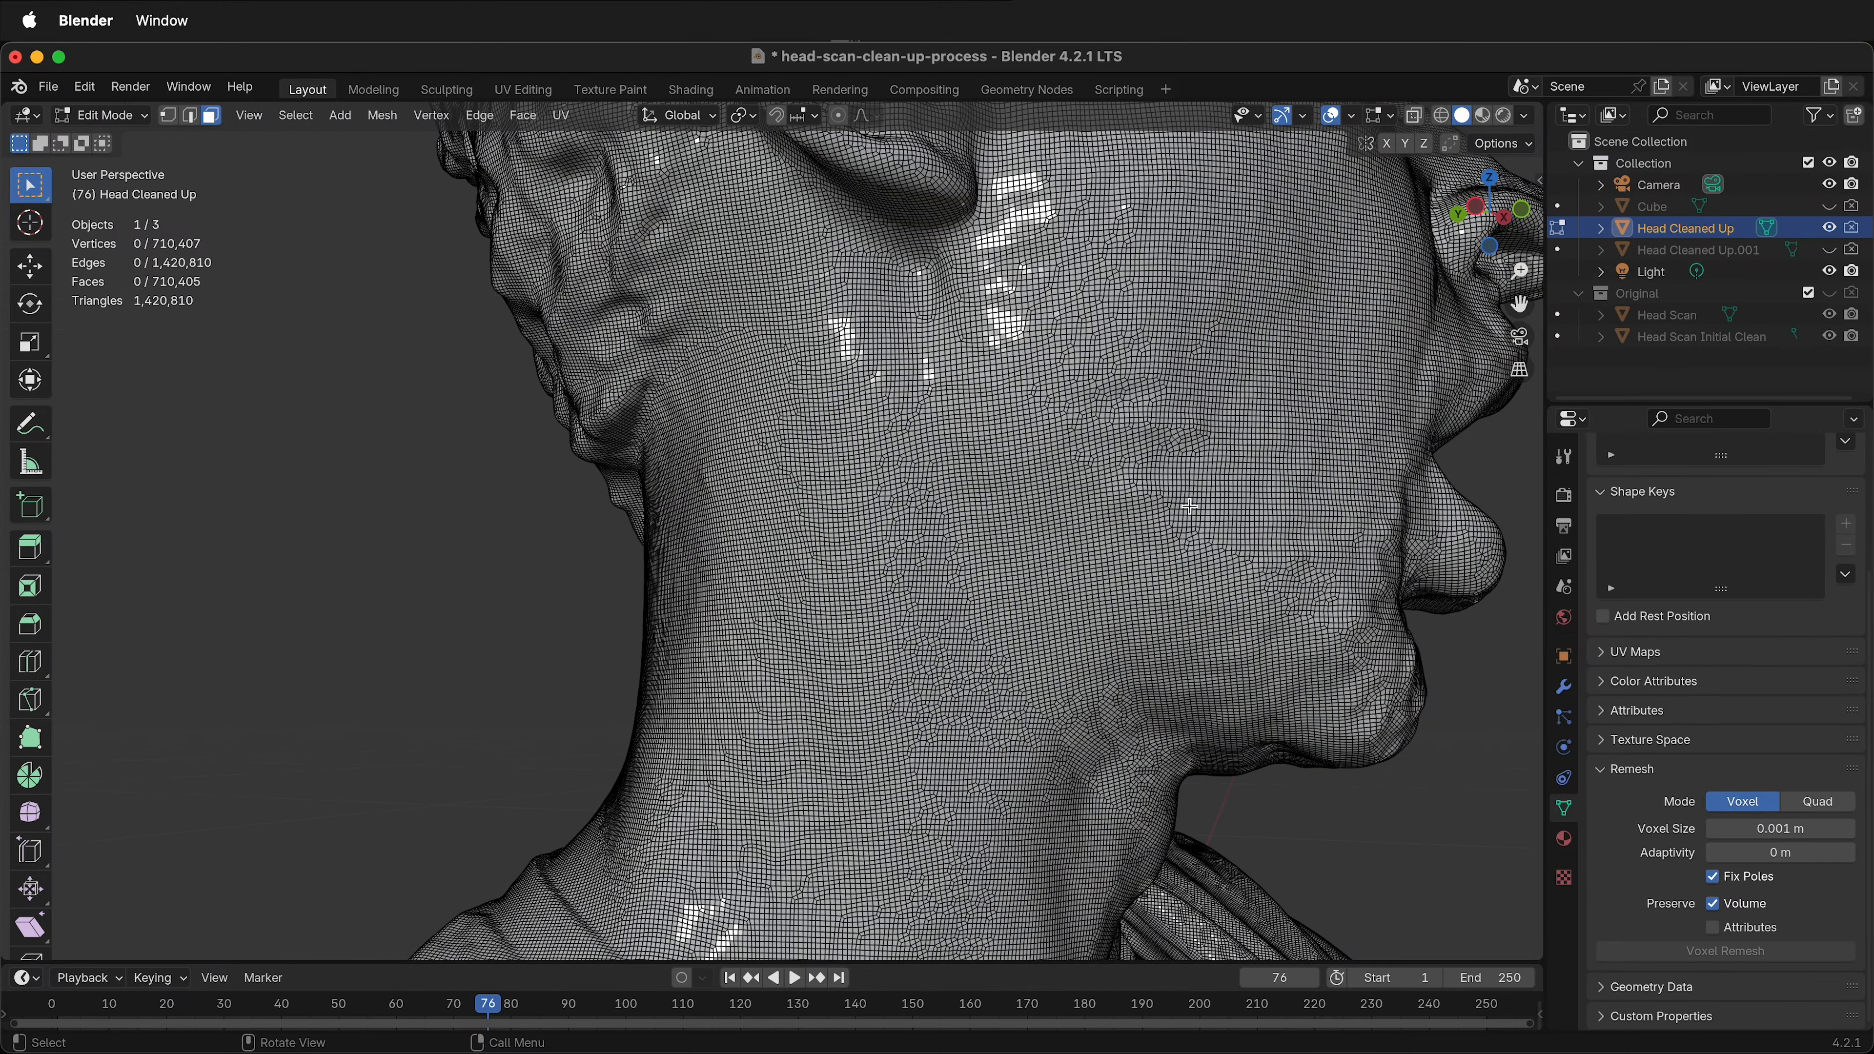
mouse_move(113, 324)
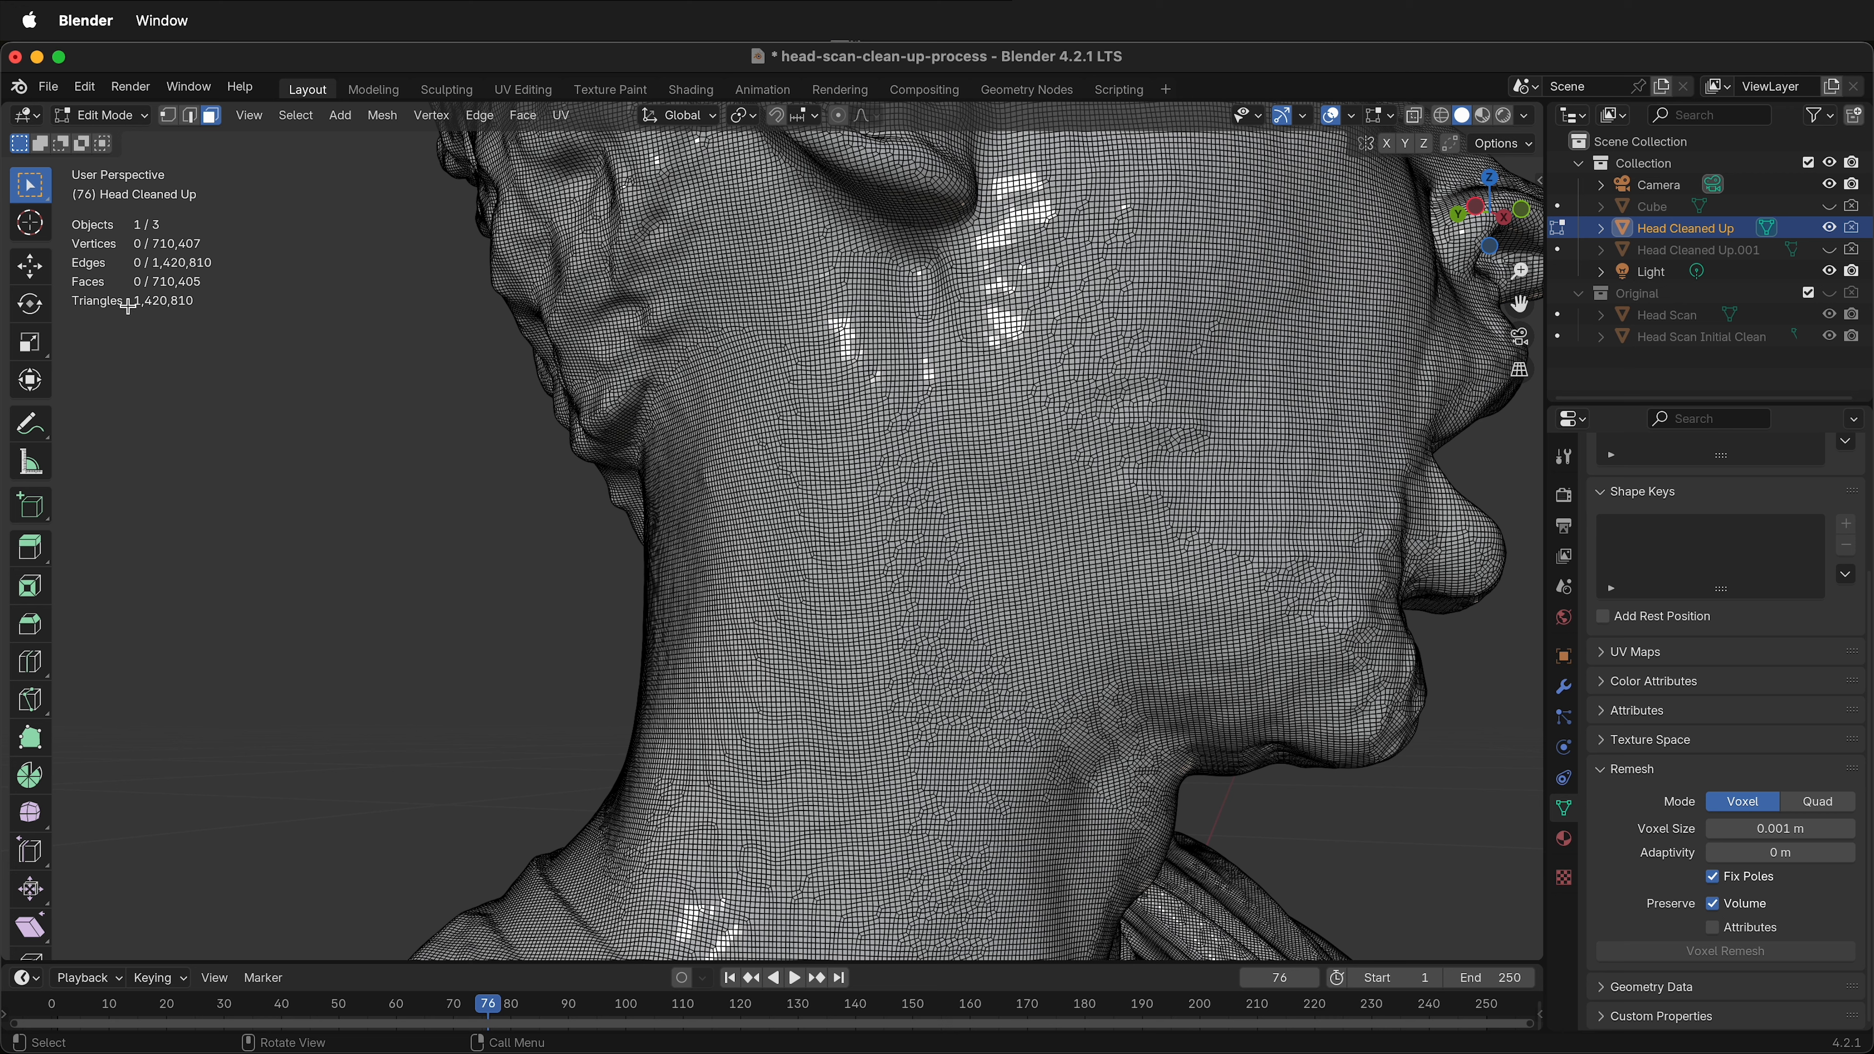
mouse_move(442, 213)
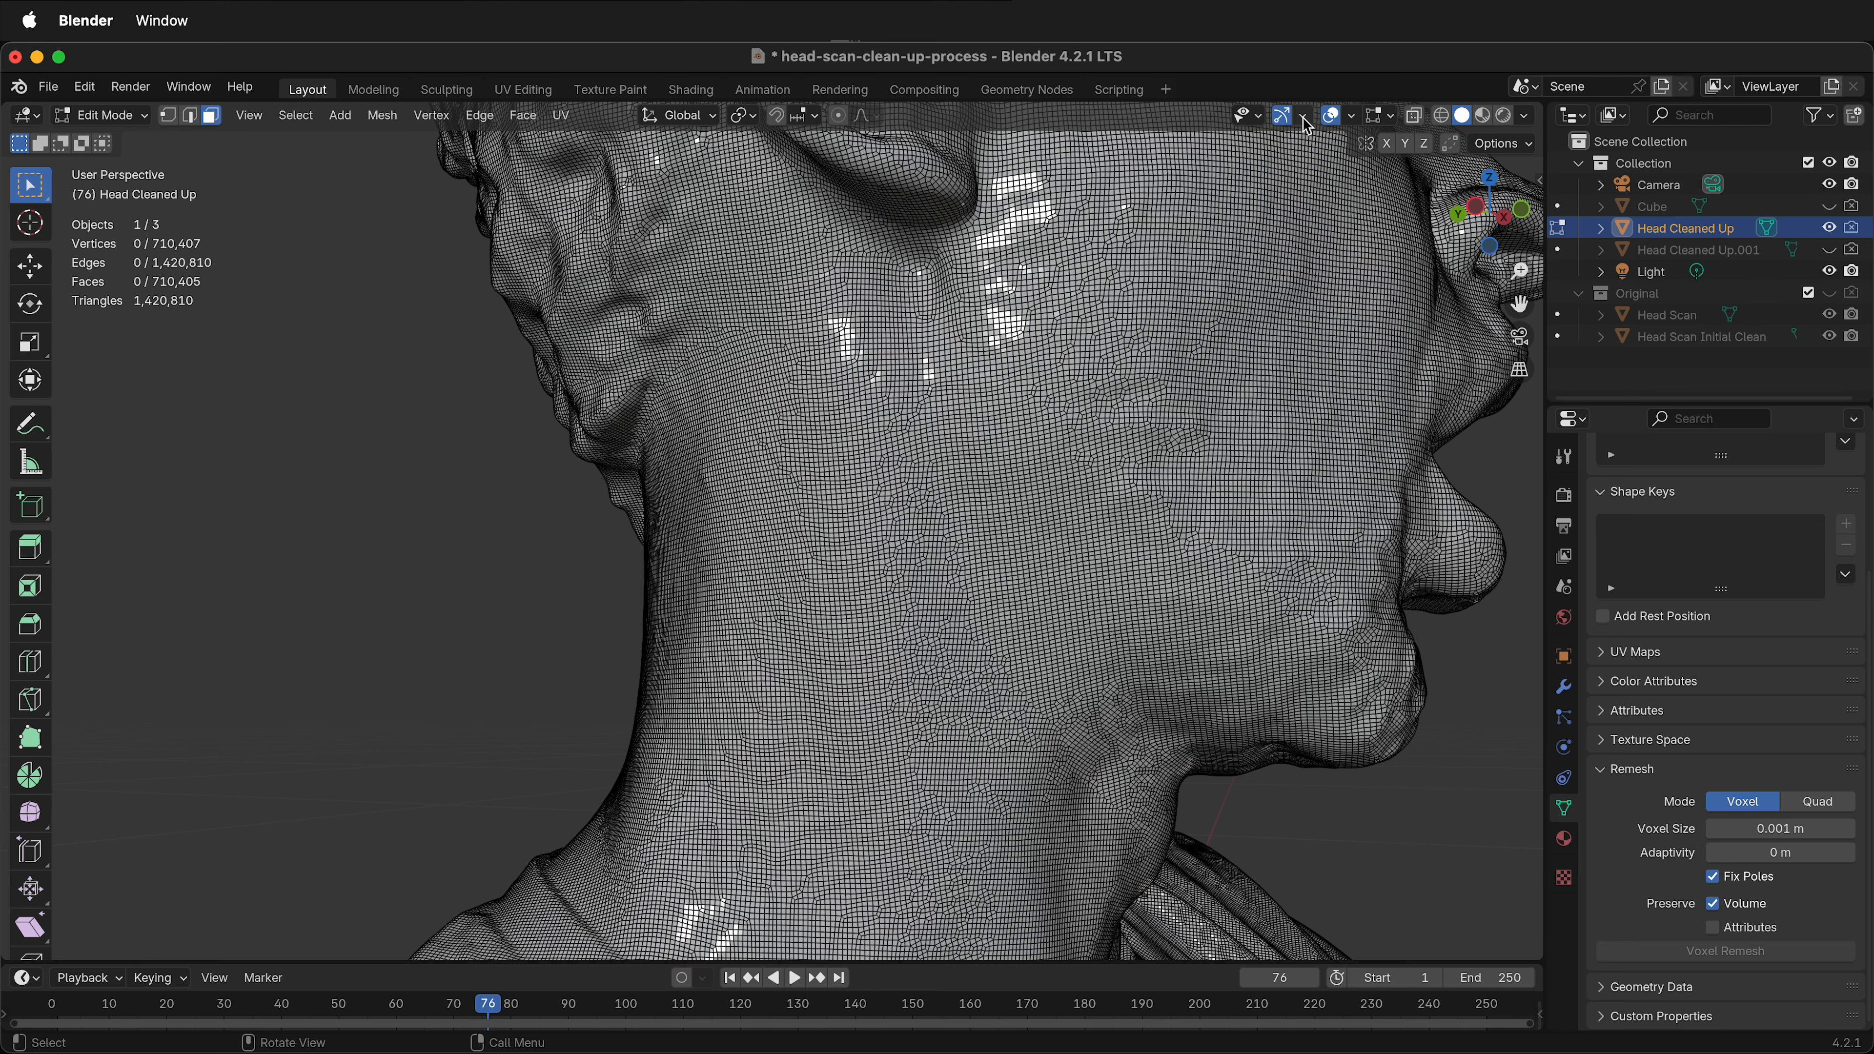
click(1354, 116)
text(2)
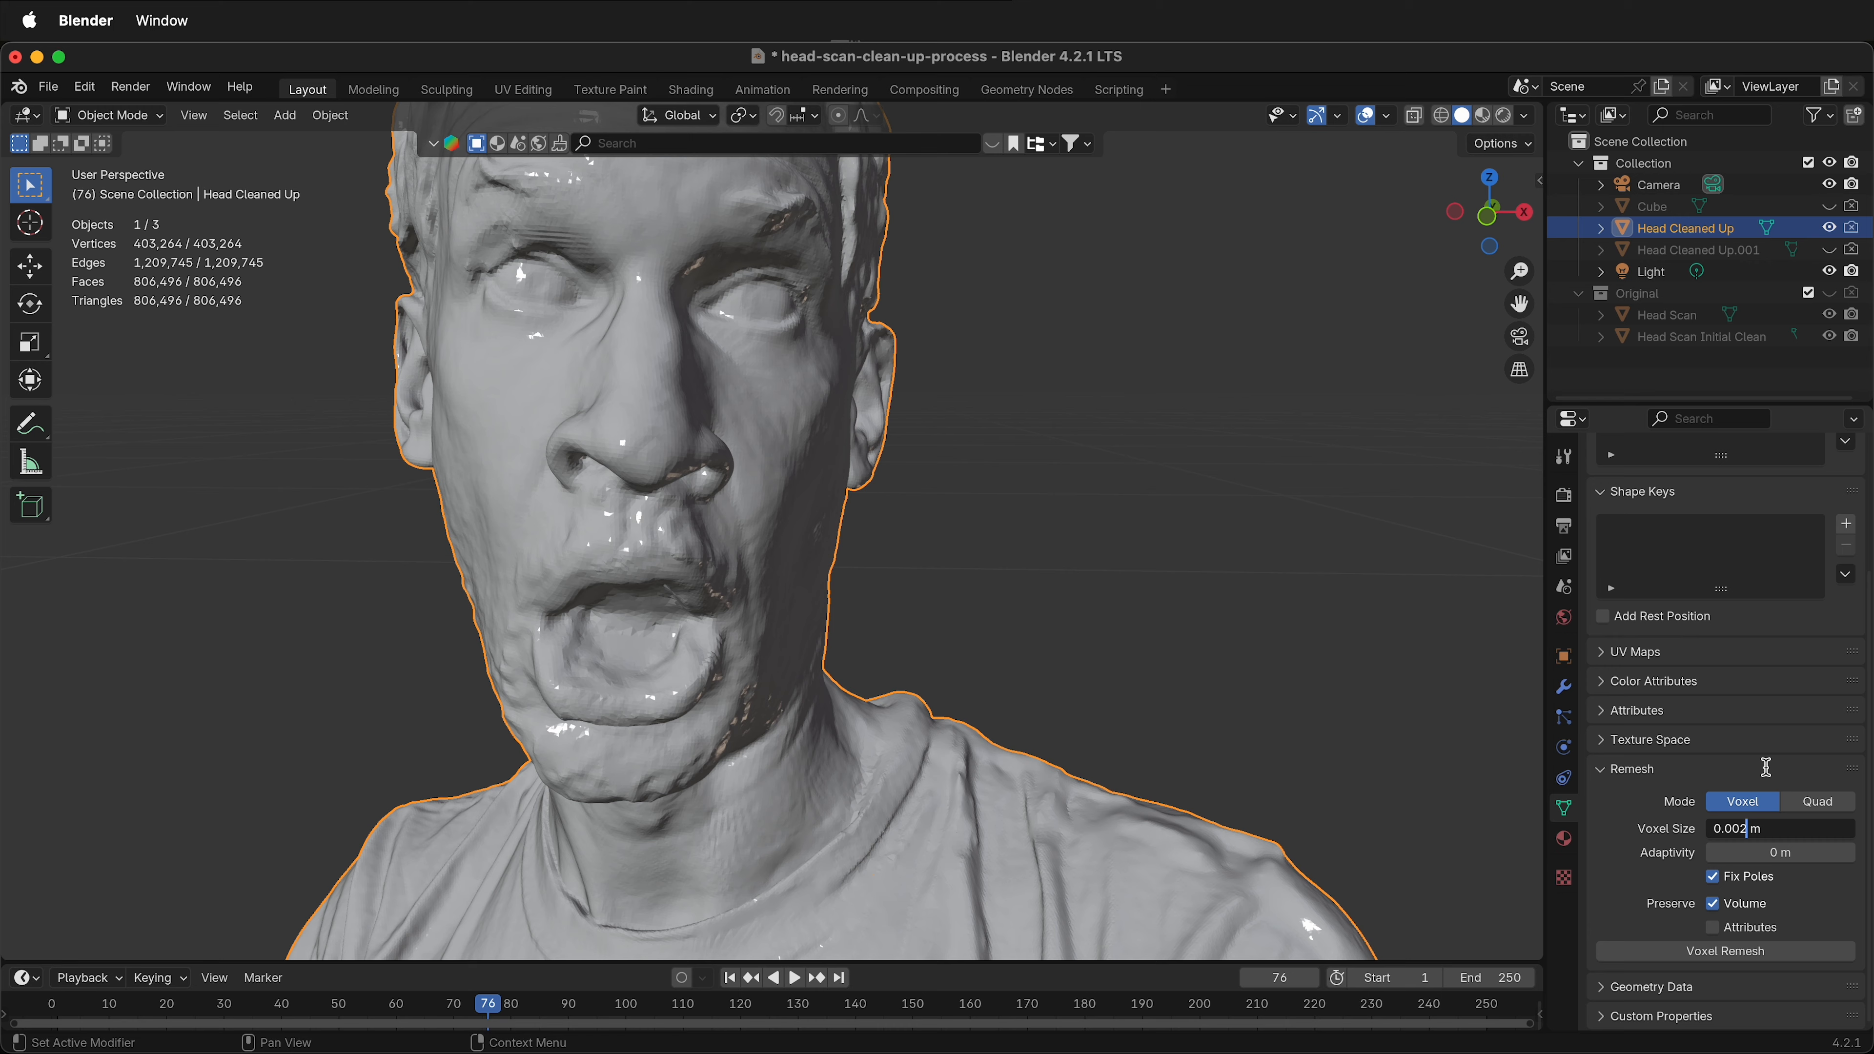
Voxel-remesh the head at 0.002 m and view its quad wireframe in Edit Mode
click(1724, 950)
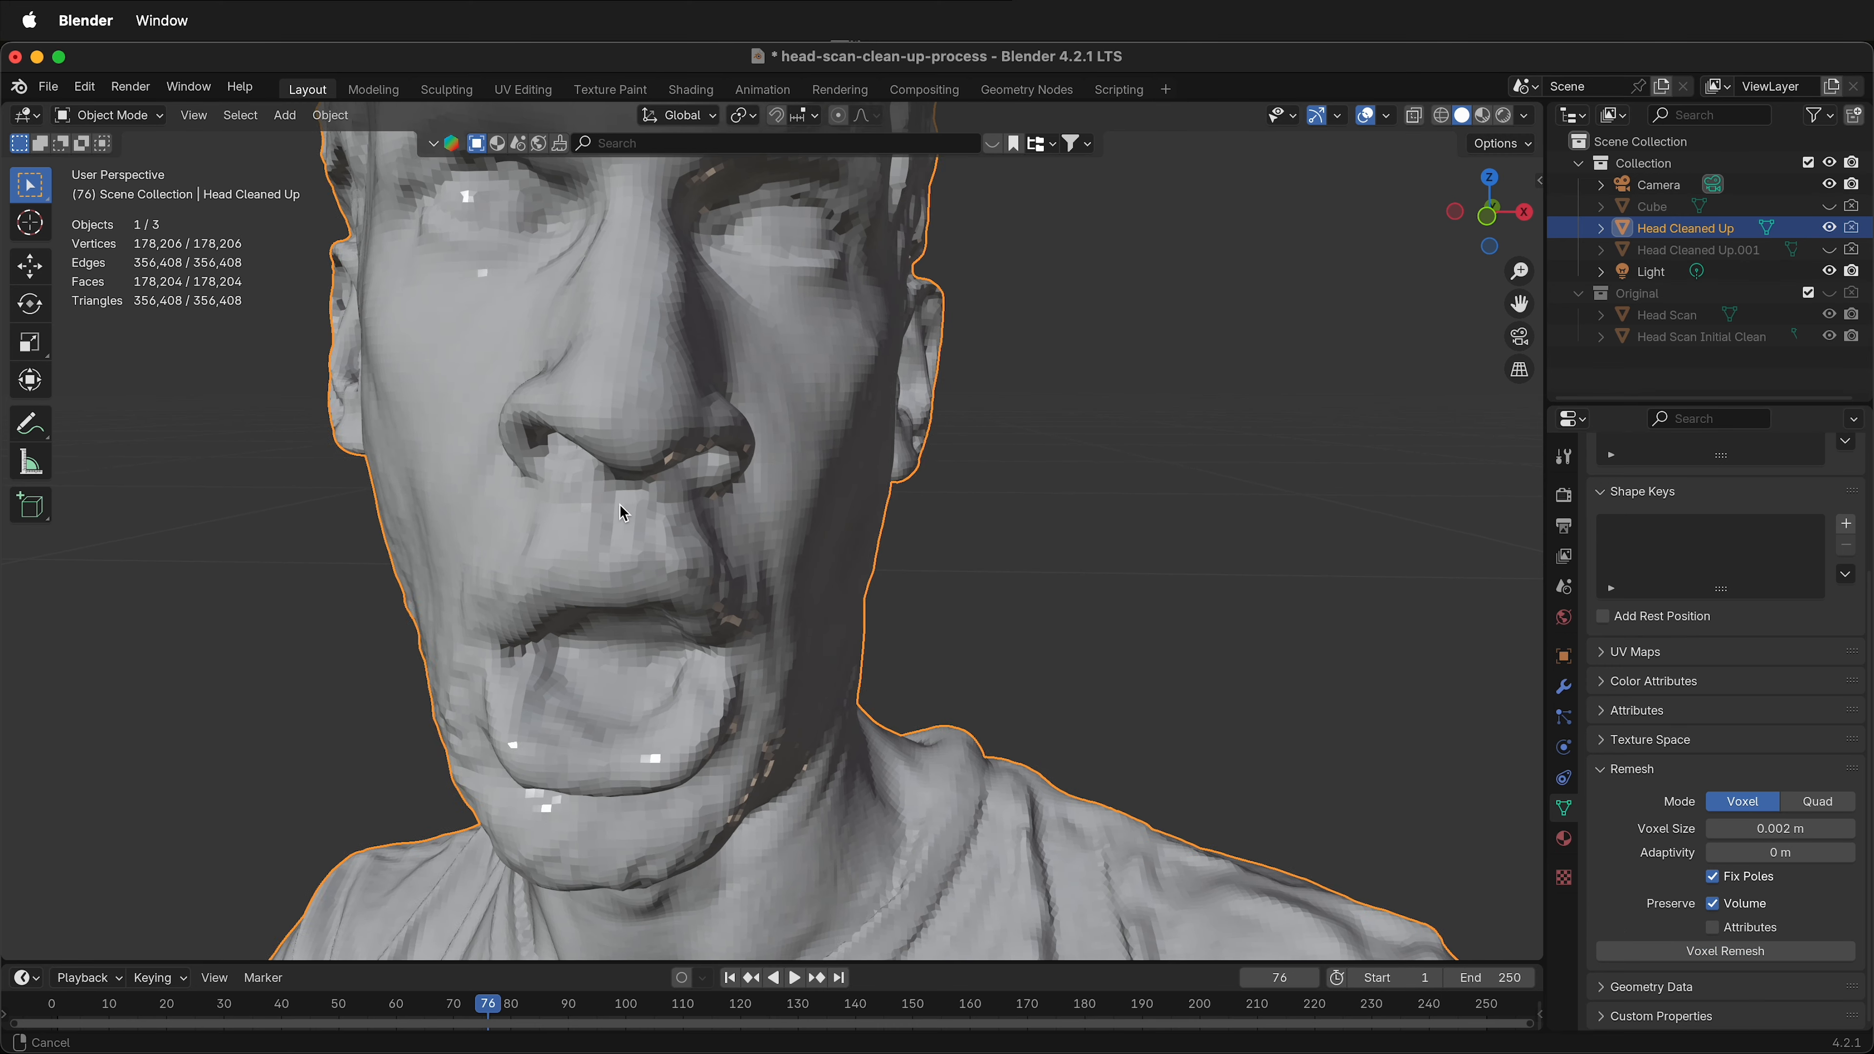
drag(621, 512, 1239, 432)
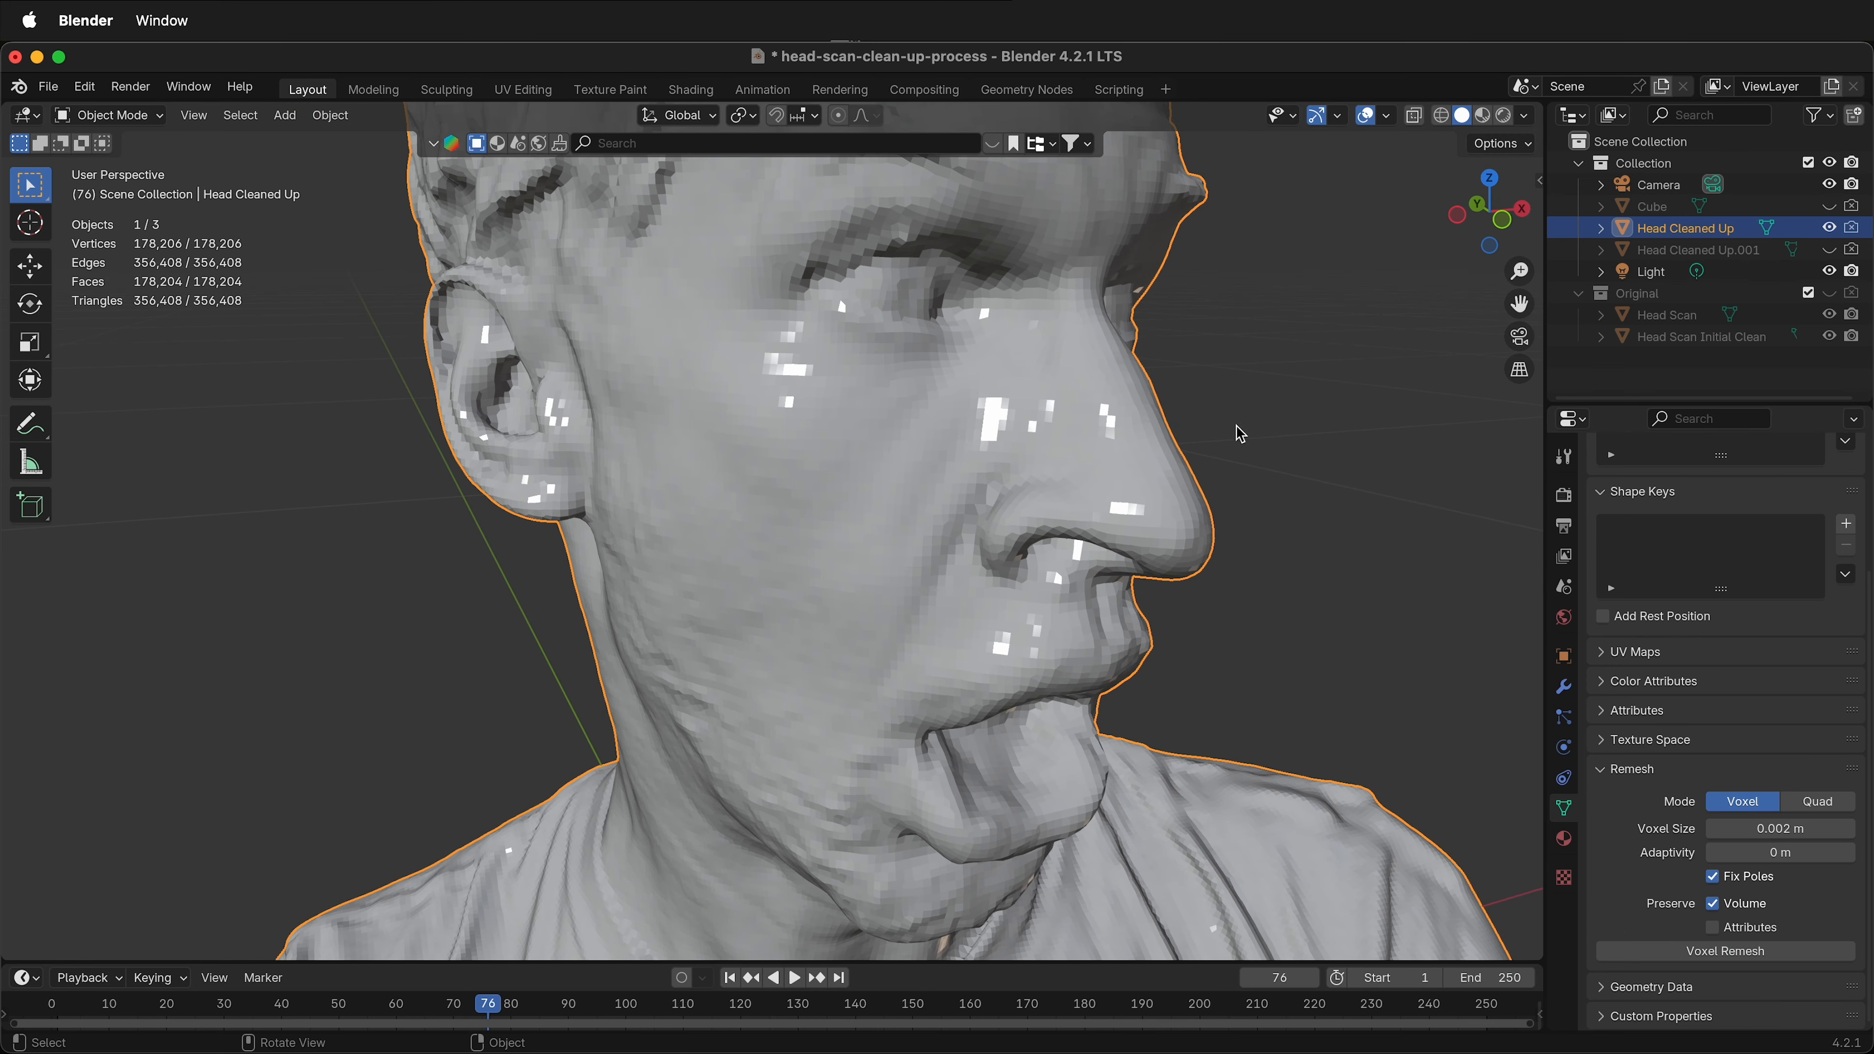
key(Tab)
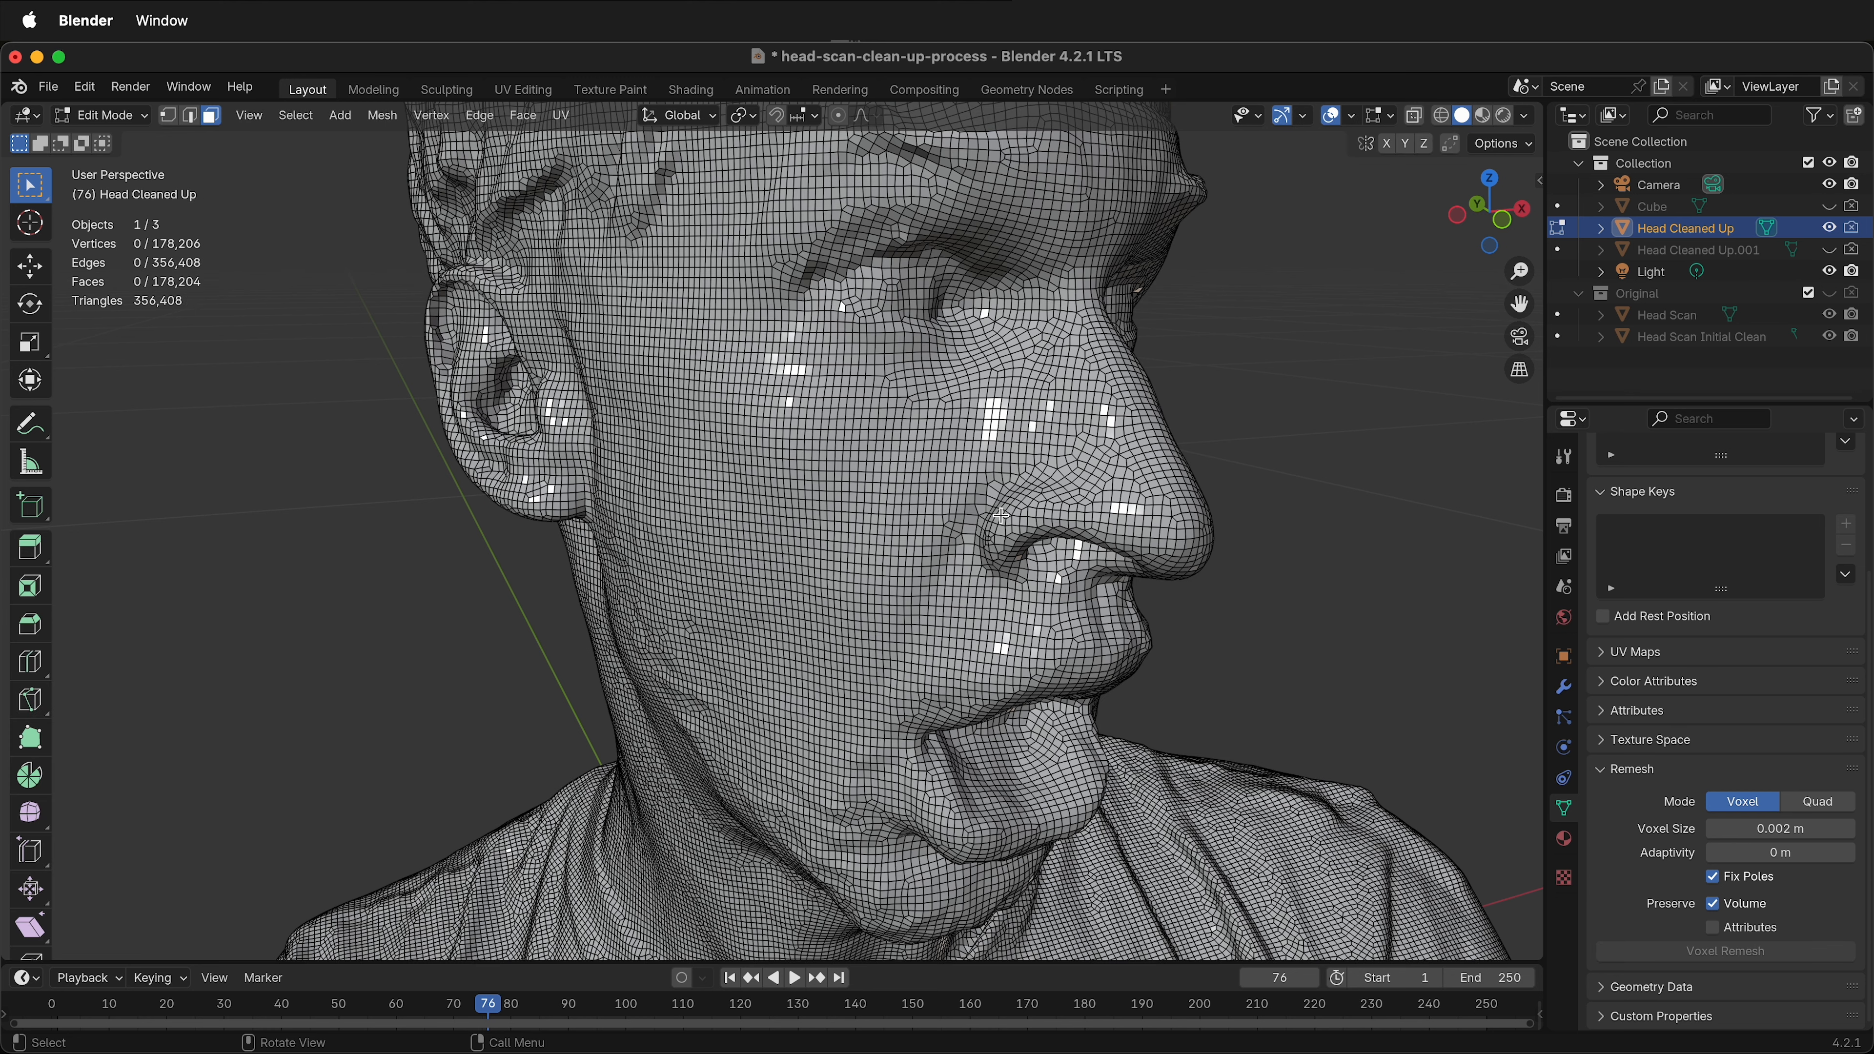
mouse_move(853, 472)
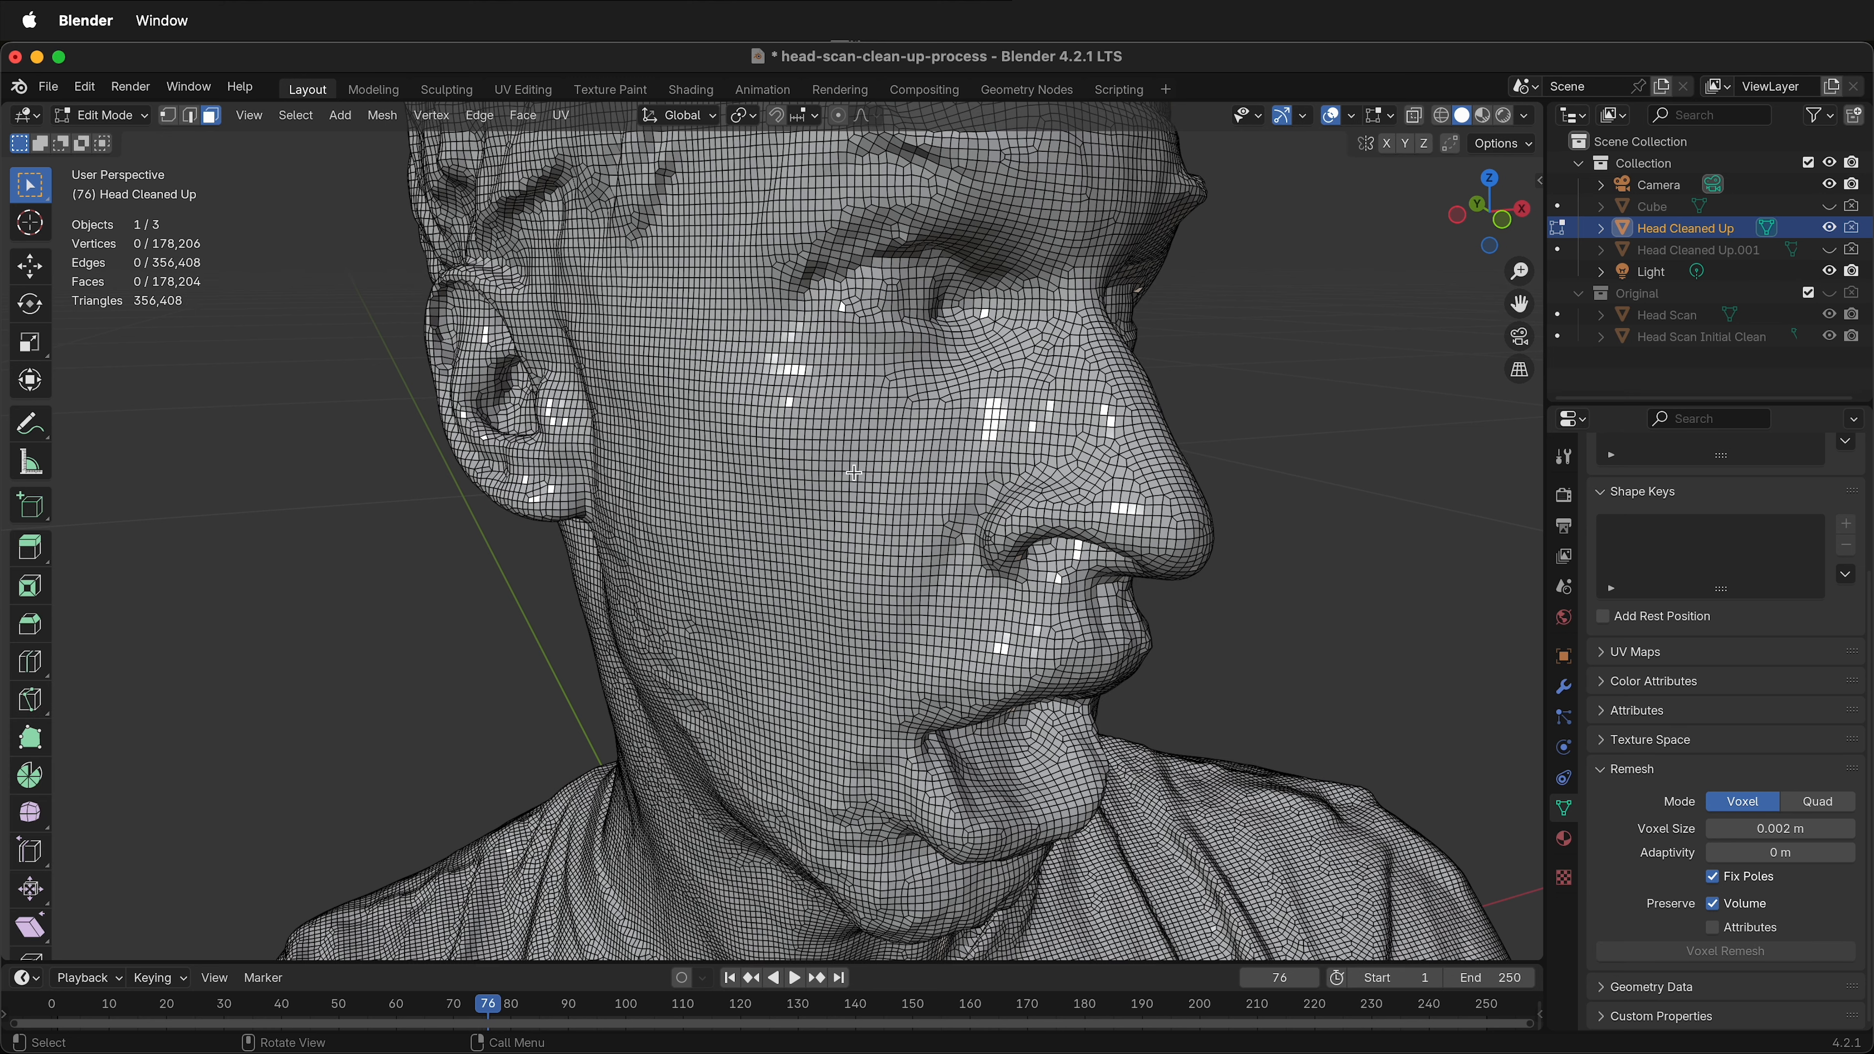
mouse_move(165, 308)
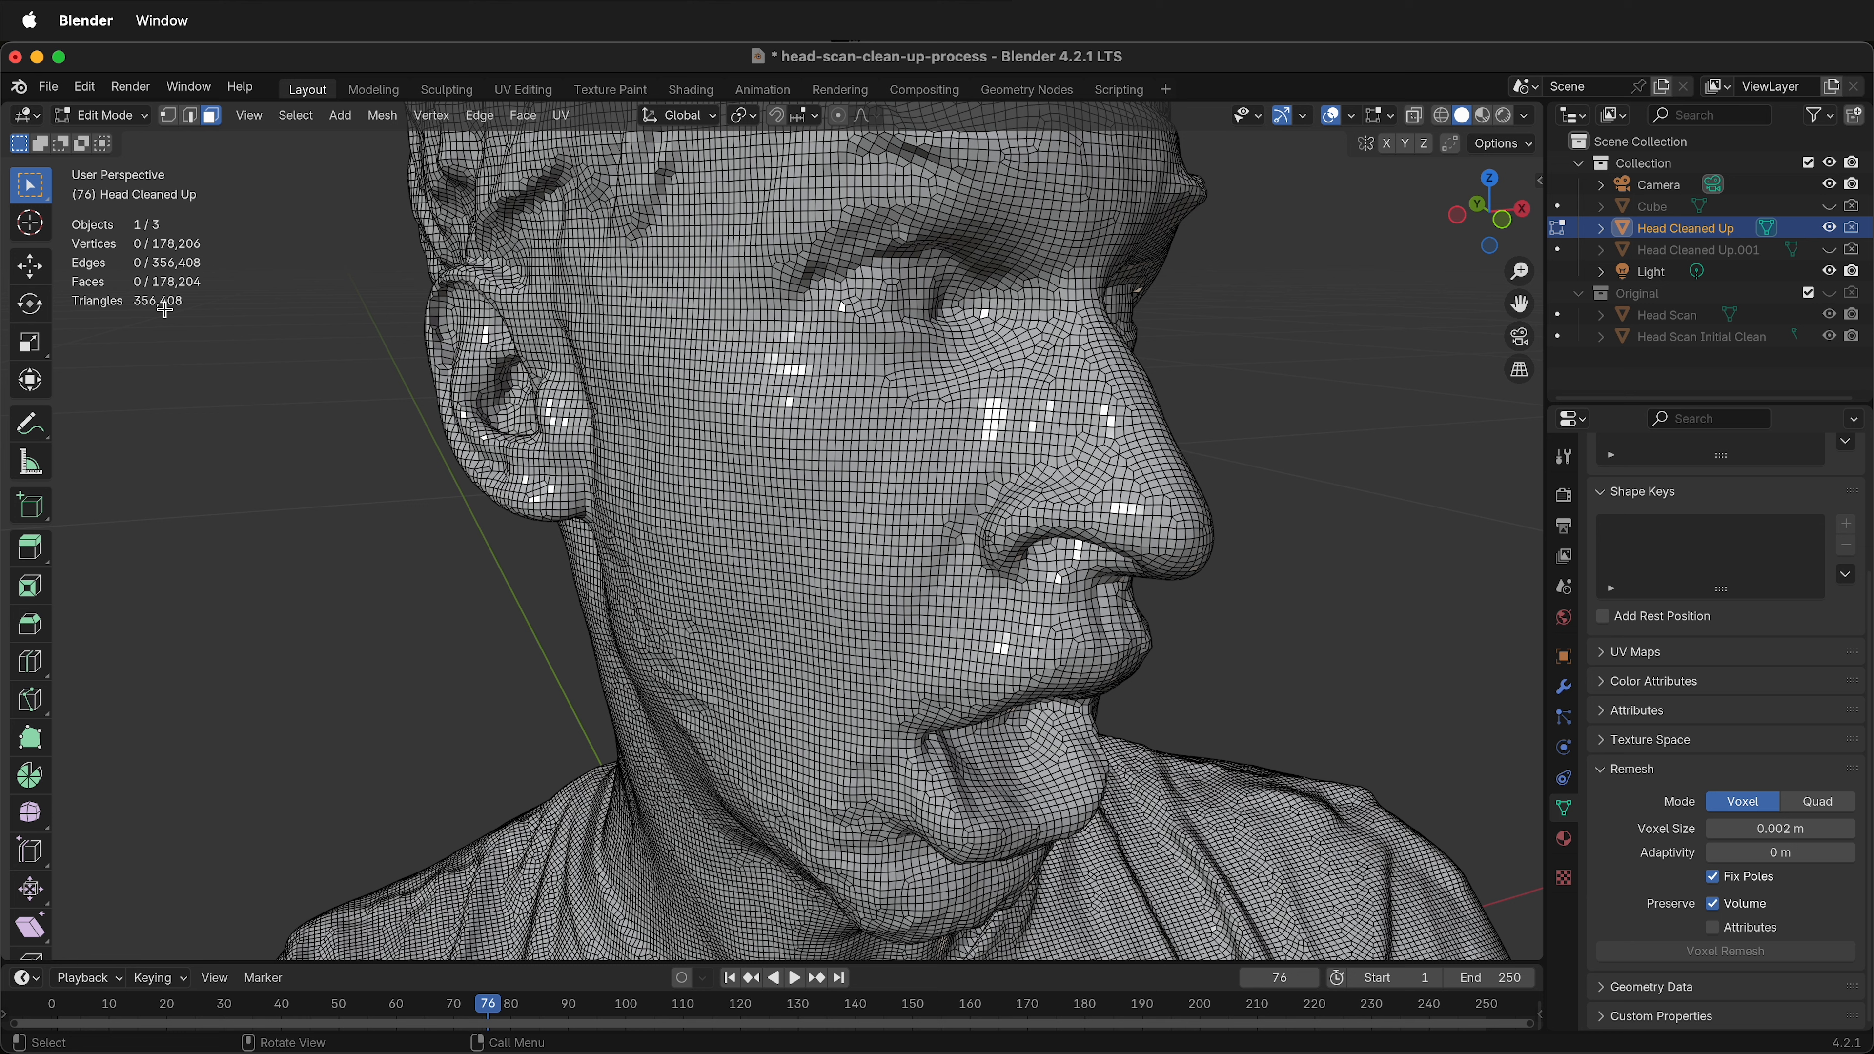
mouse_move(1422, 857)
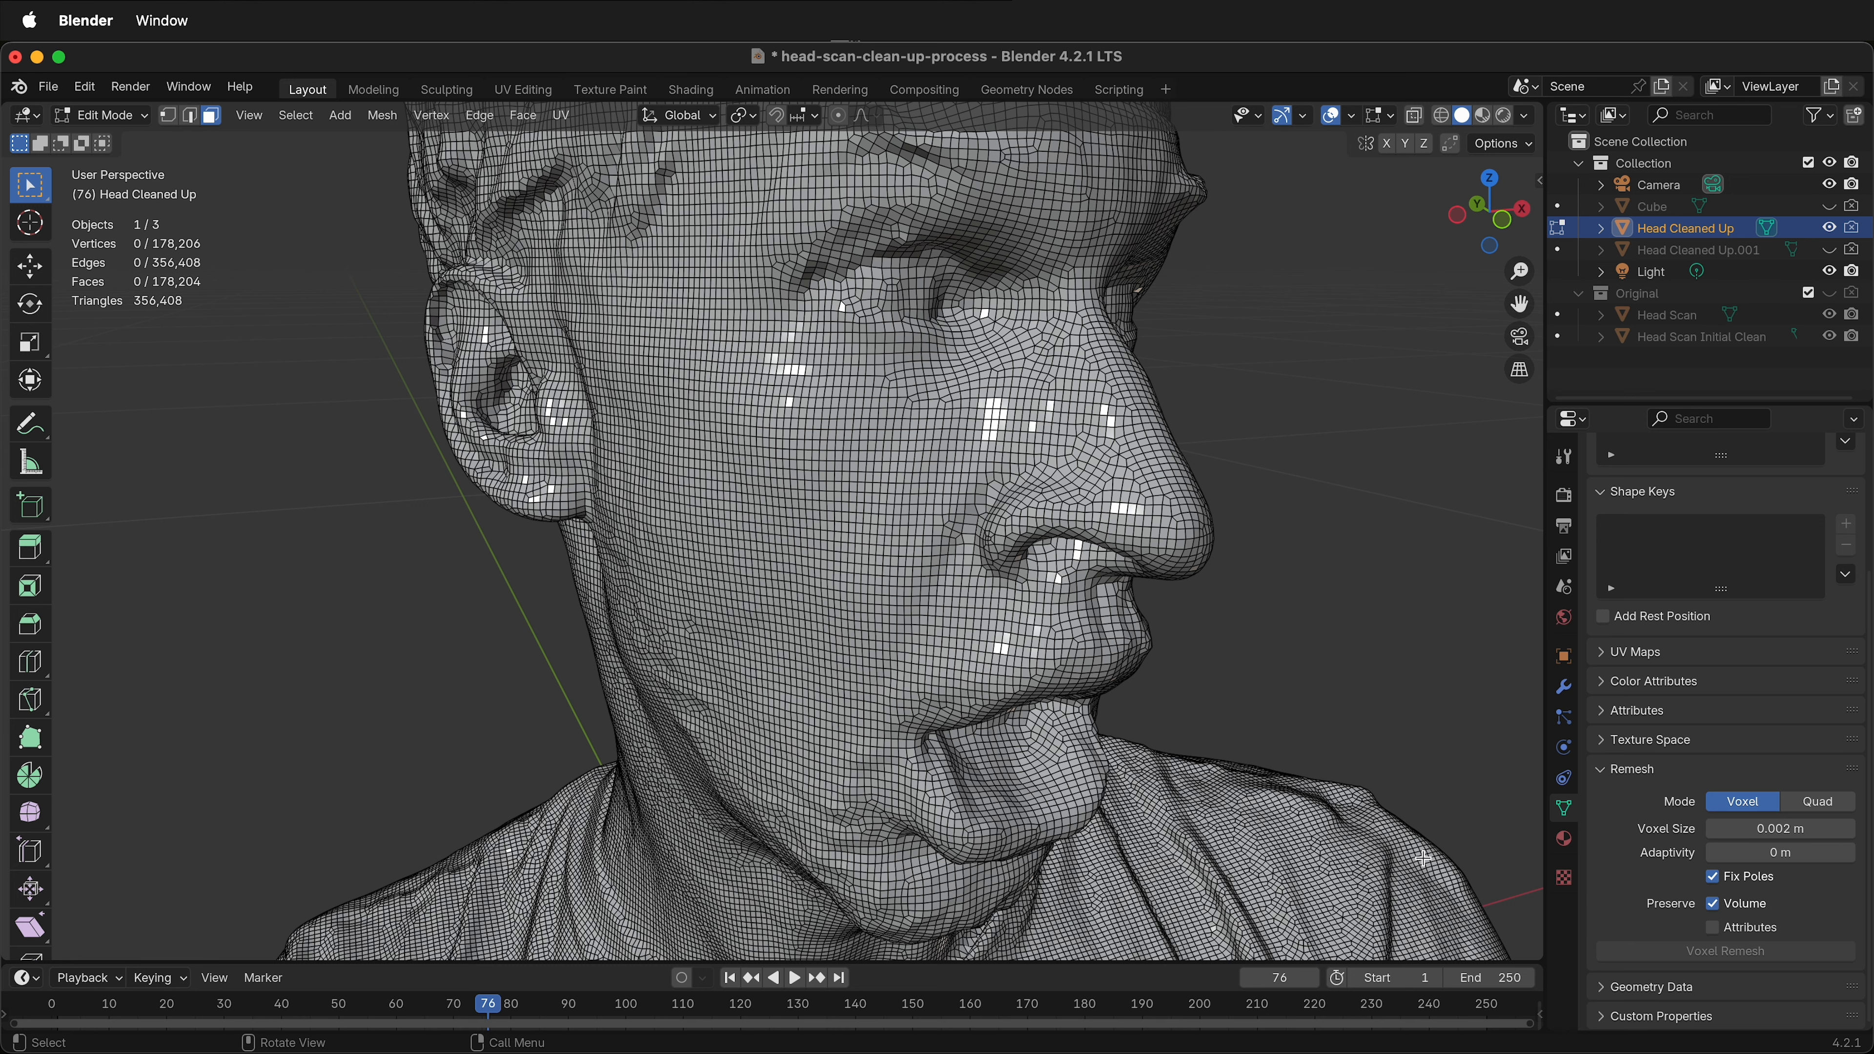
mouse_move(1422, 857)
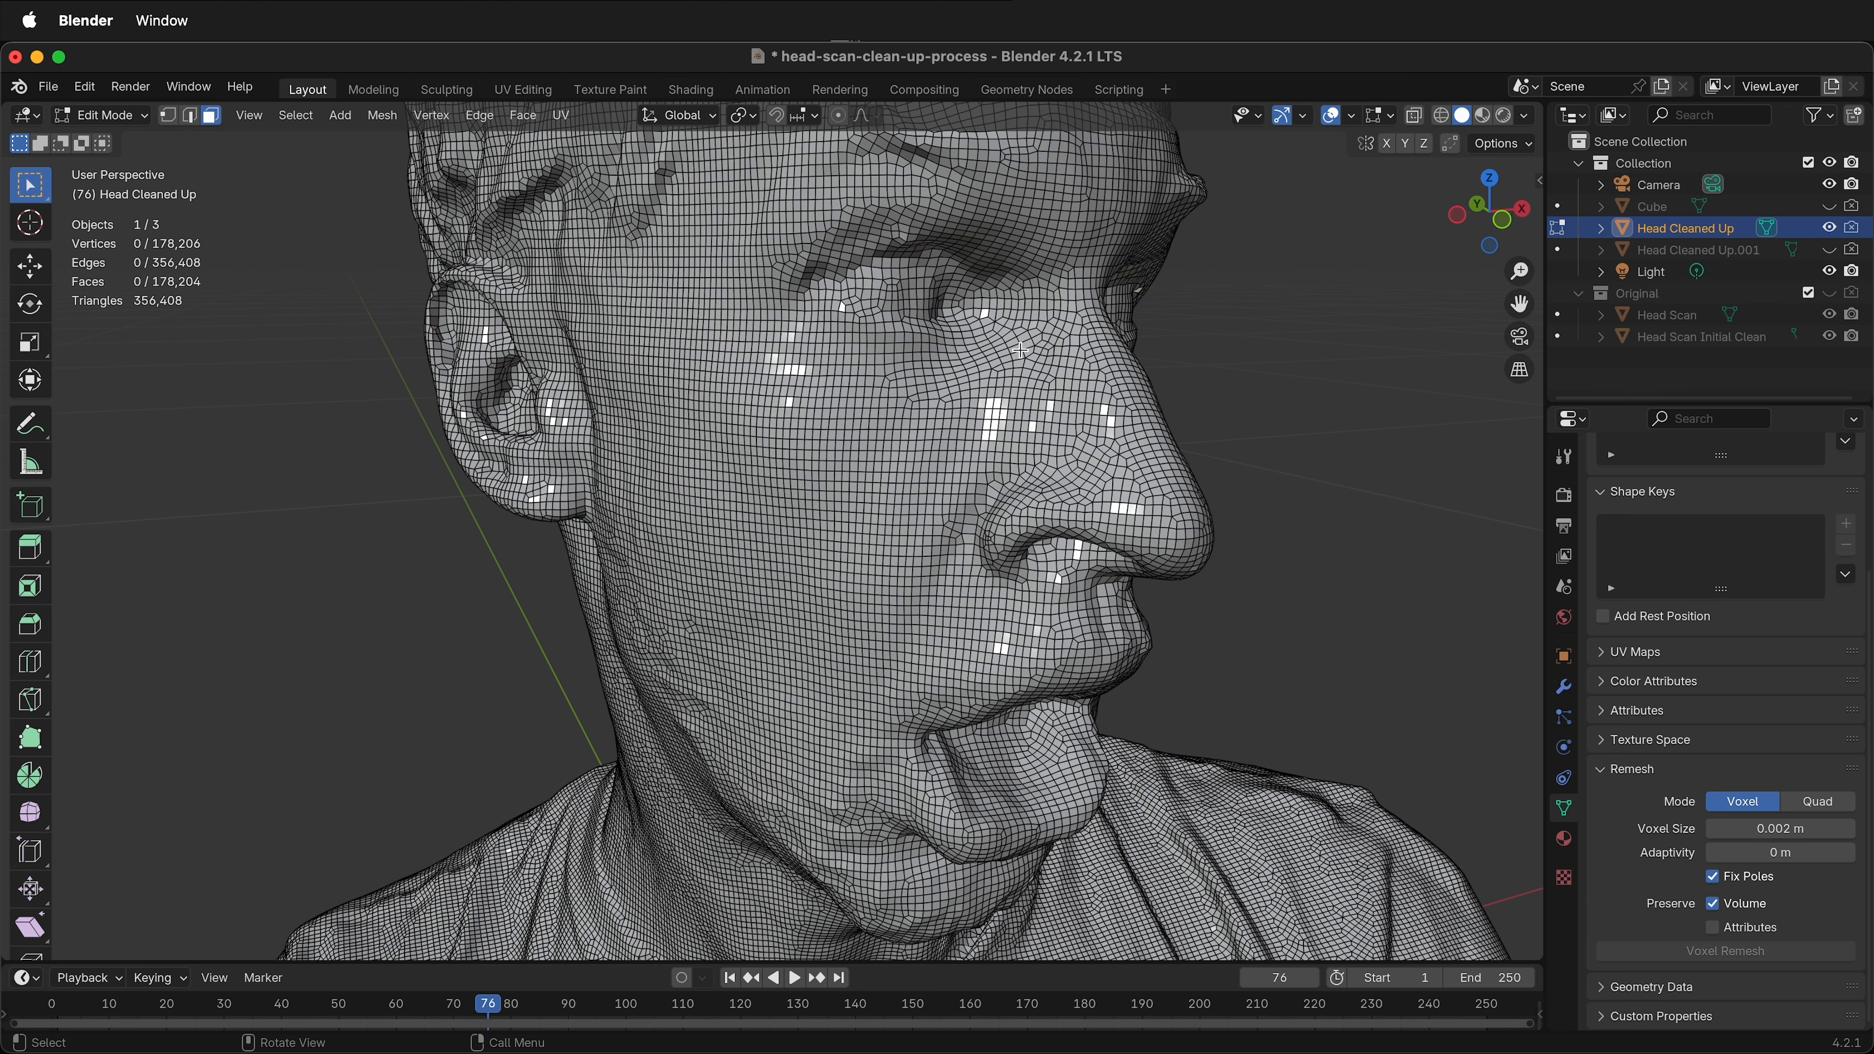
Voxel-remesh the head at the finer 0.0014 m size, giving about 363,000 vertices
key(Tab)
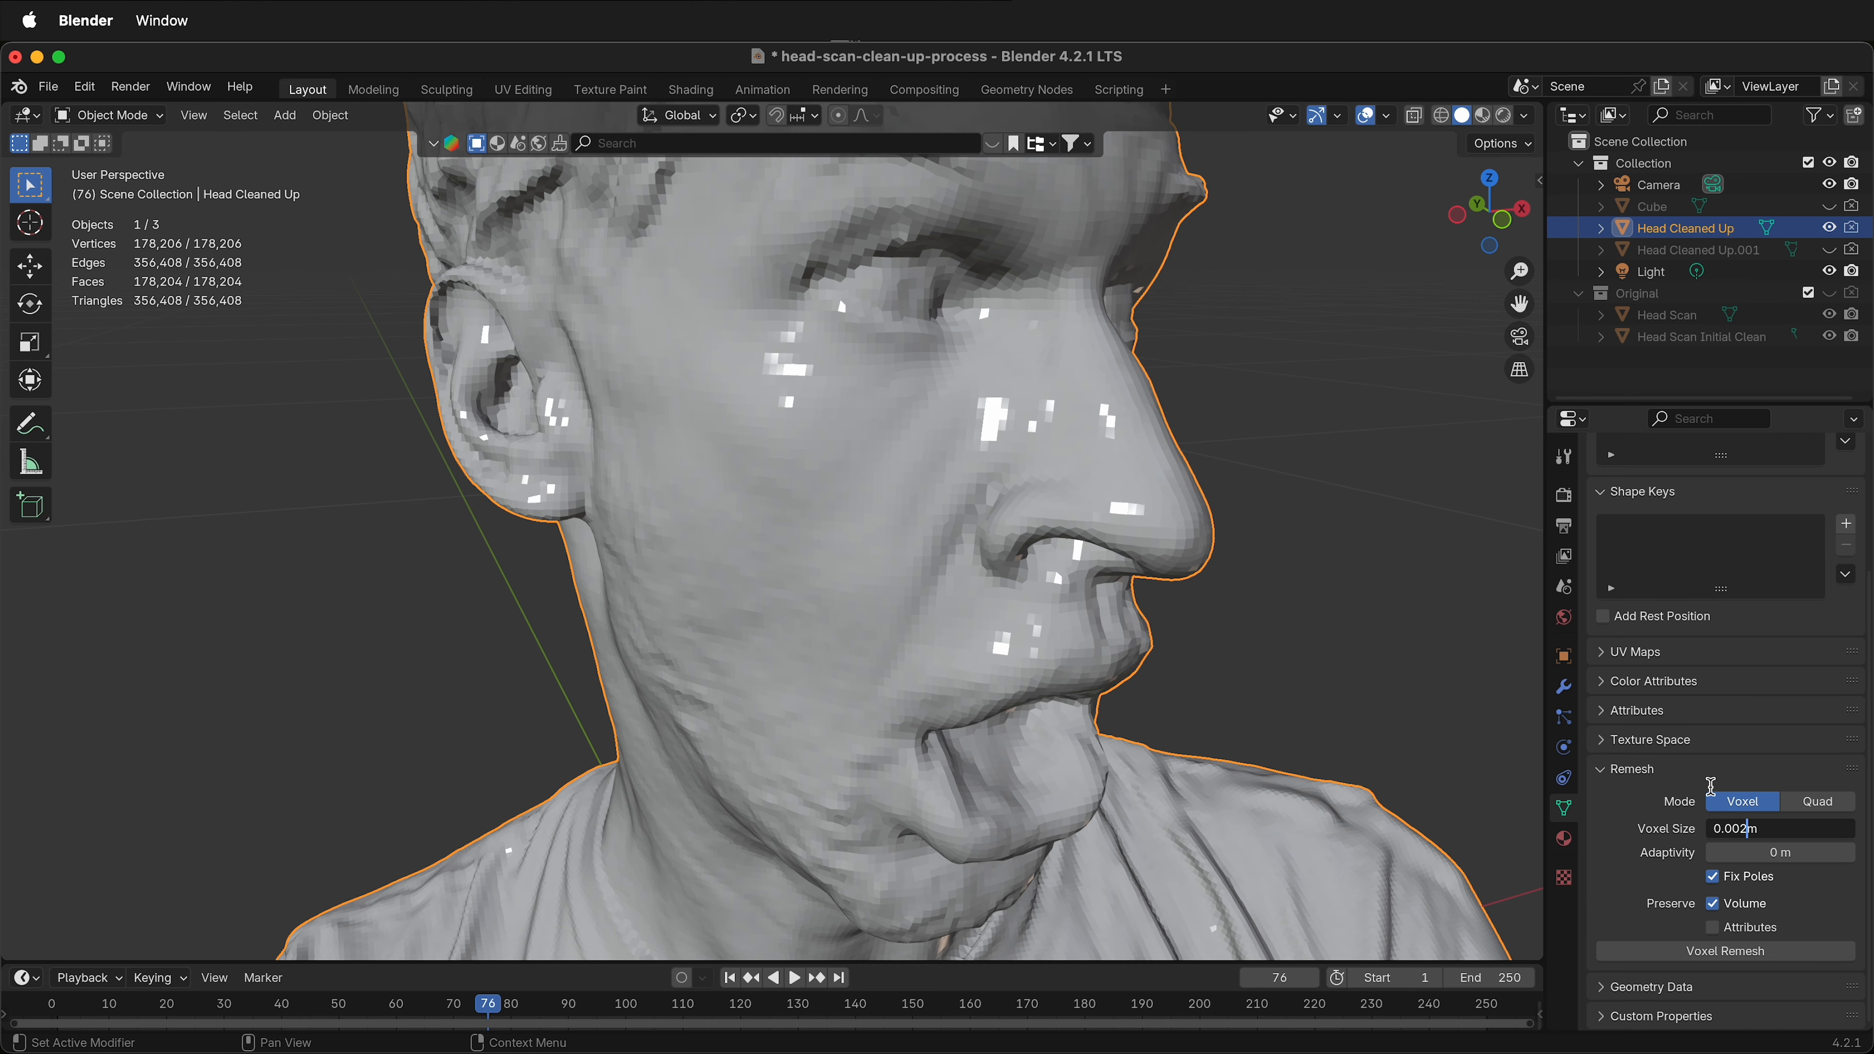
text(0.000)
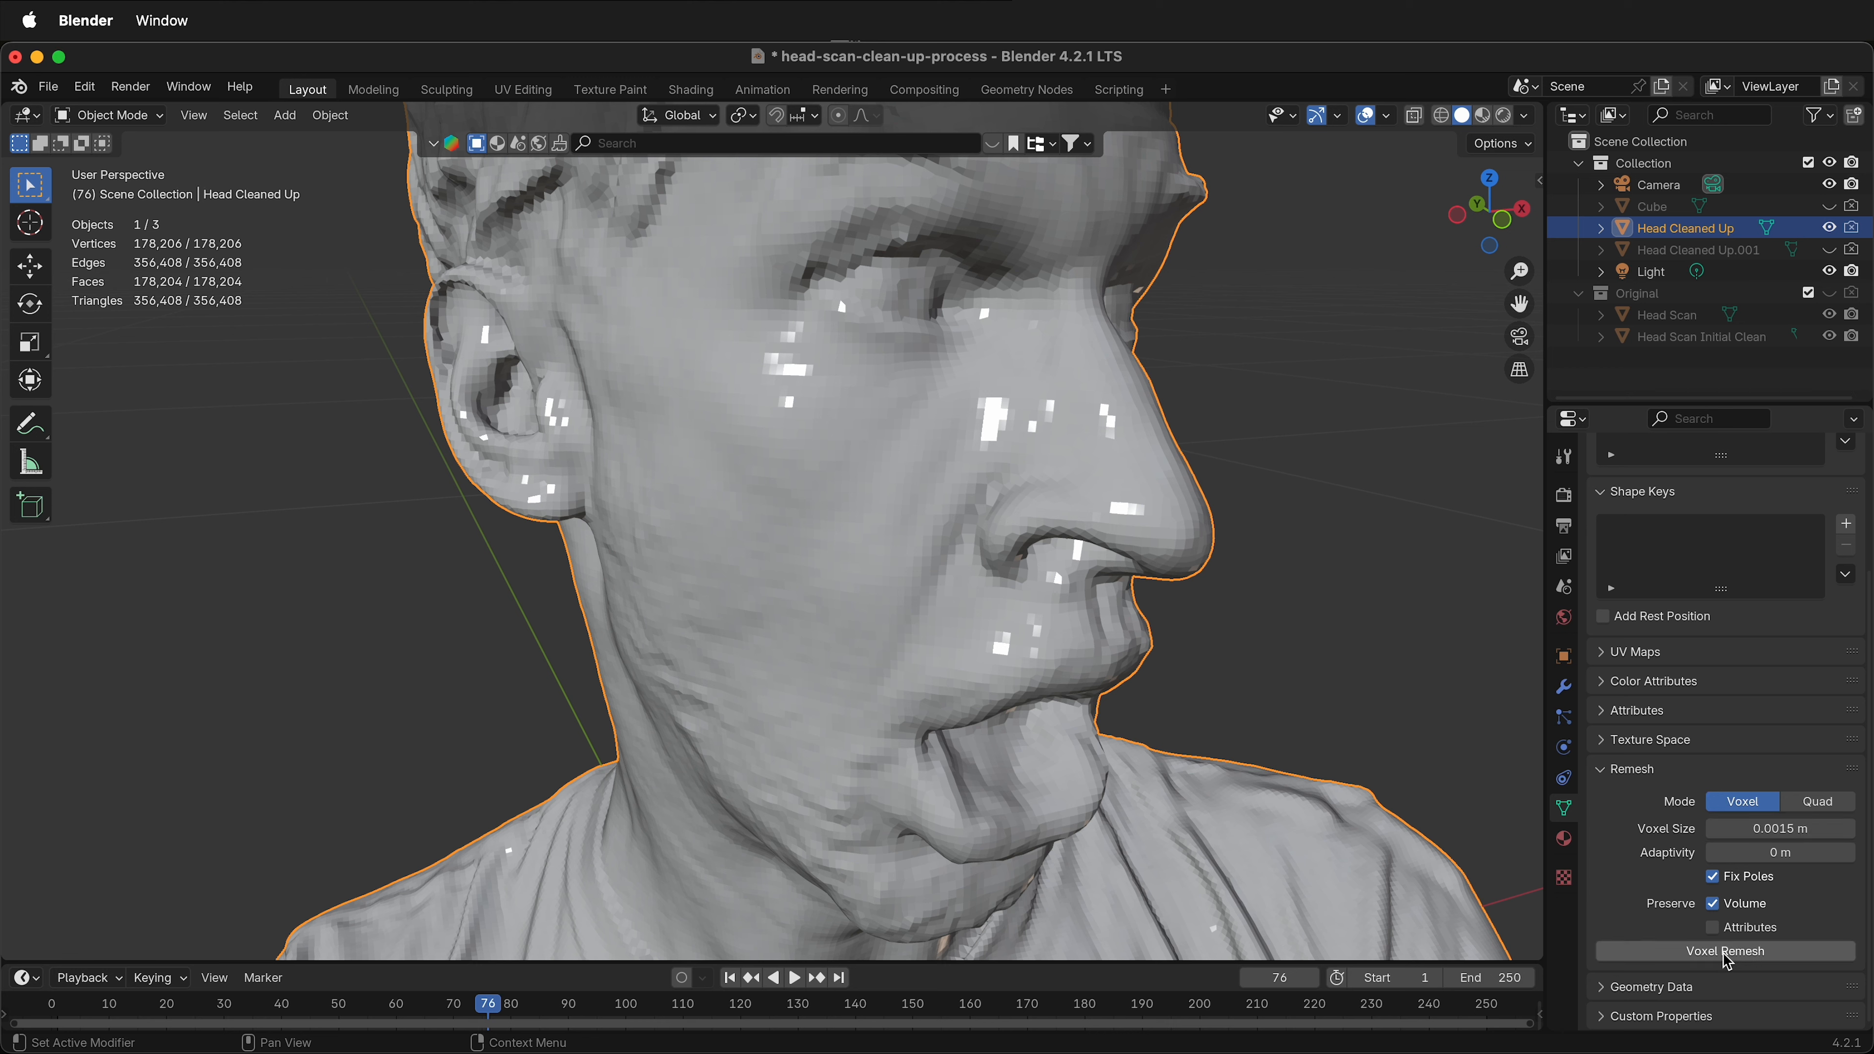
click(1725, 949)
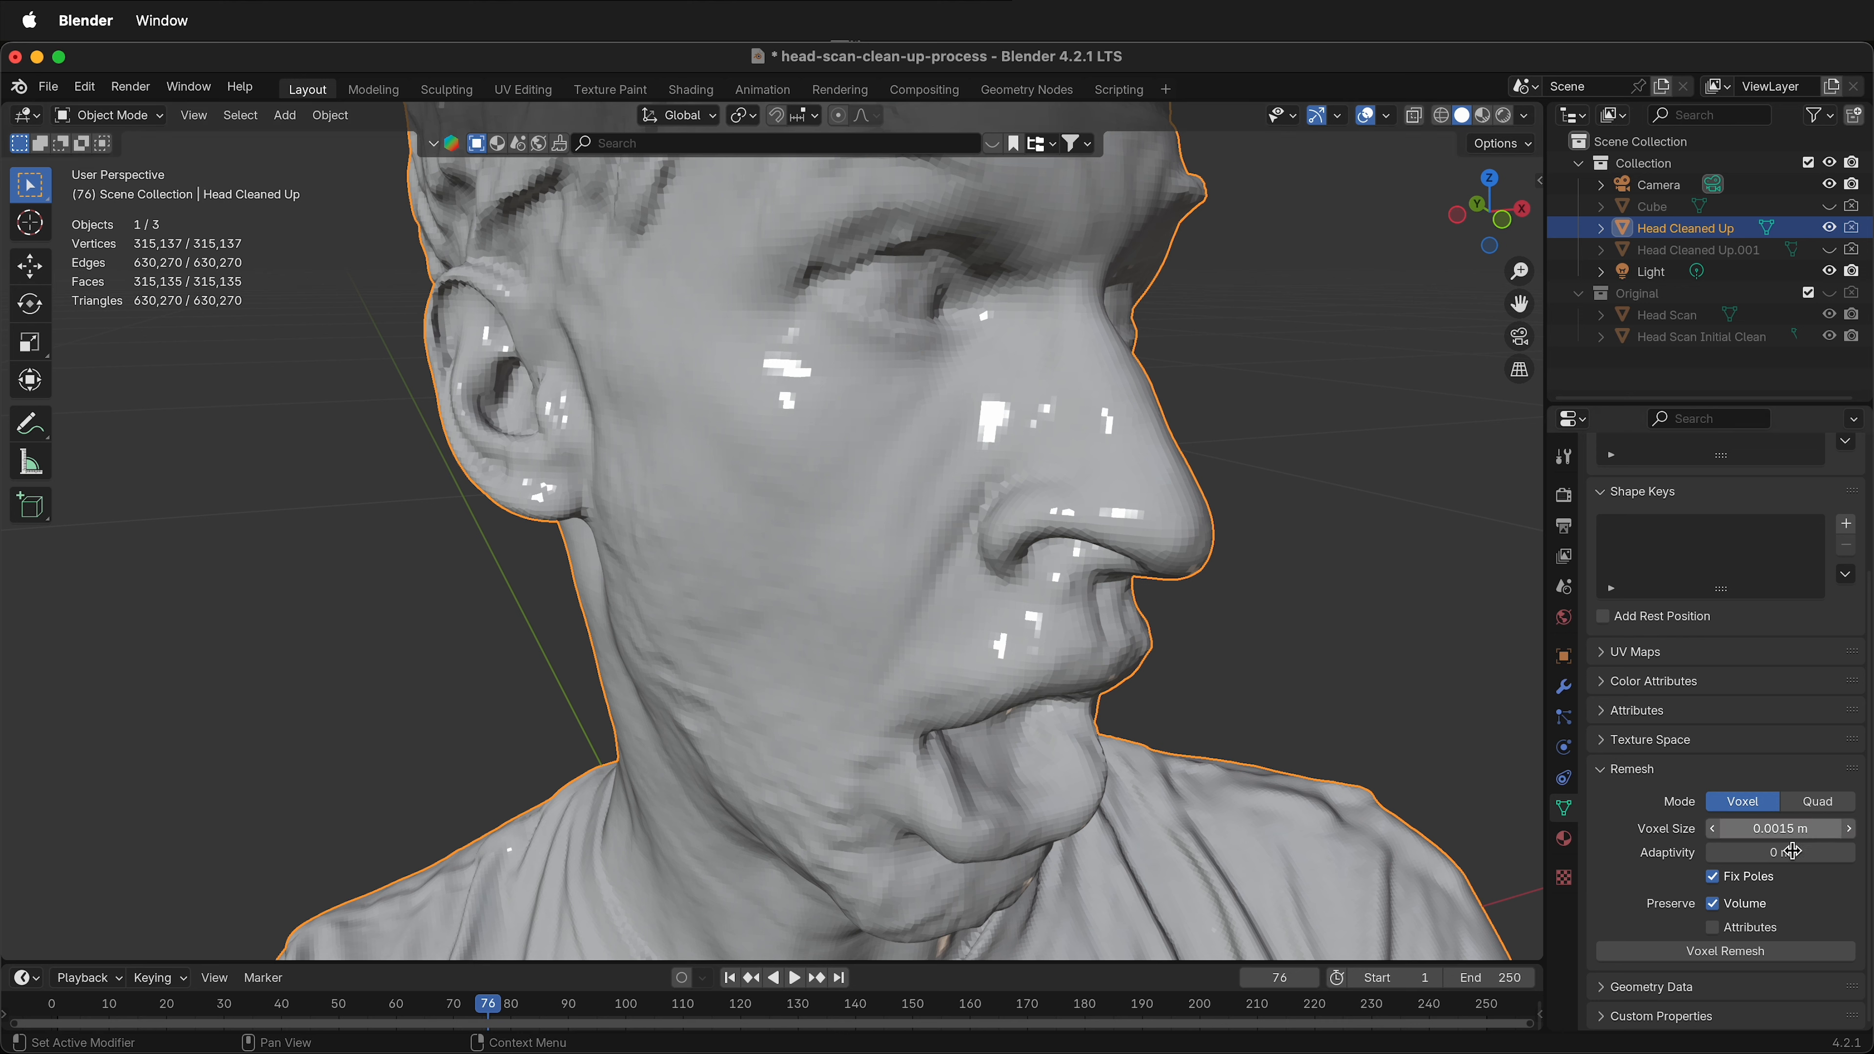
double_click(1778, 828)
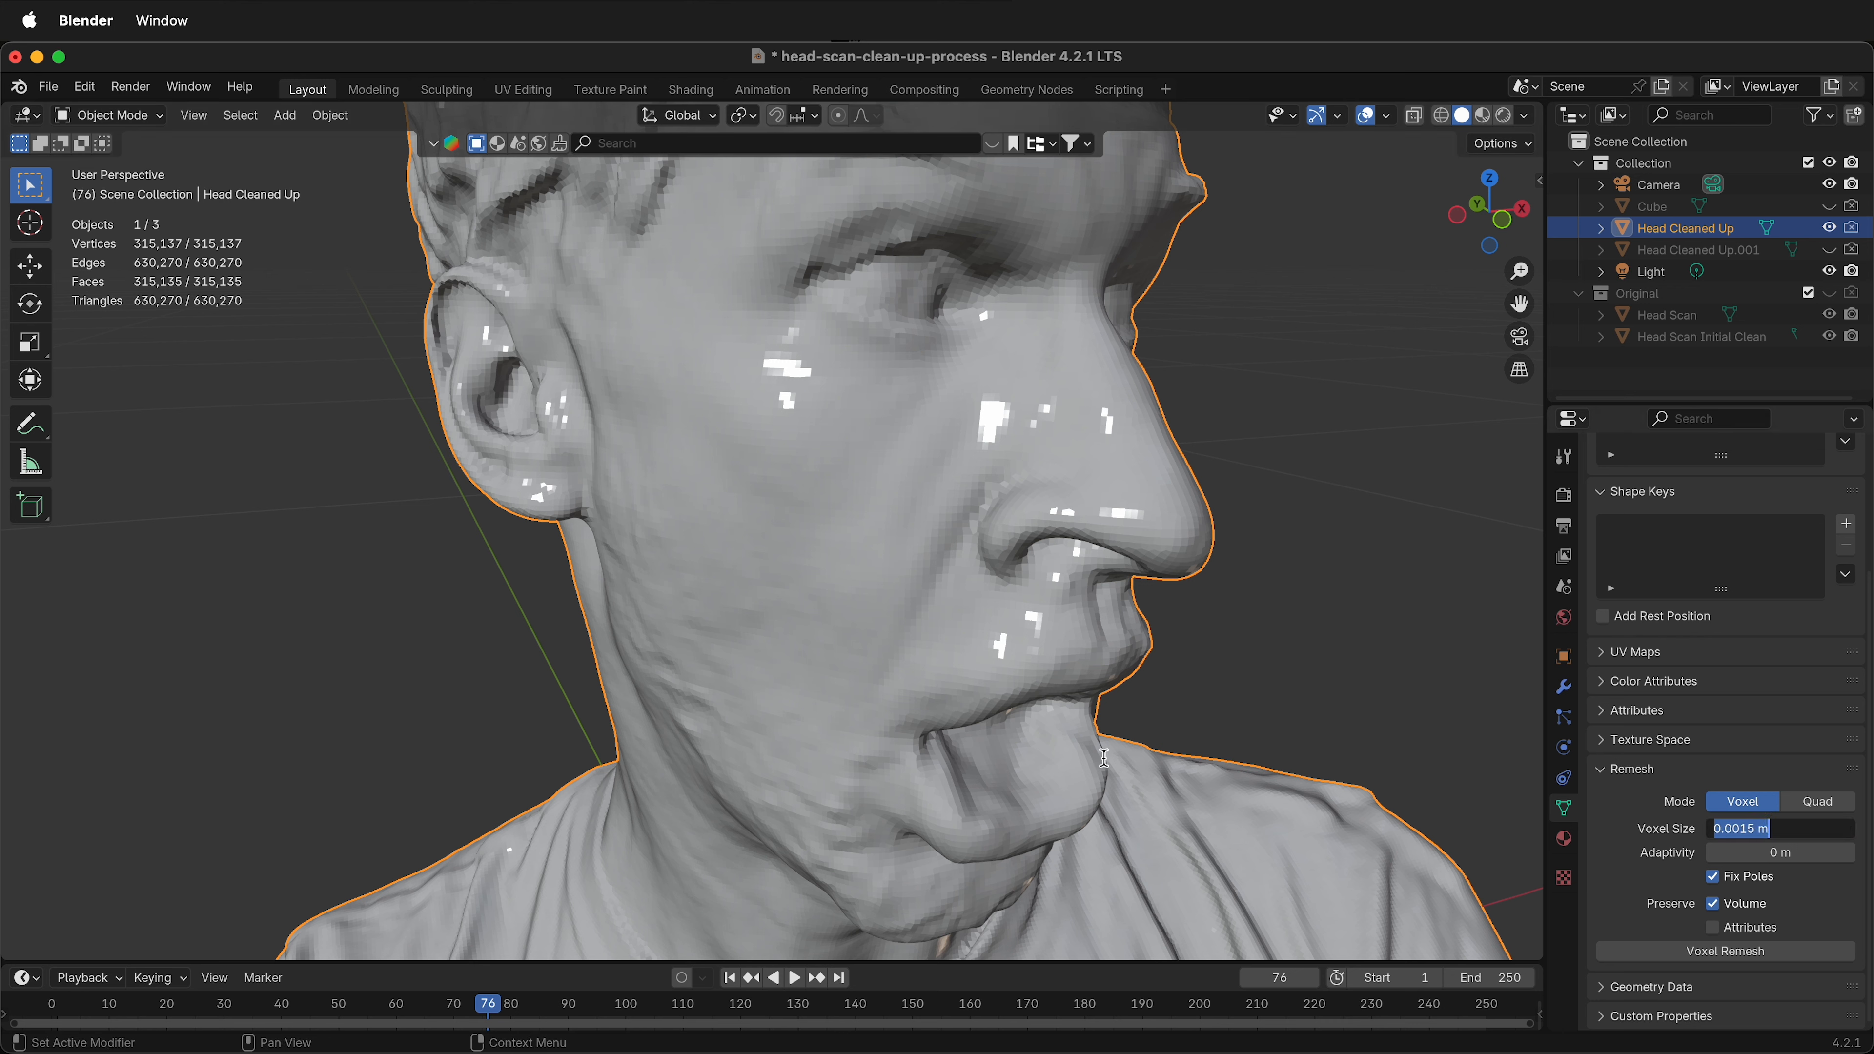
text(0.002)
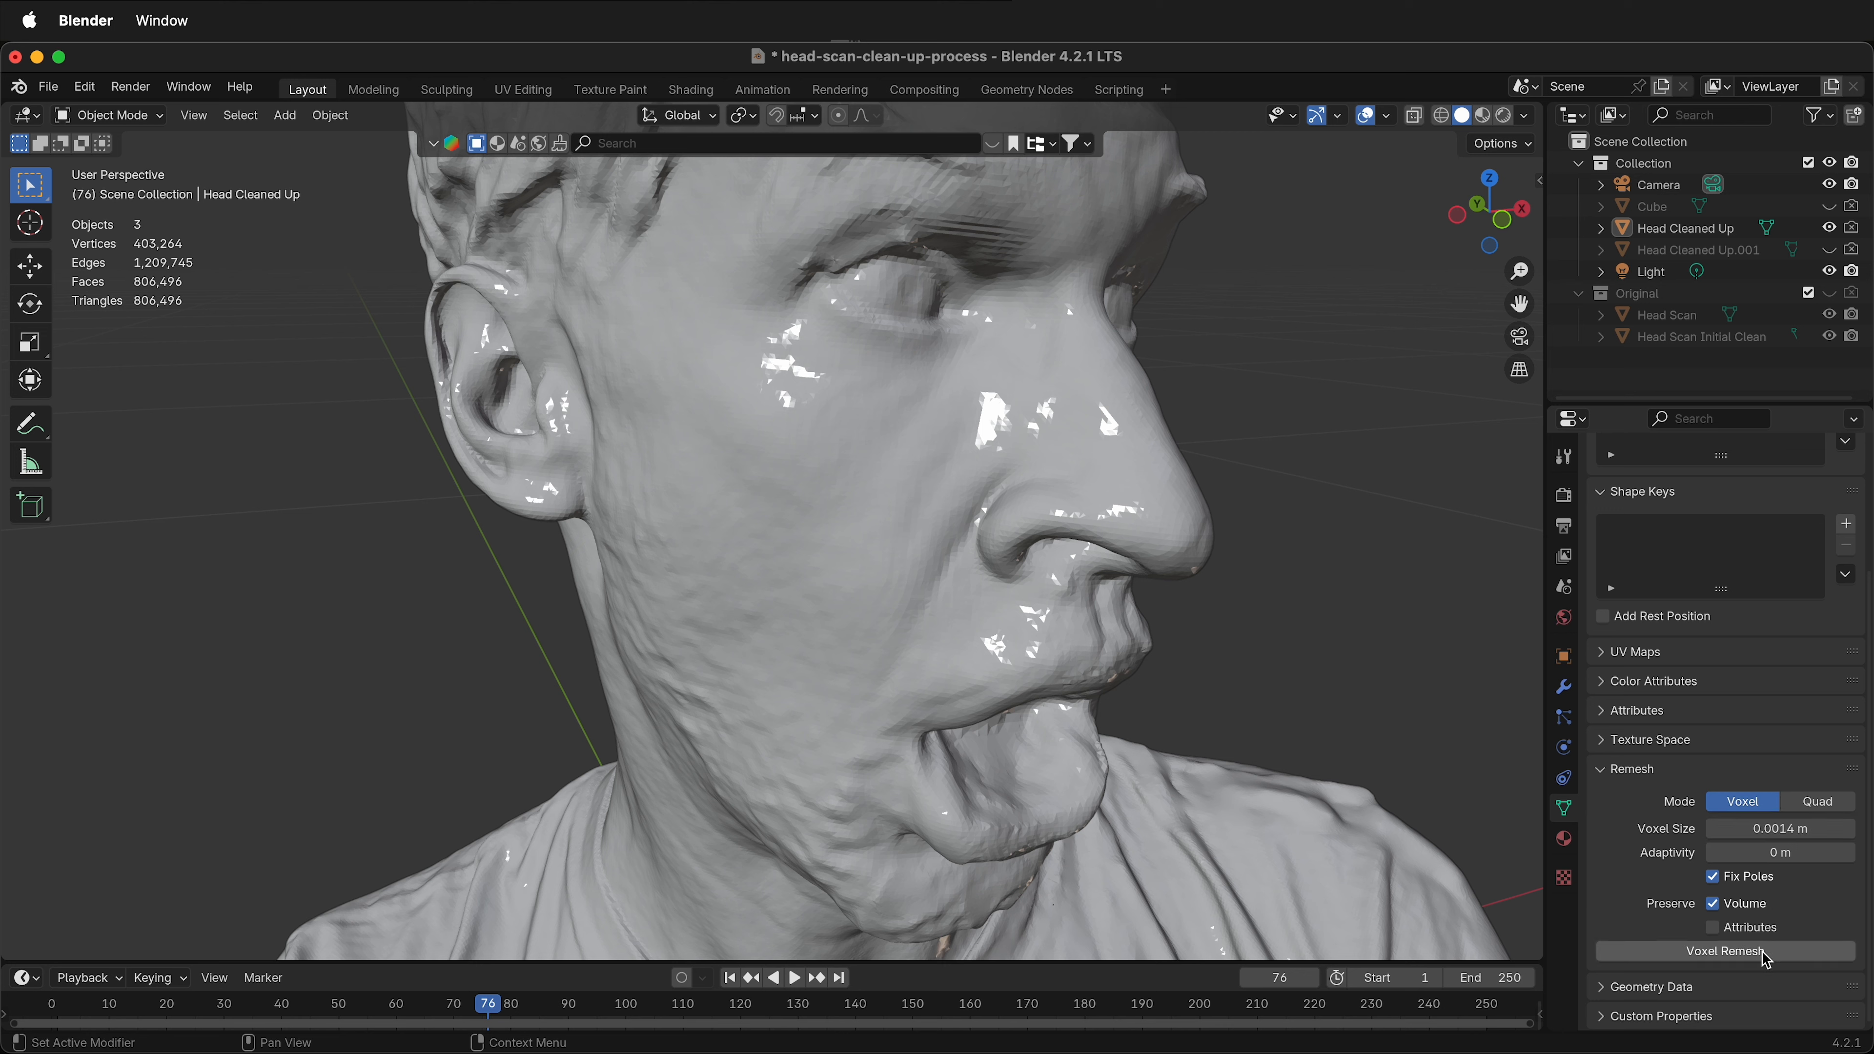
click(1724, 950)
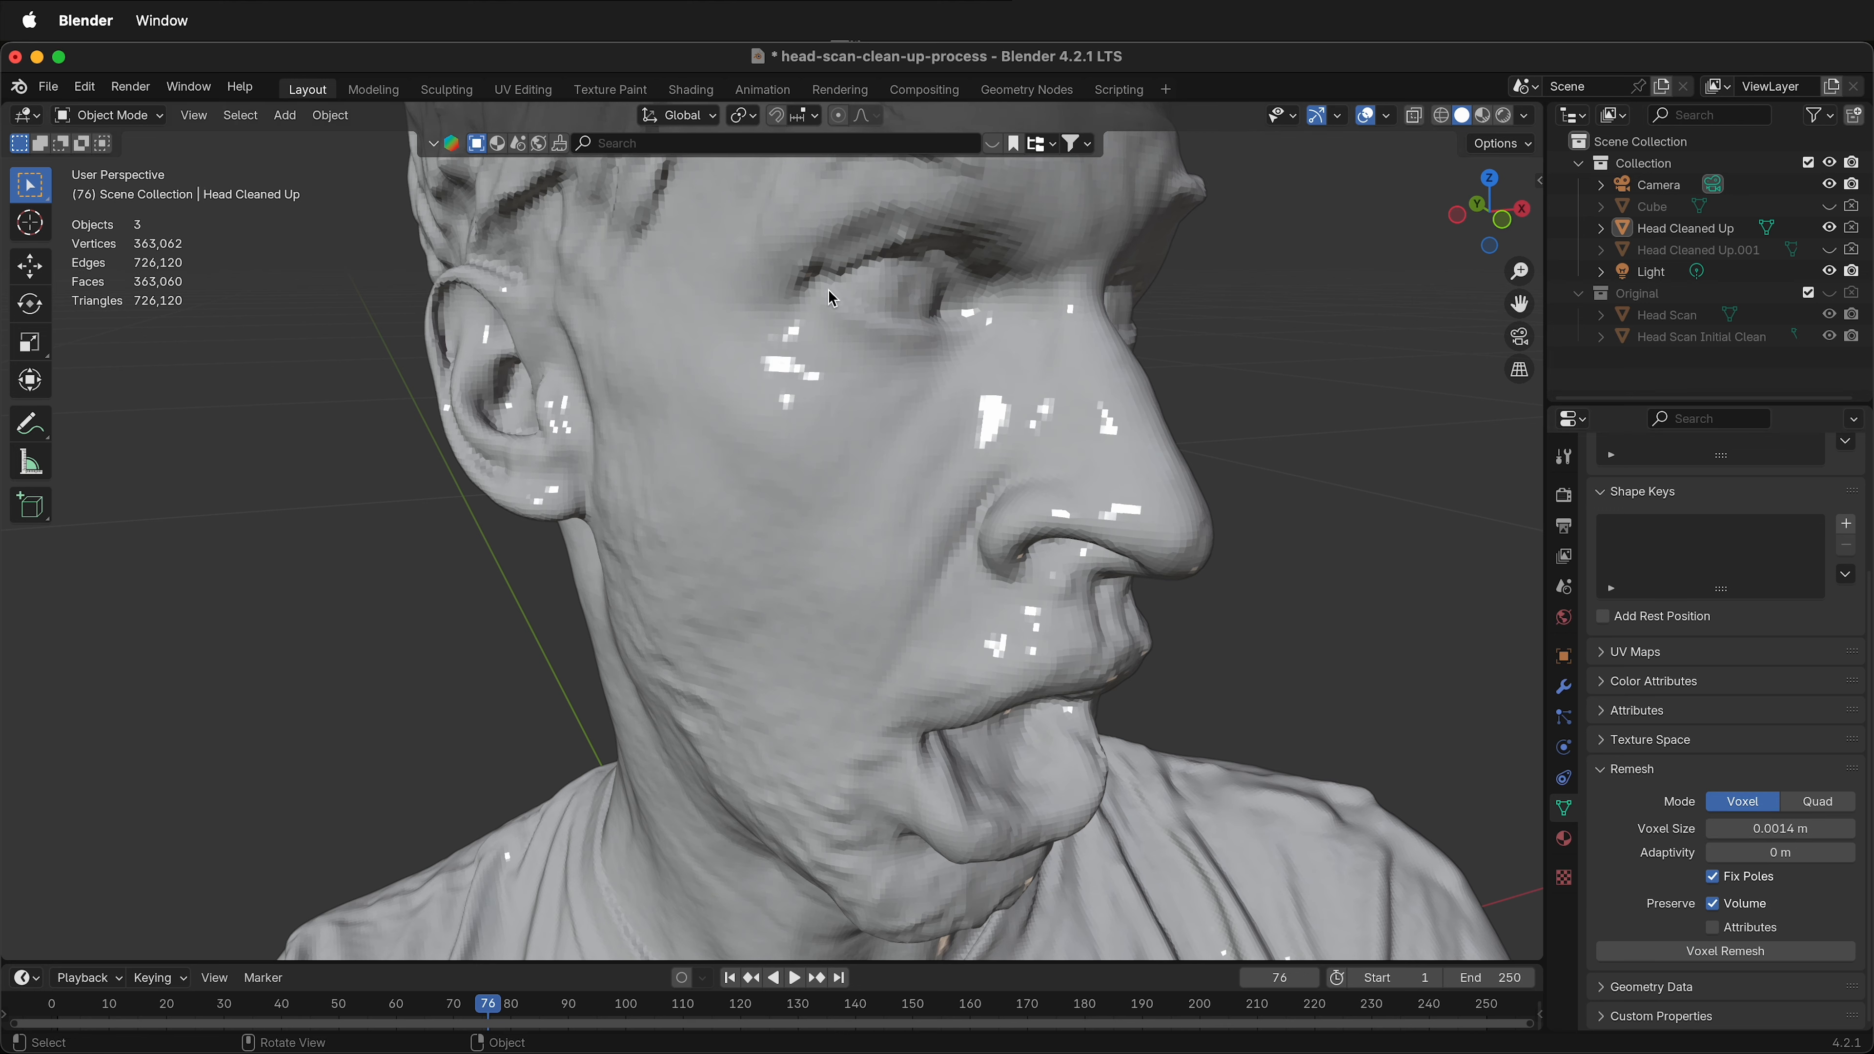
drag(831, 296, 765, 528)
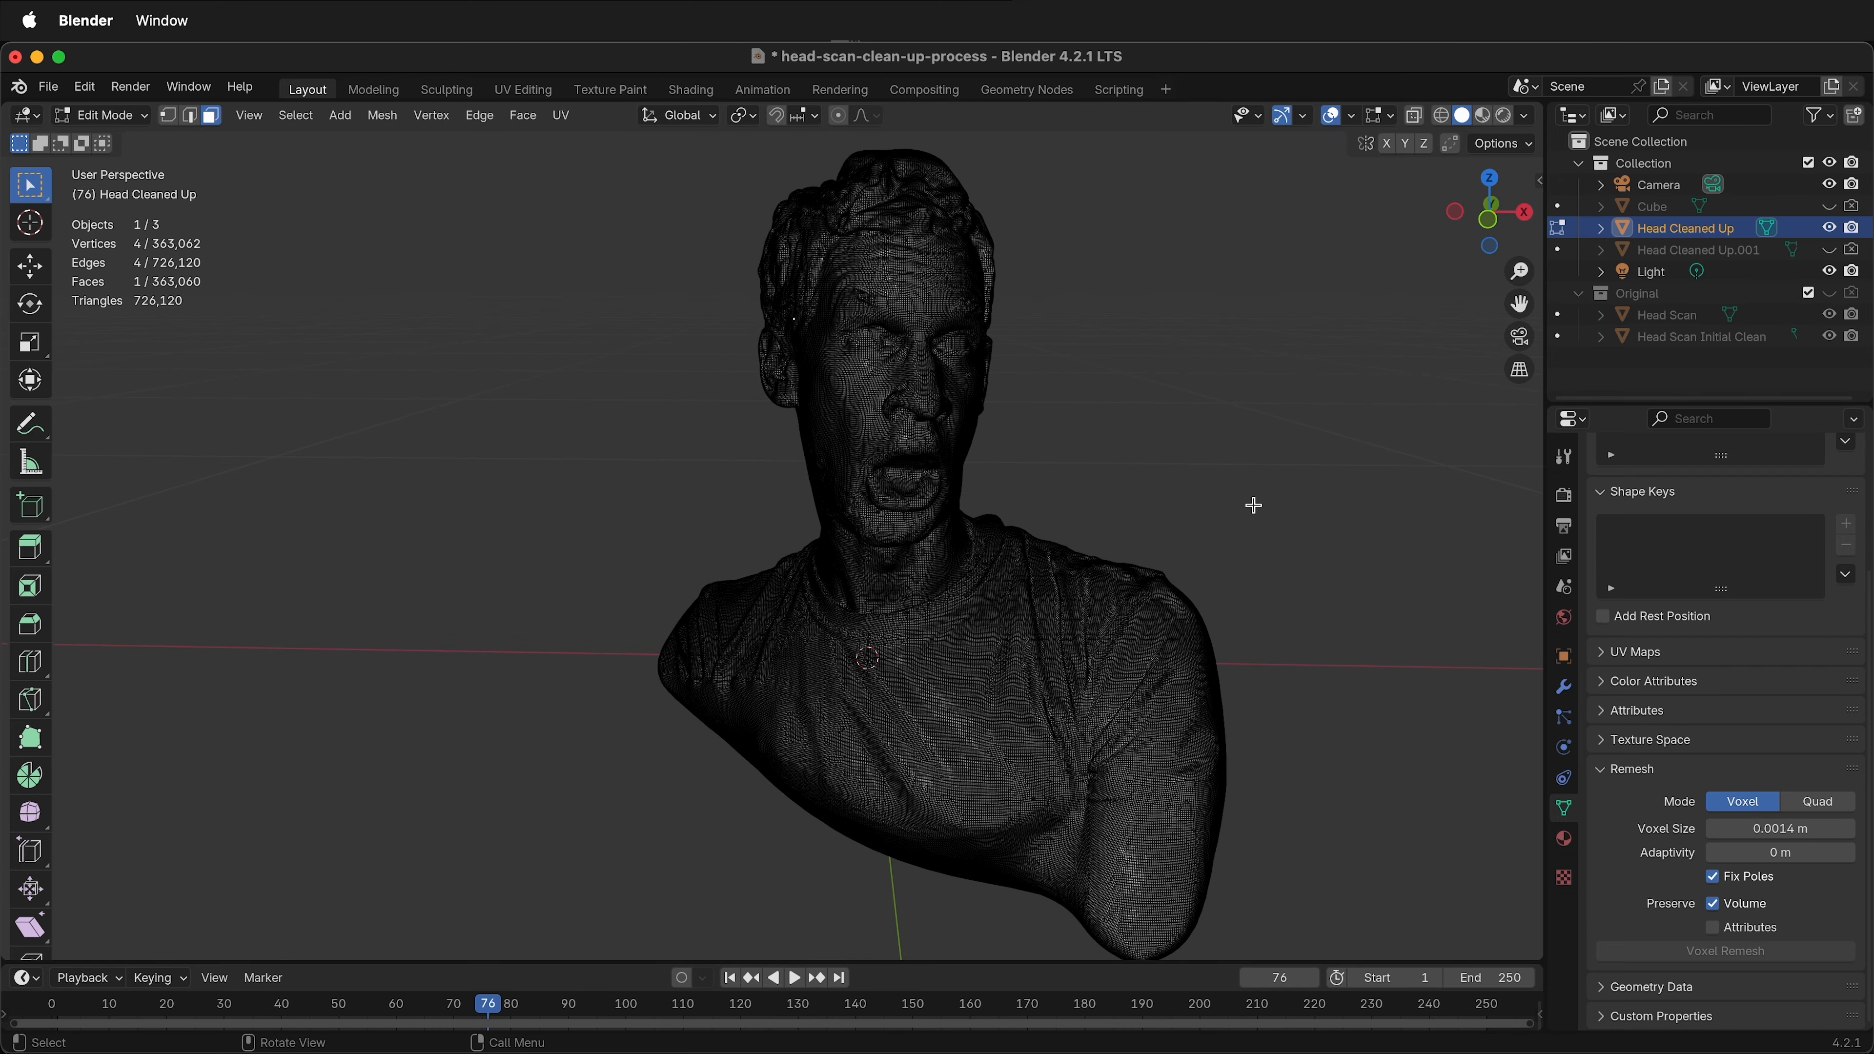
mouse_move(1247, 501)
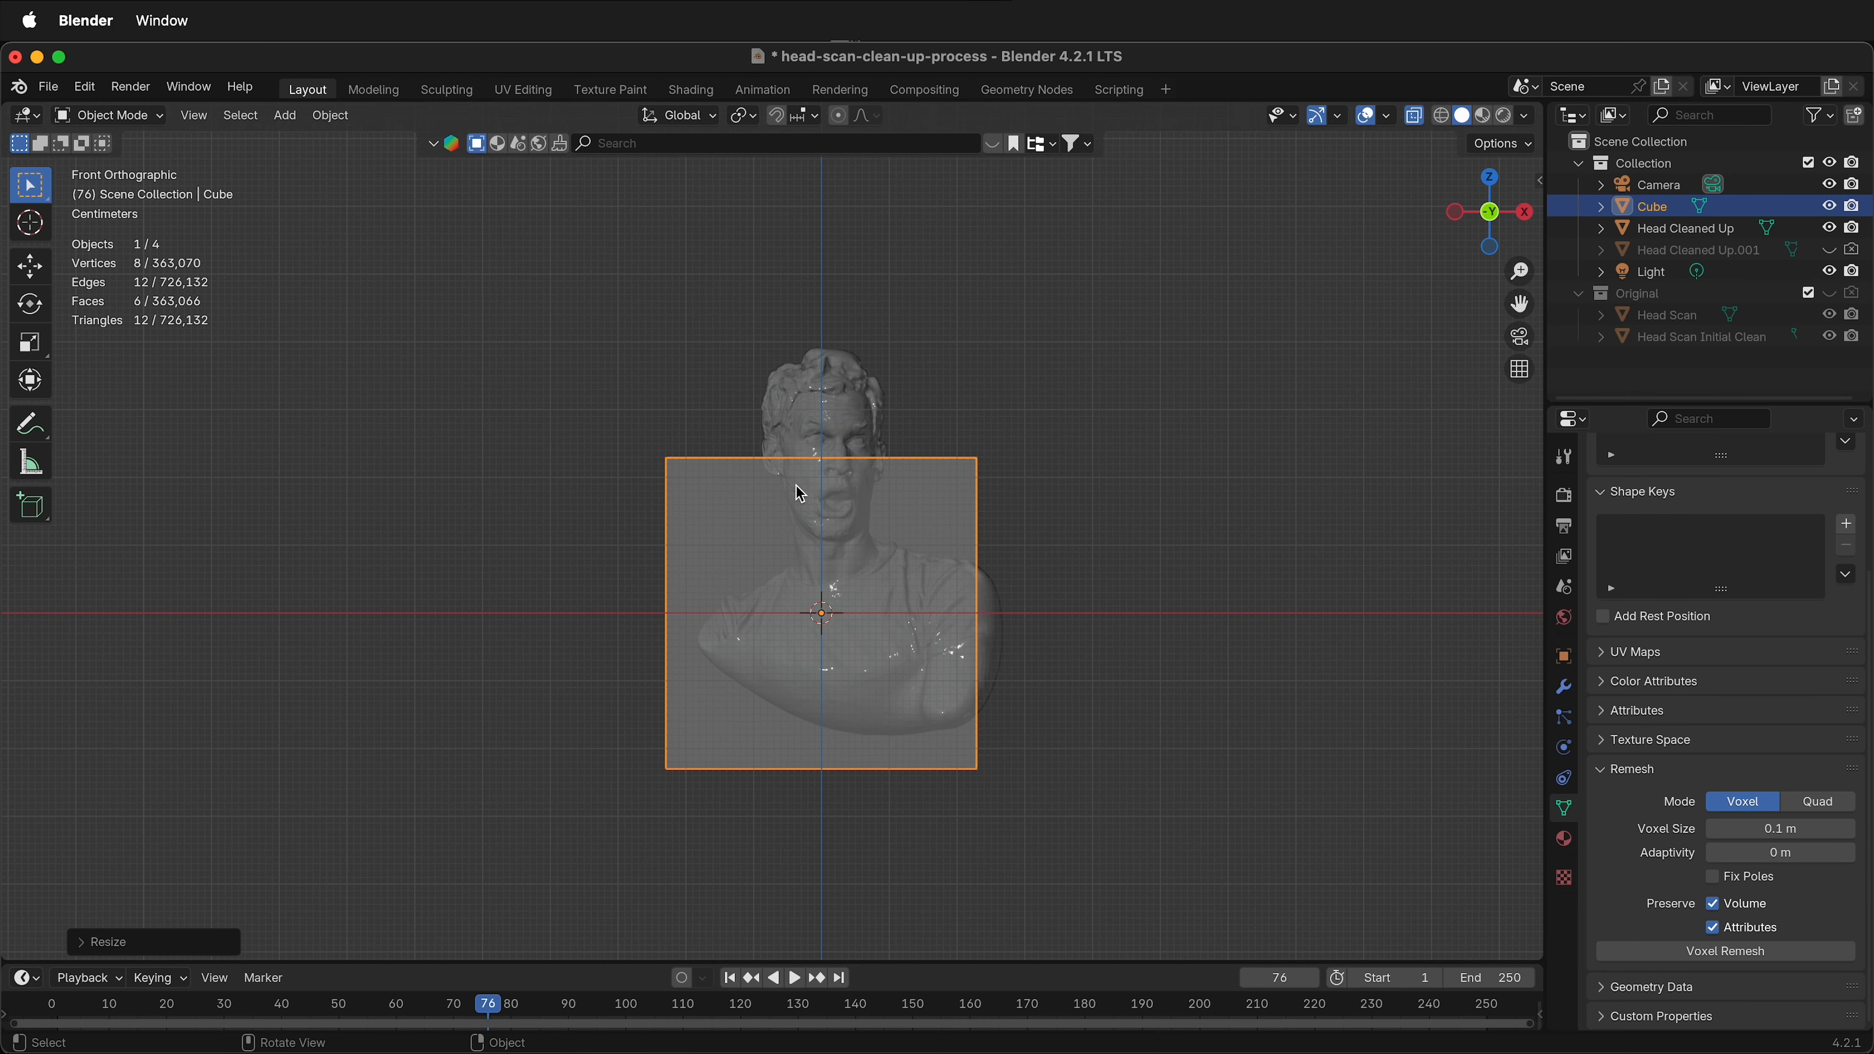
Move the cube from the side view so its bottom edge sits at the chest
key(g)
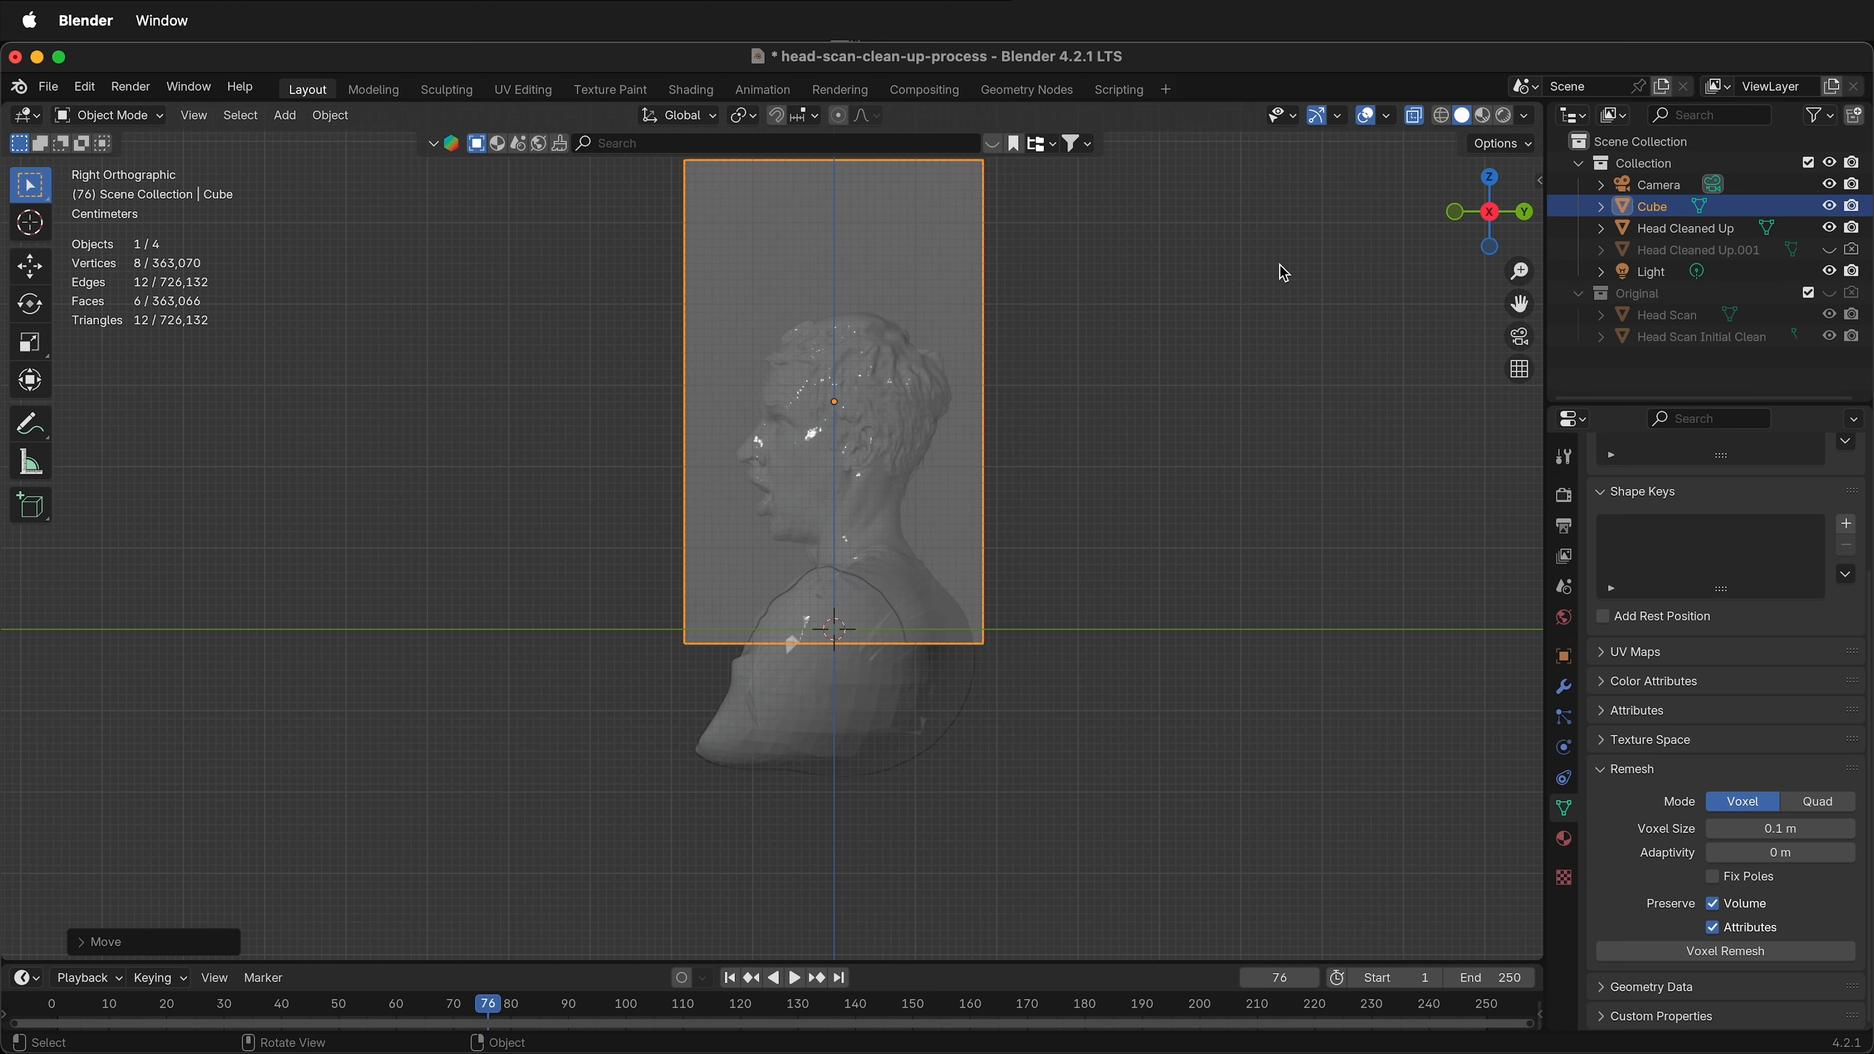
mouse_move(1135, 464)
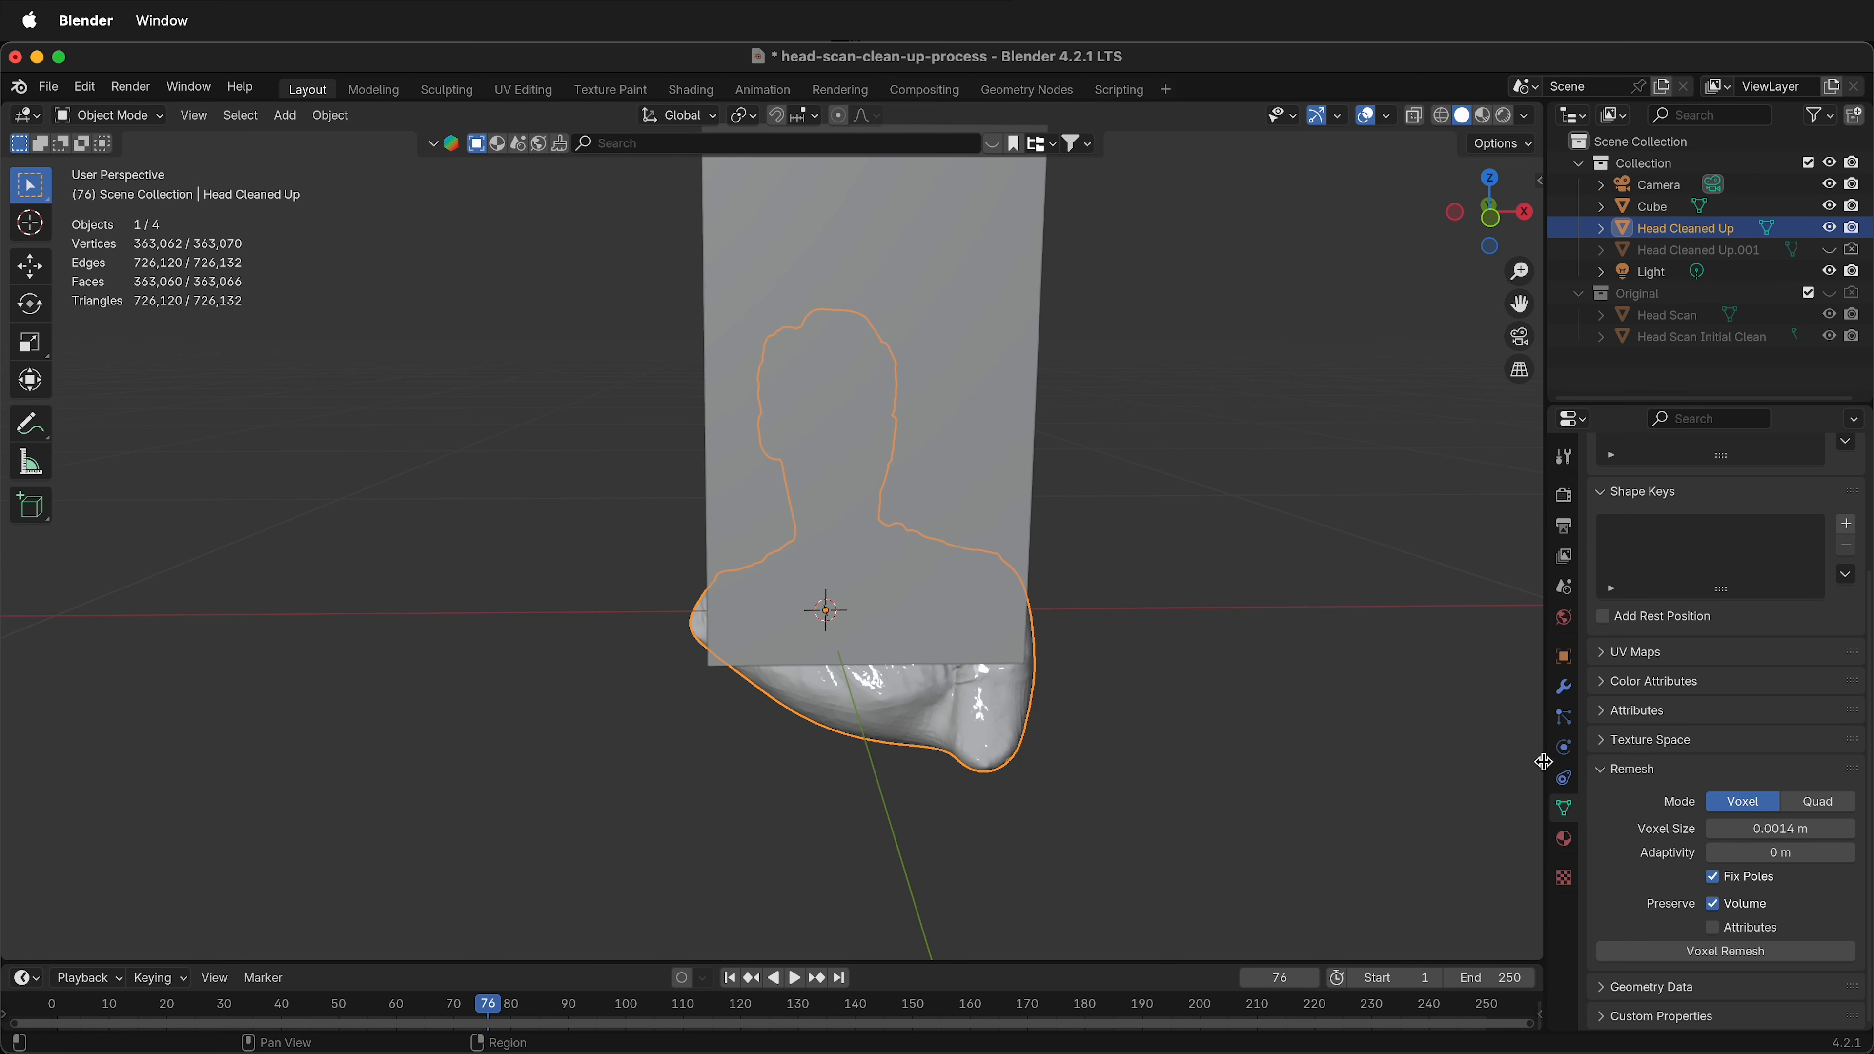
Add a Boolean Intersect modifier on the head with the Cube as its object
click(1562, 686)
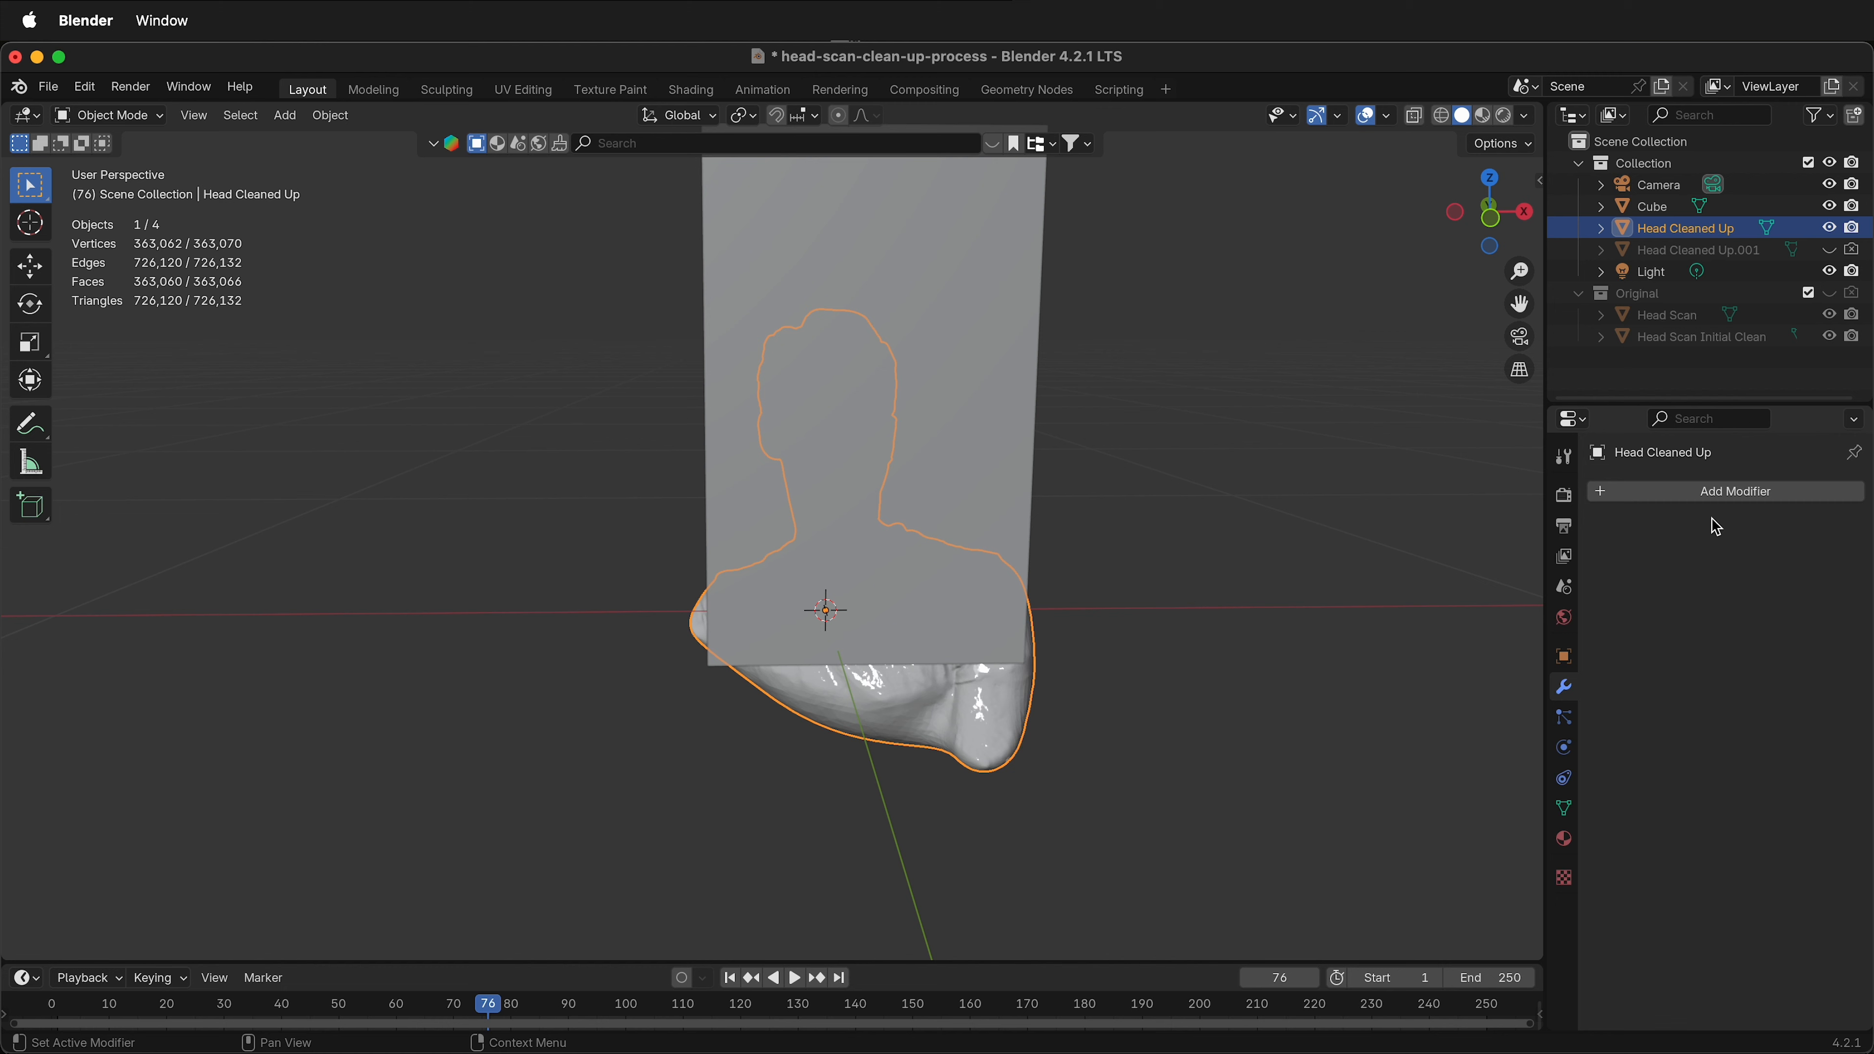
click(1735, 490)
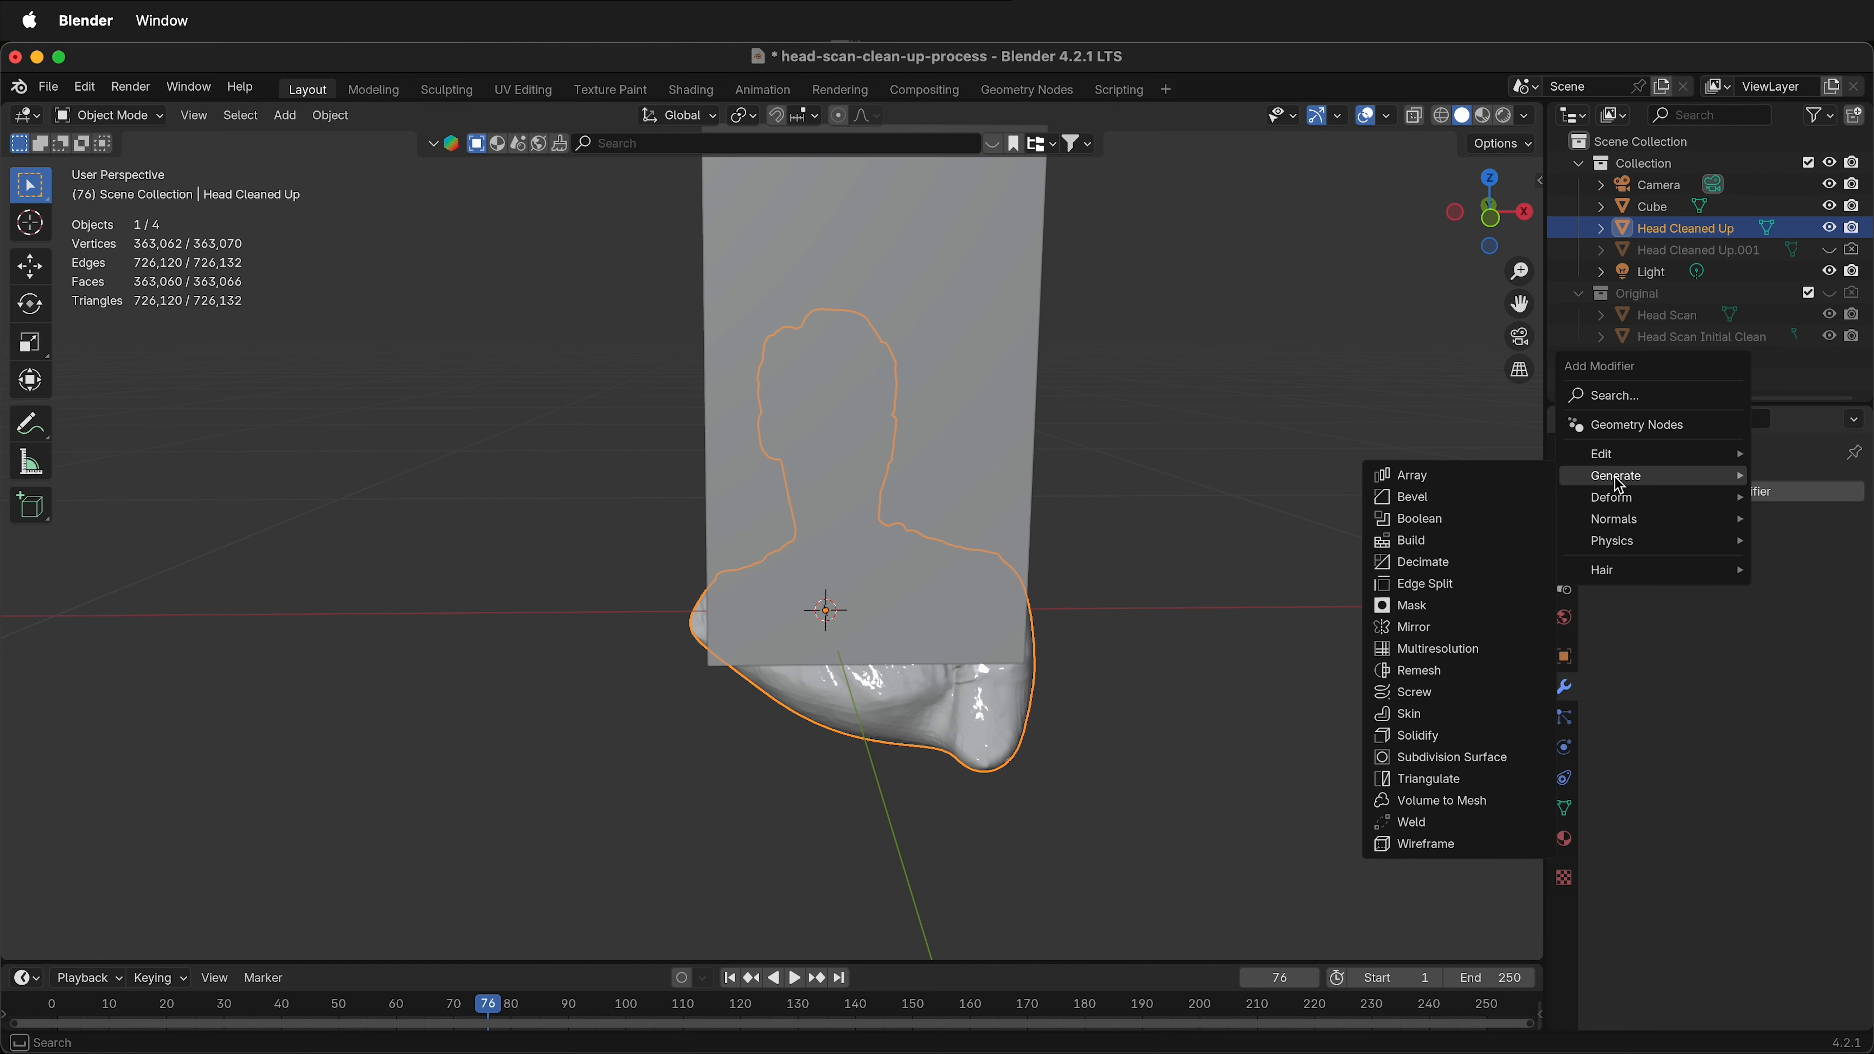
click(1416, 517)
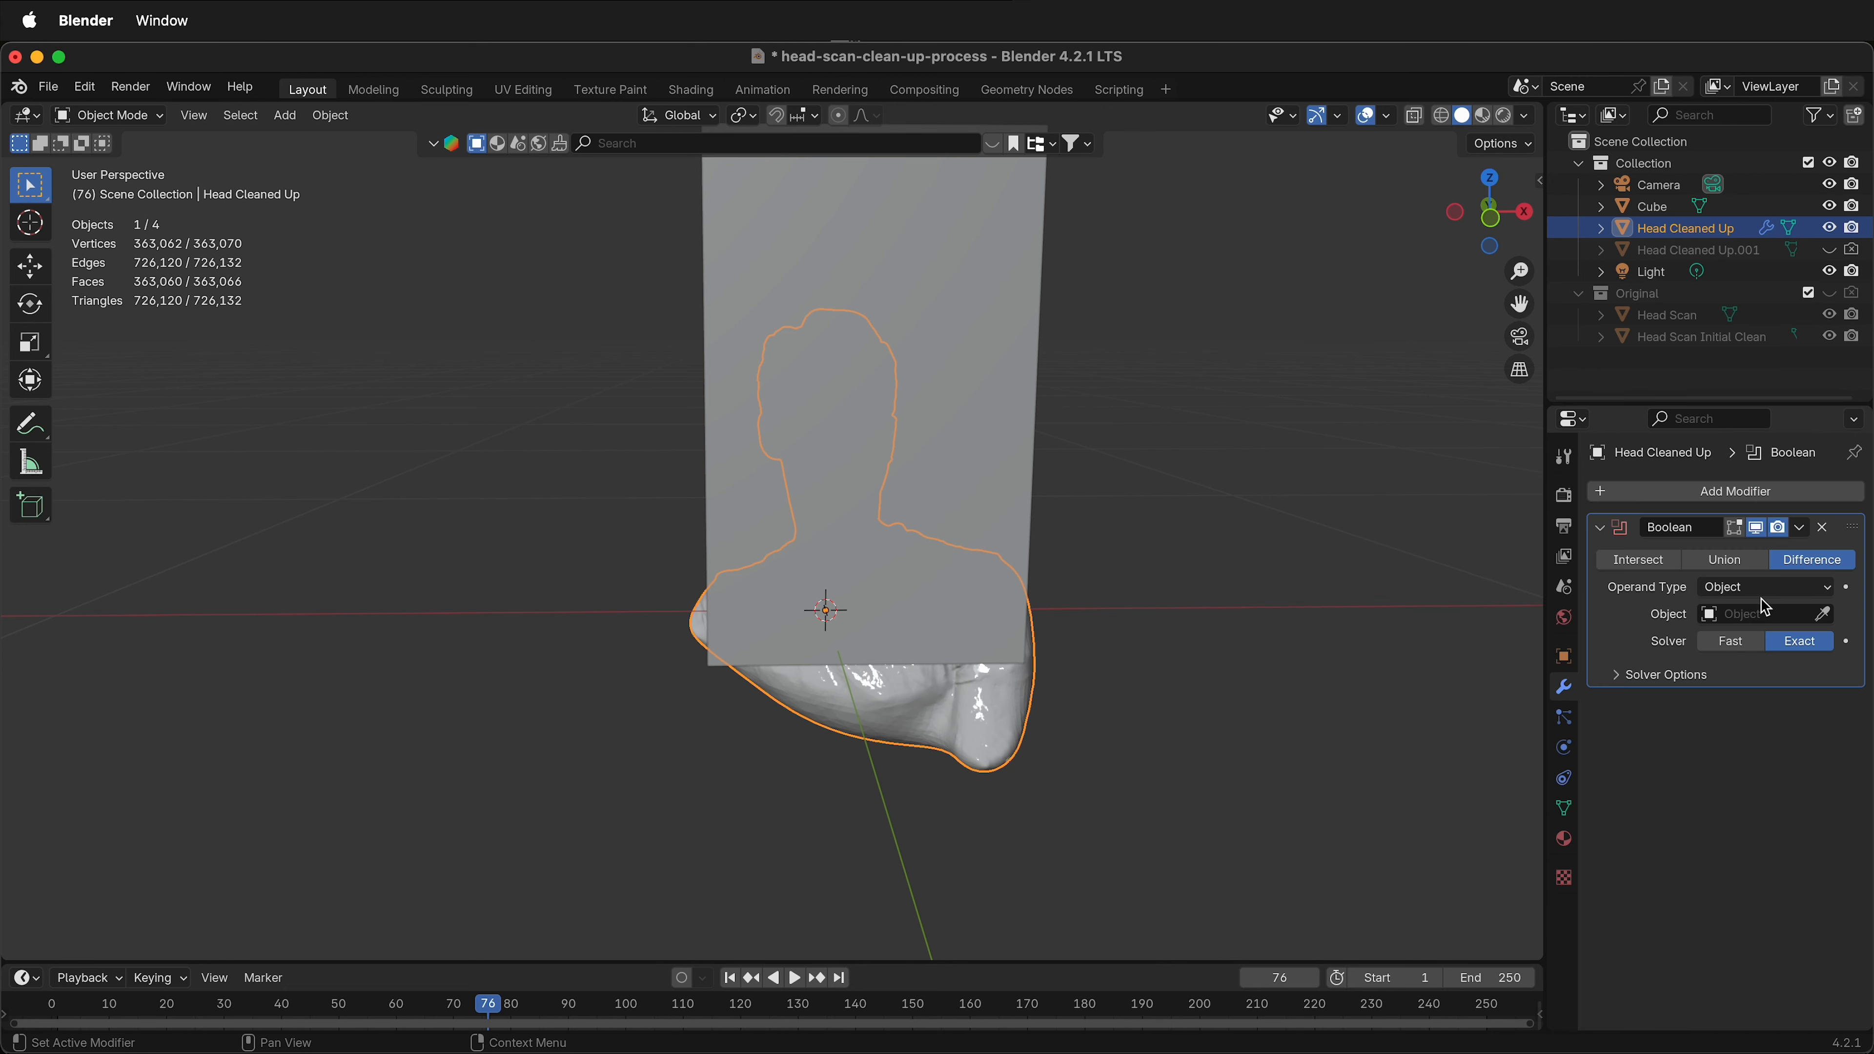
click(1637, 559)
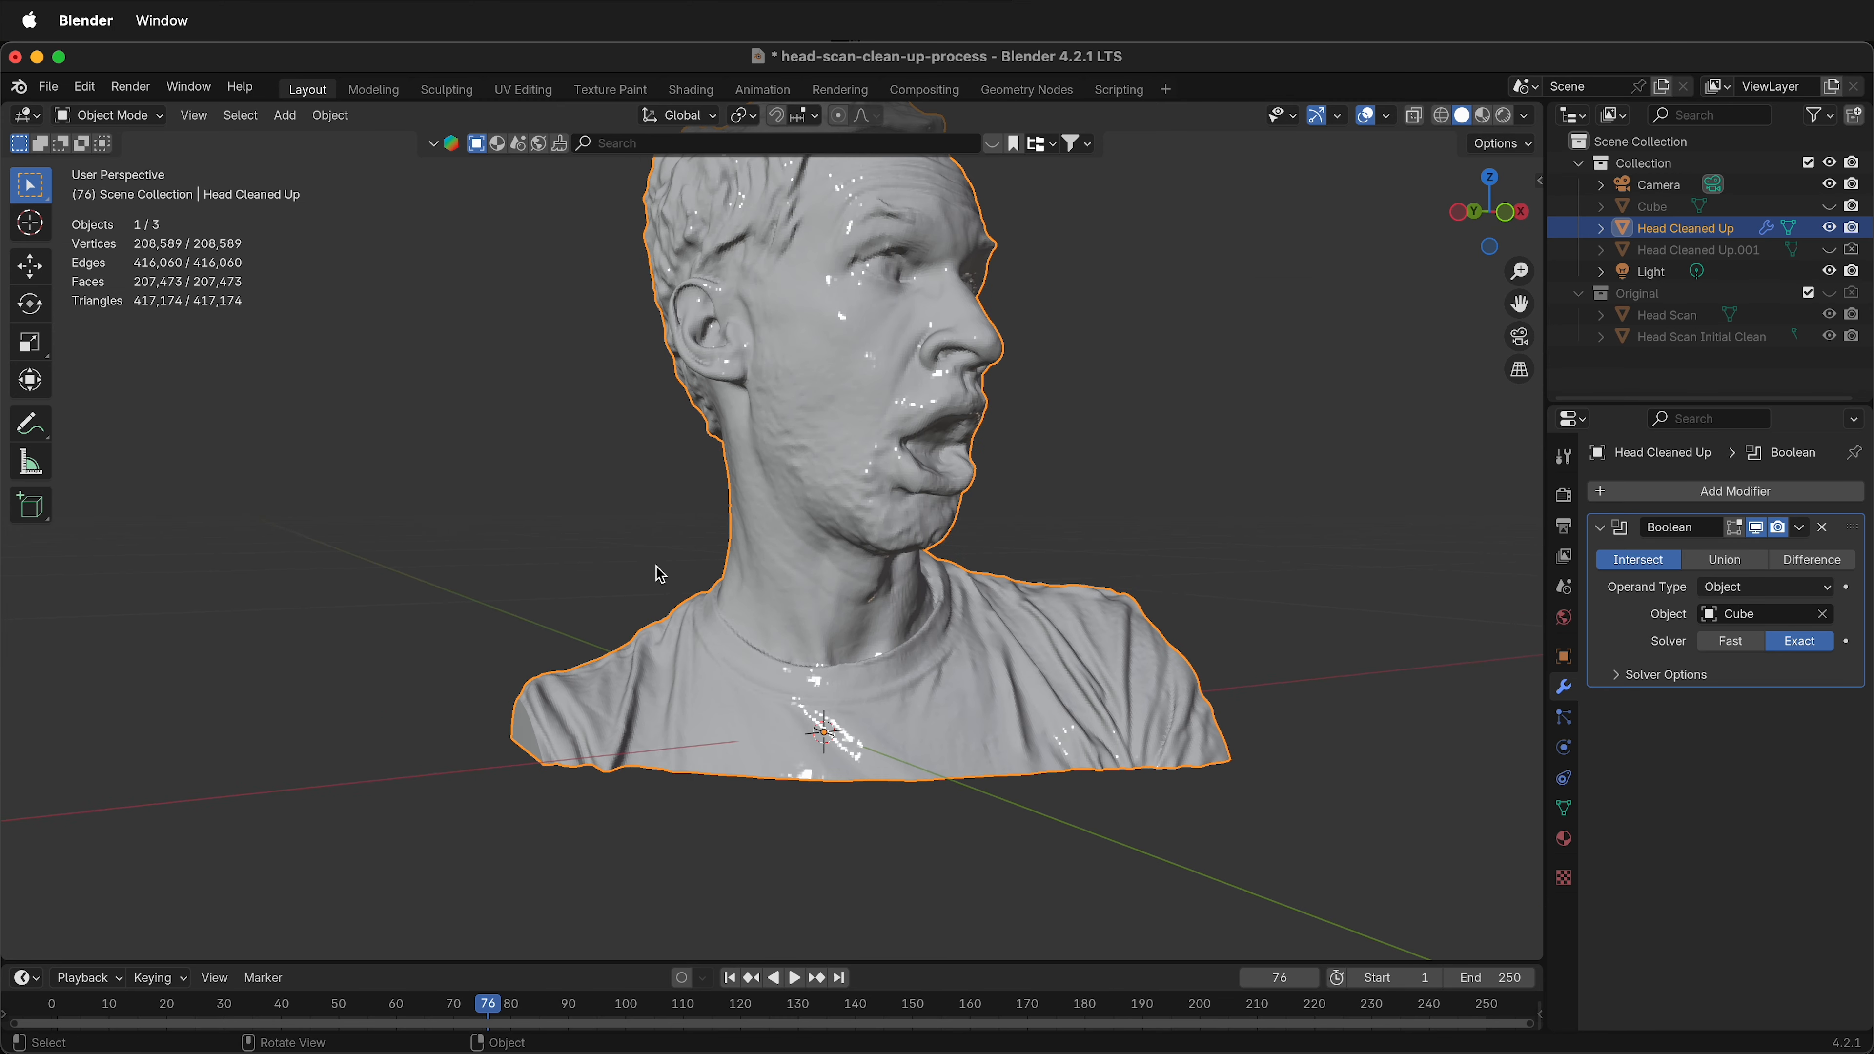
Apply the Boolean modifier and inspect the open edge along the chest cut
click(1821, 527)
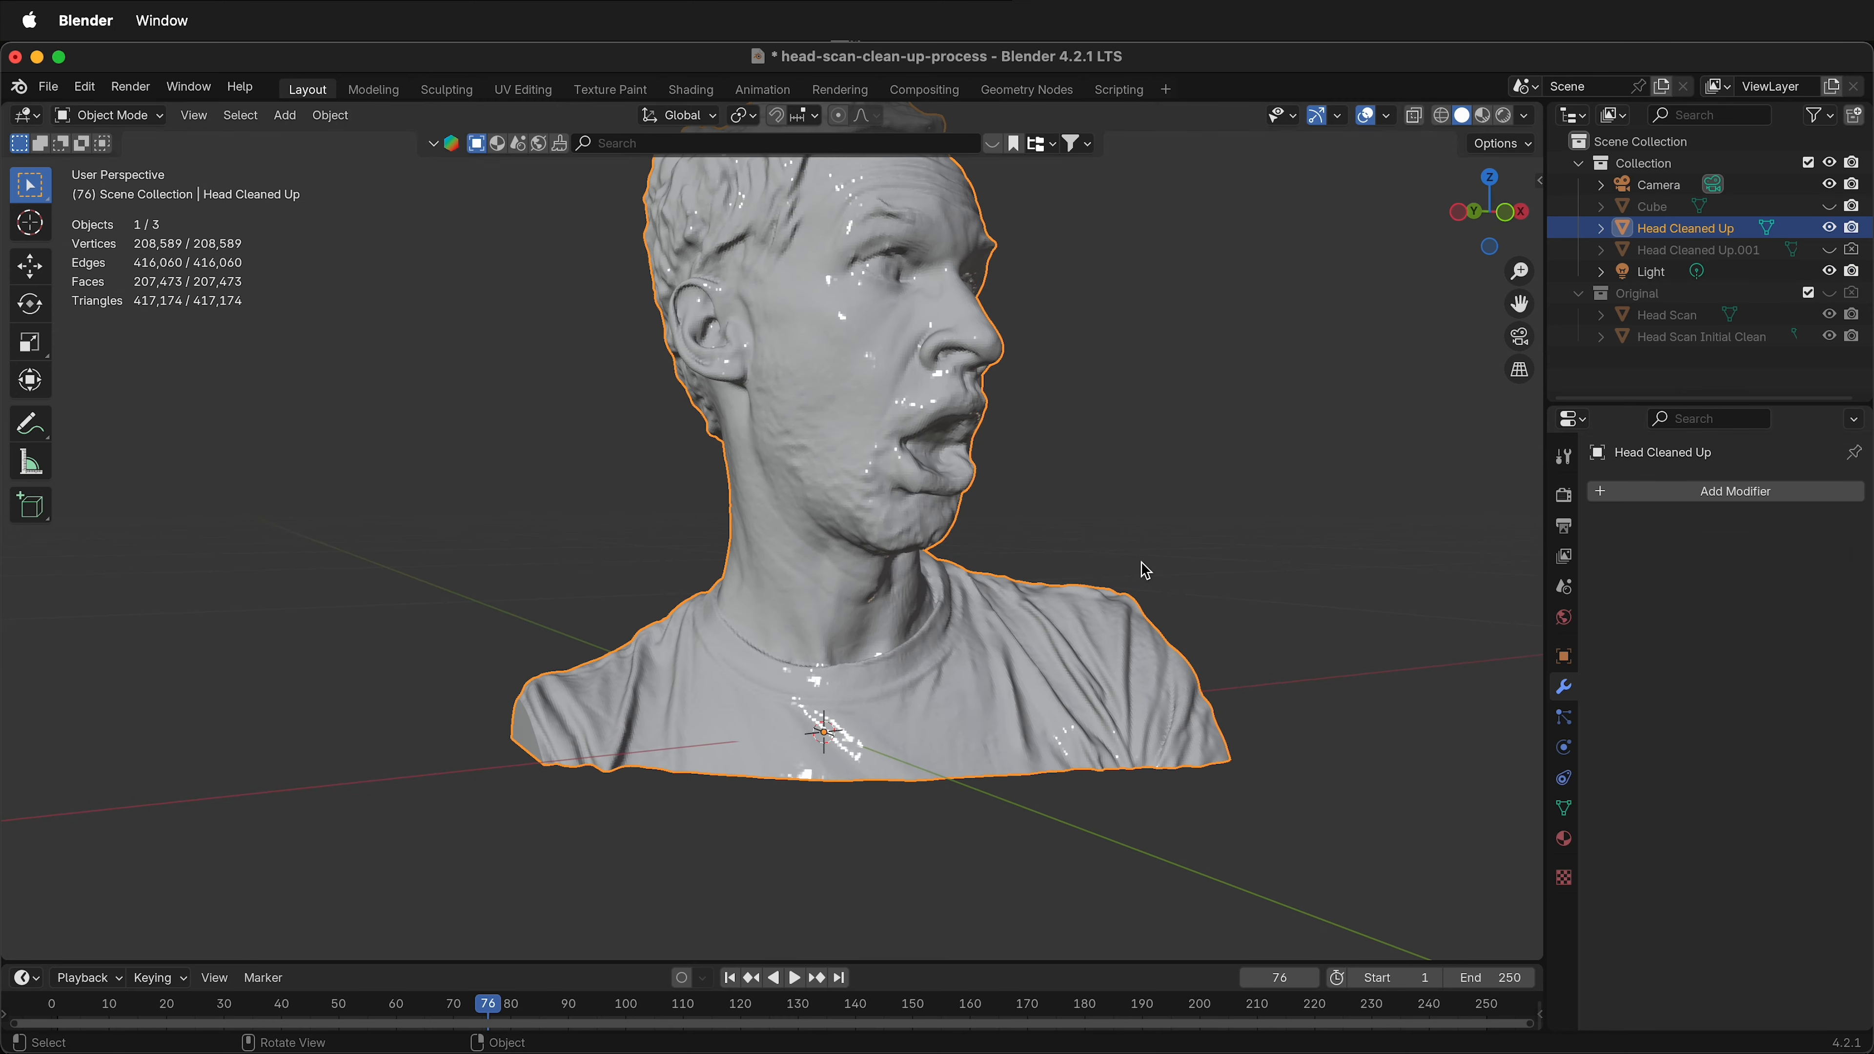
key(Tab)
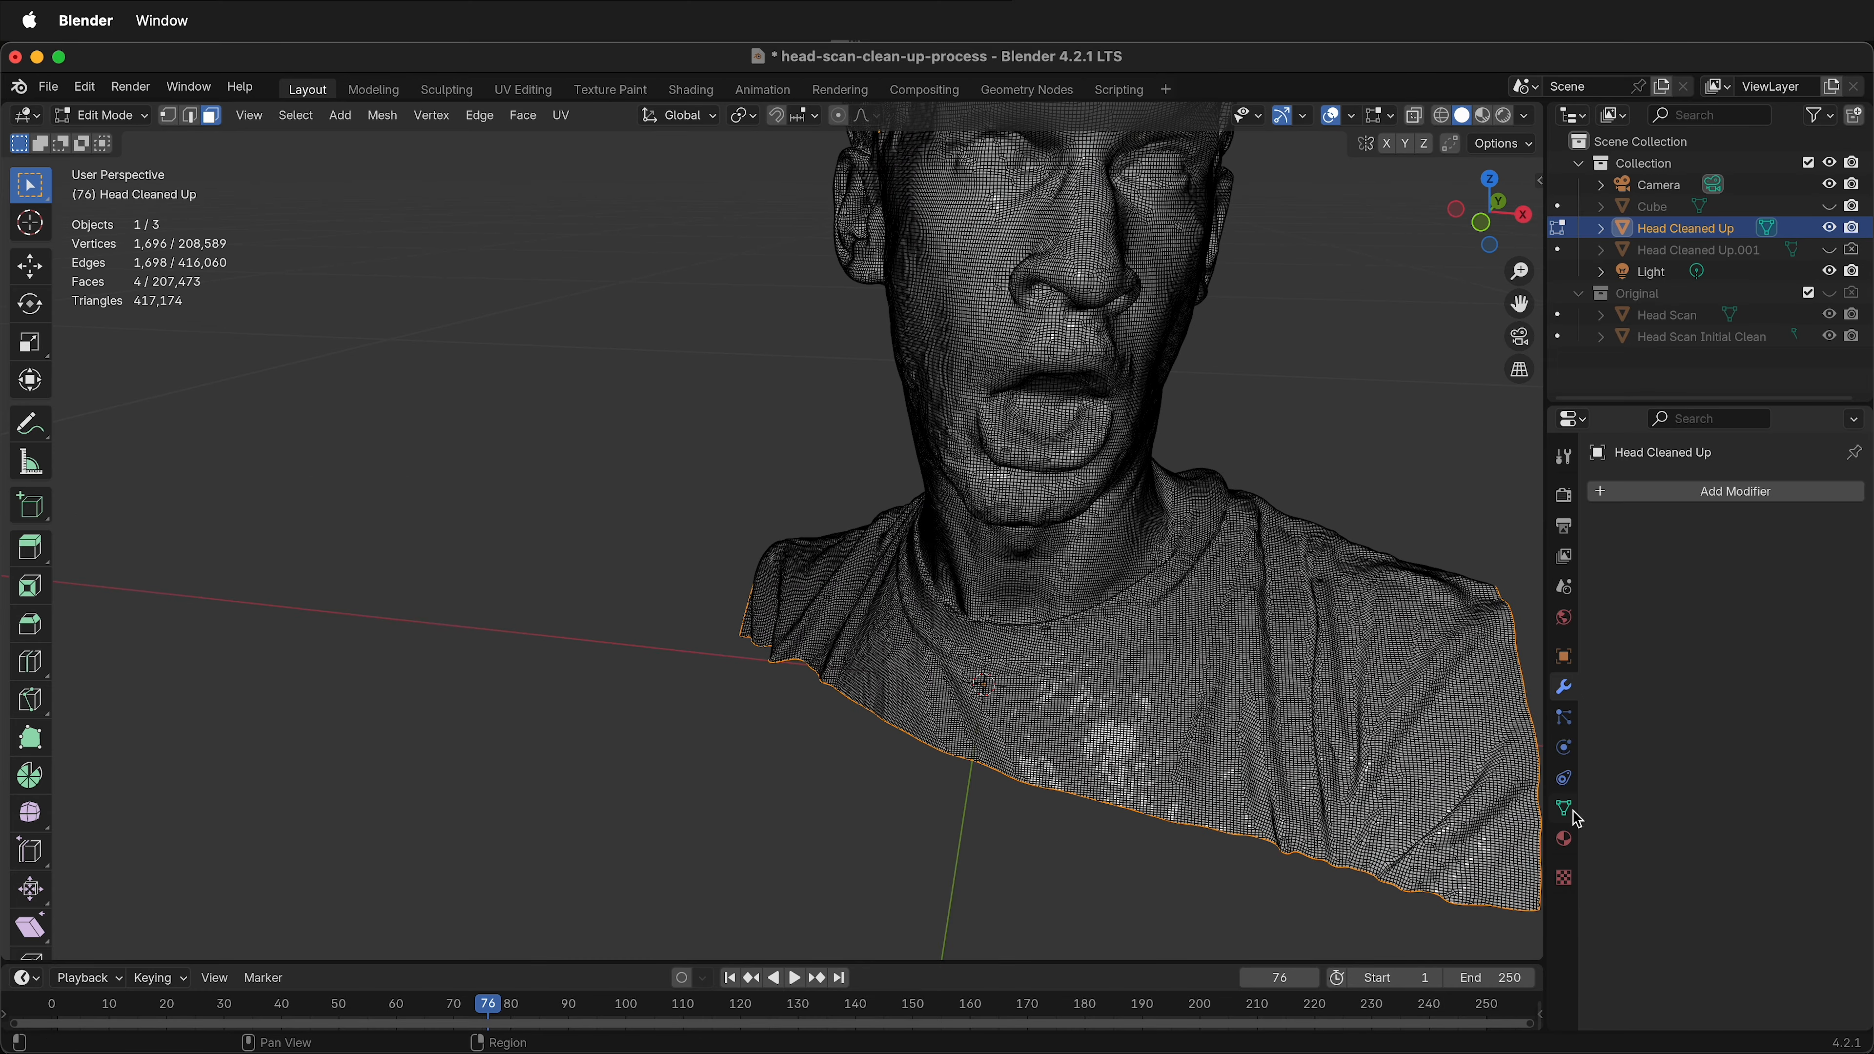
Voxel-remesh the cut bust at 0.0014 m to close its flat base
click(1561, 807)
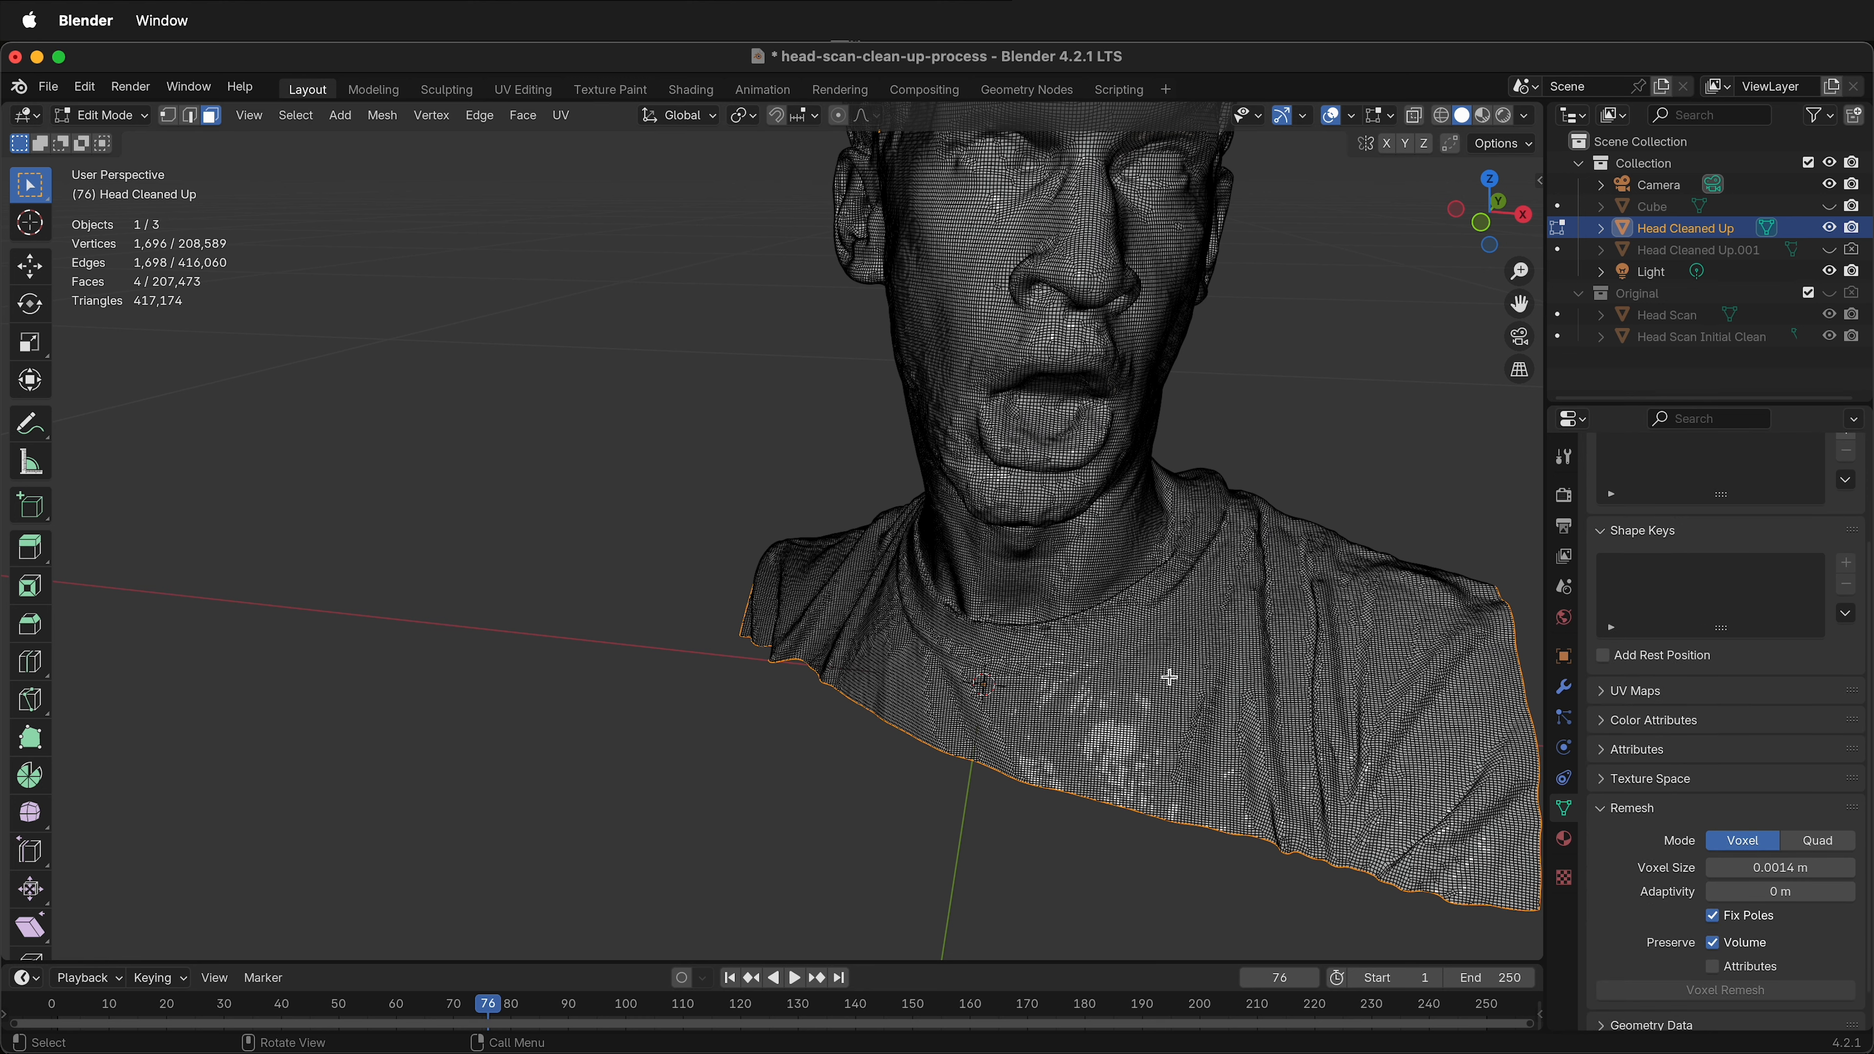
key(Tab)
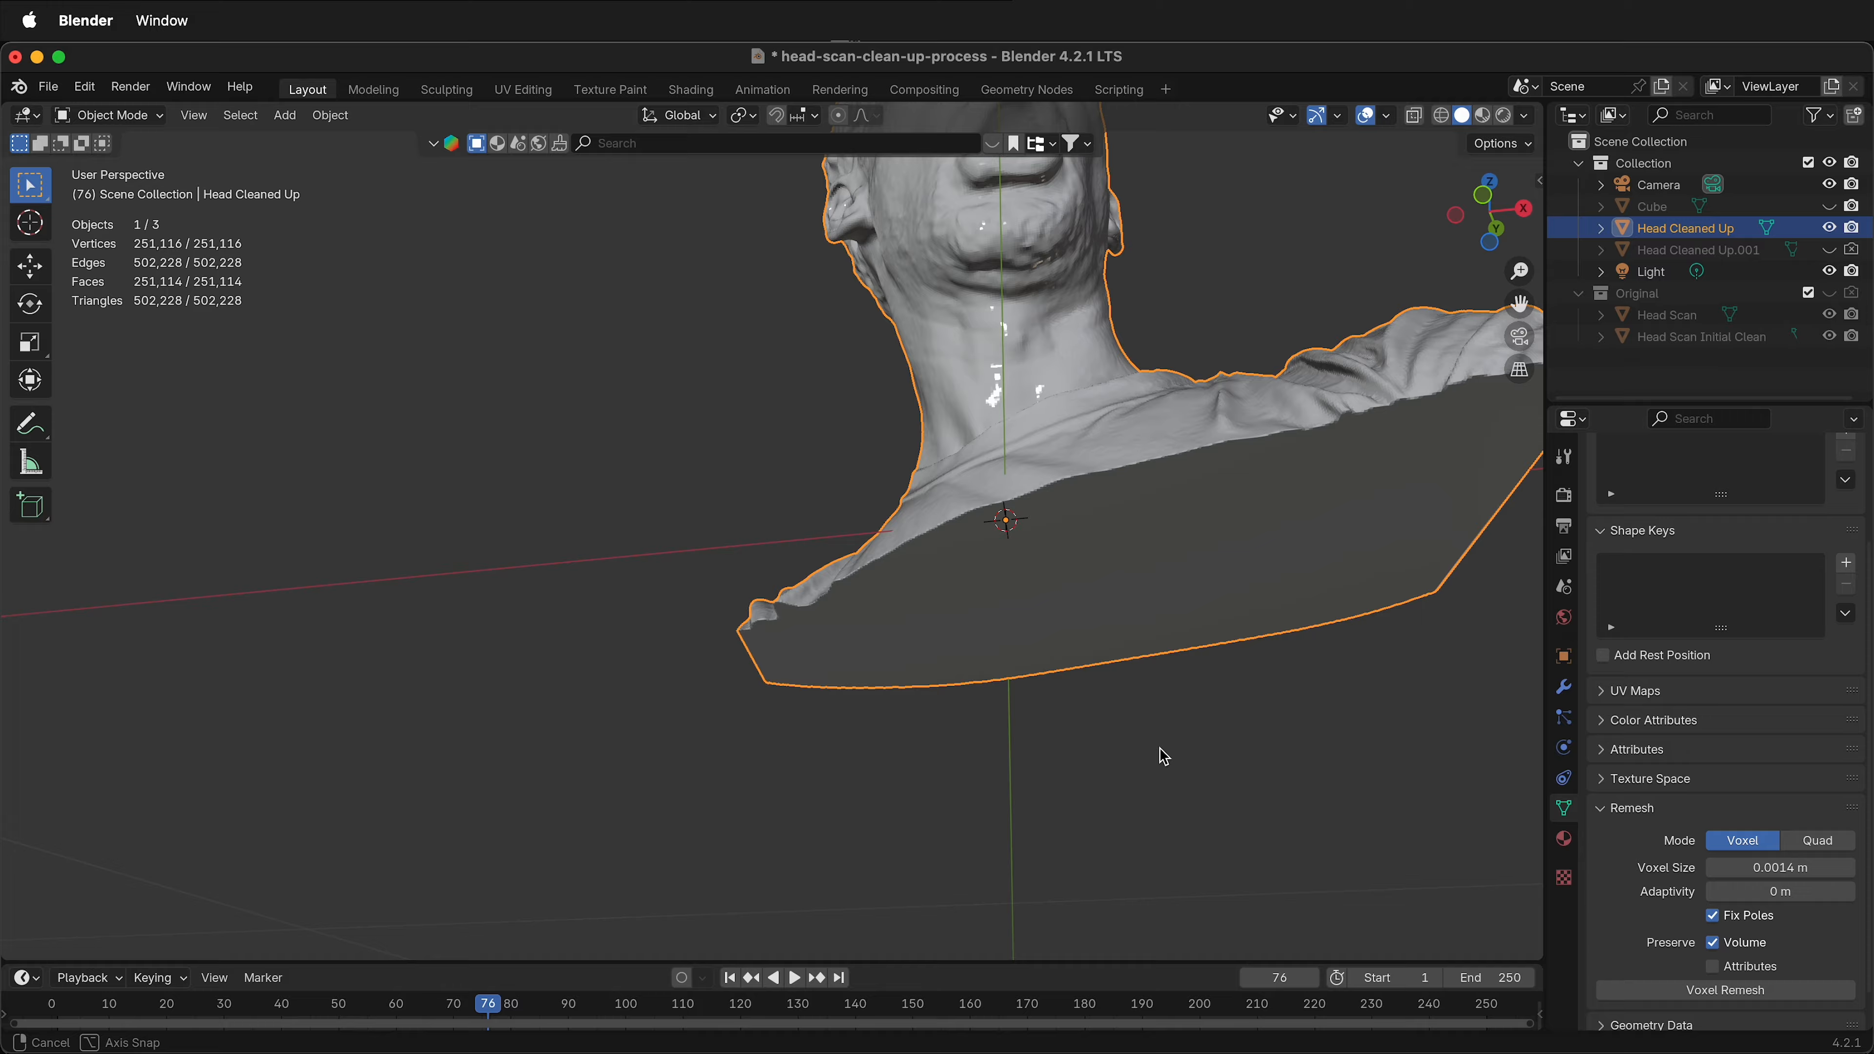
key(Tab)
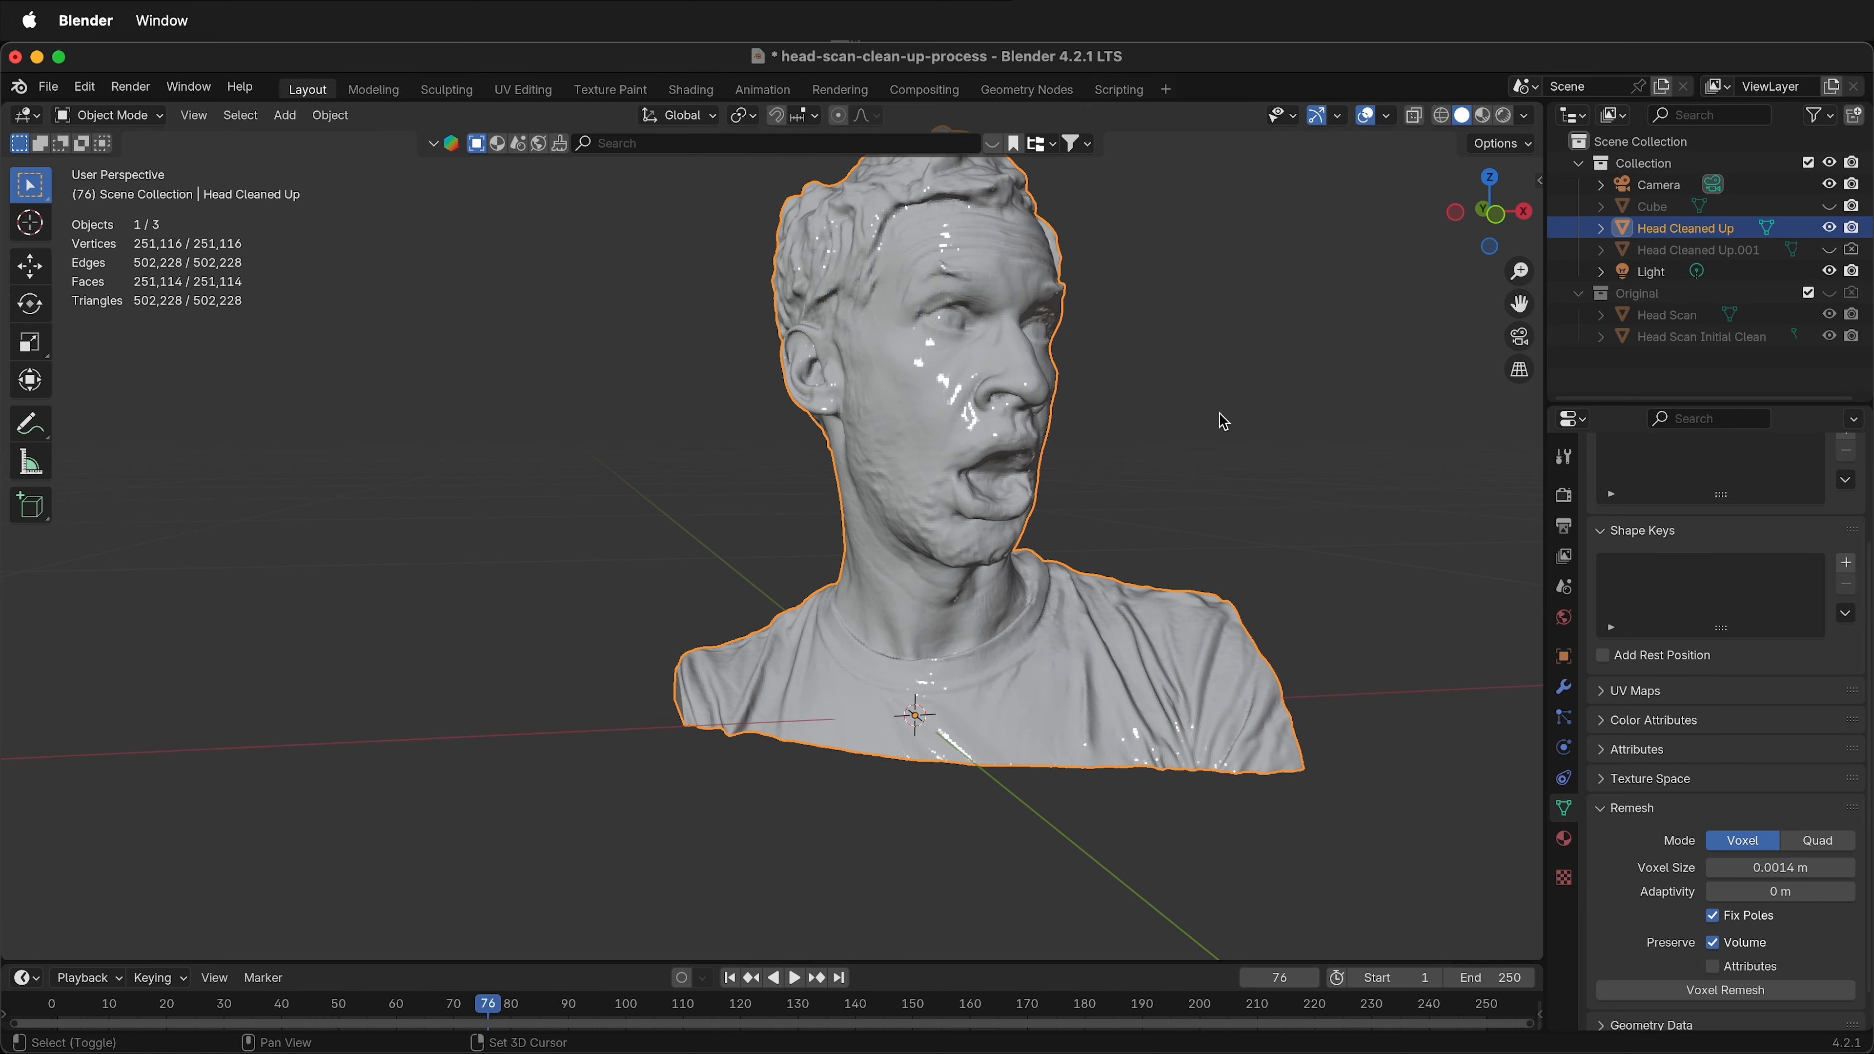
mouse_move(1232, 456)
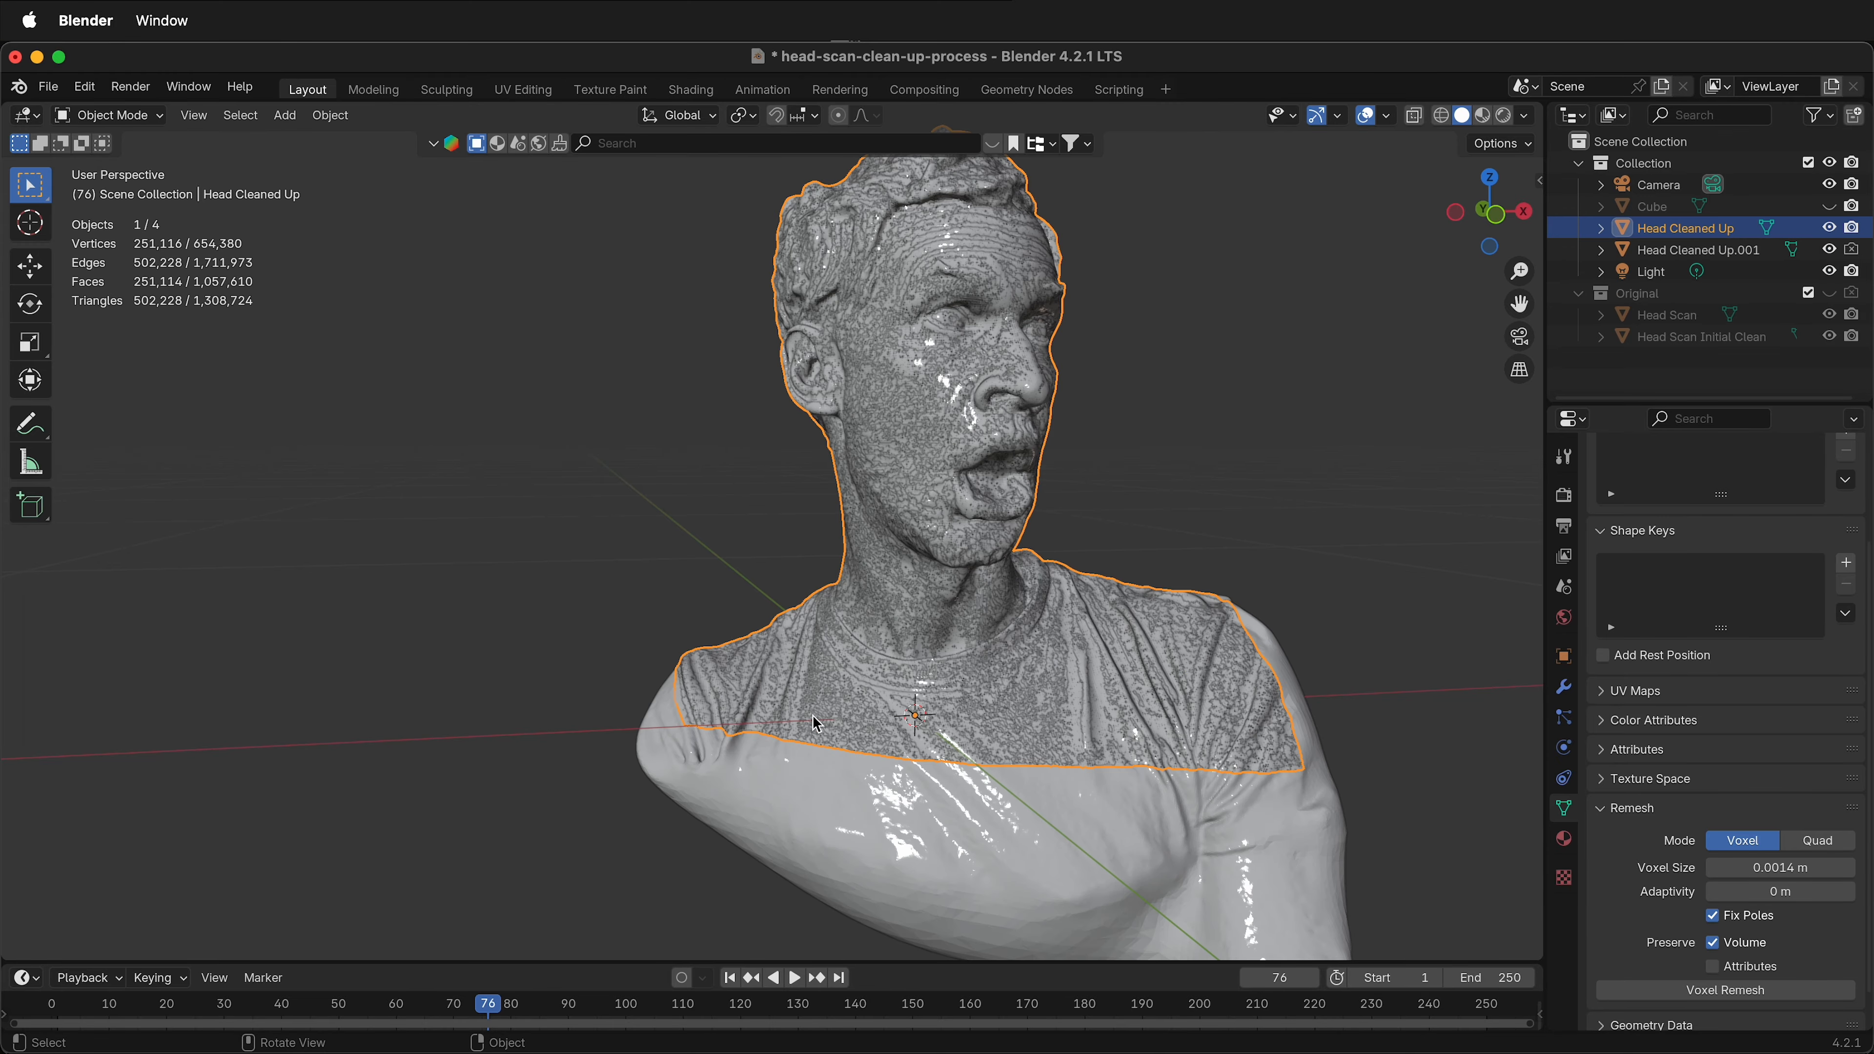
mouse_move(1411, 491)
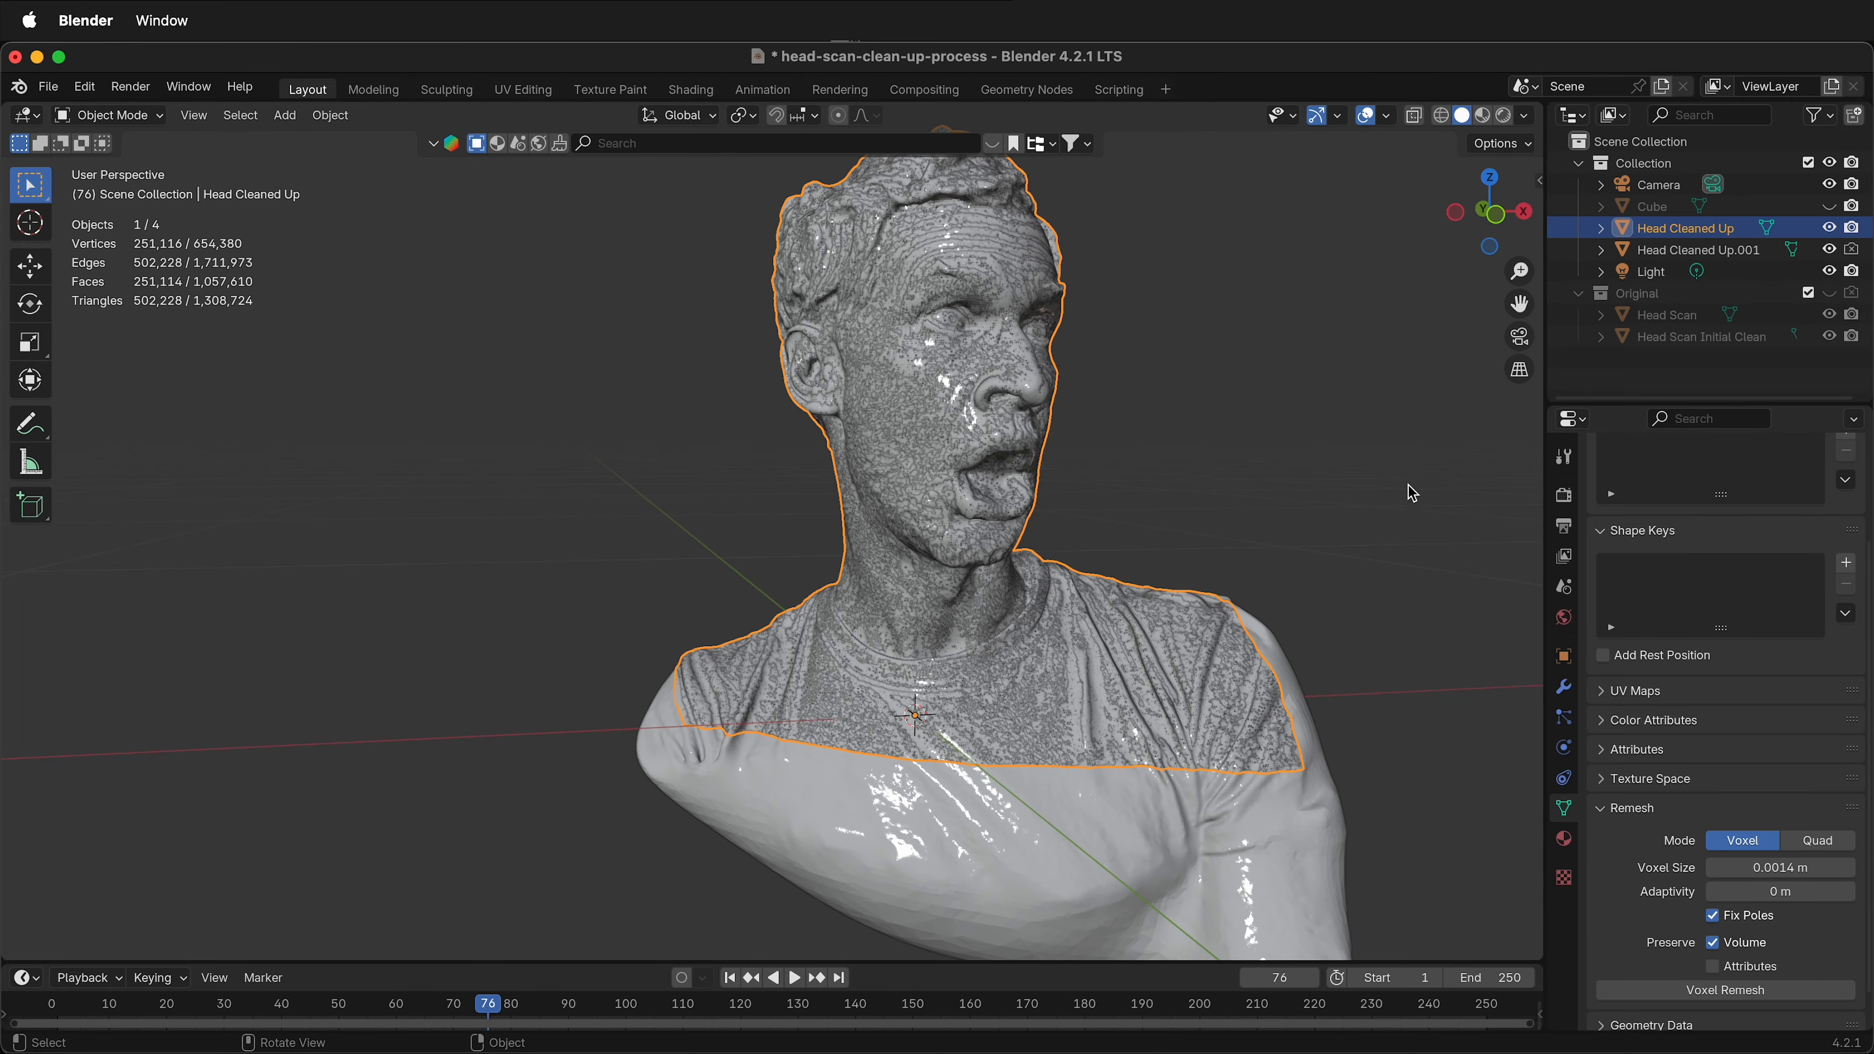
drag(1410, 492, 1189, 531)
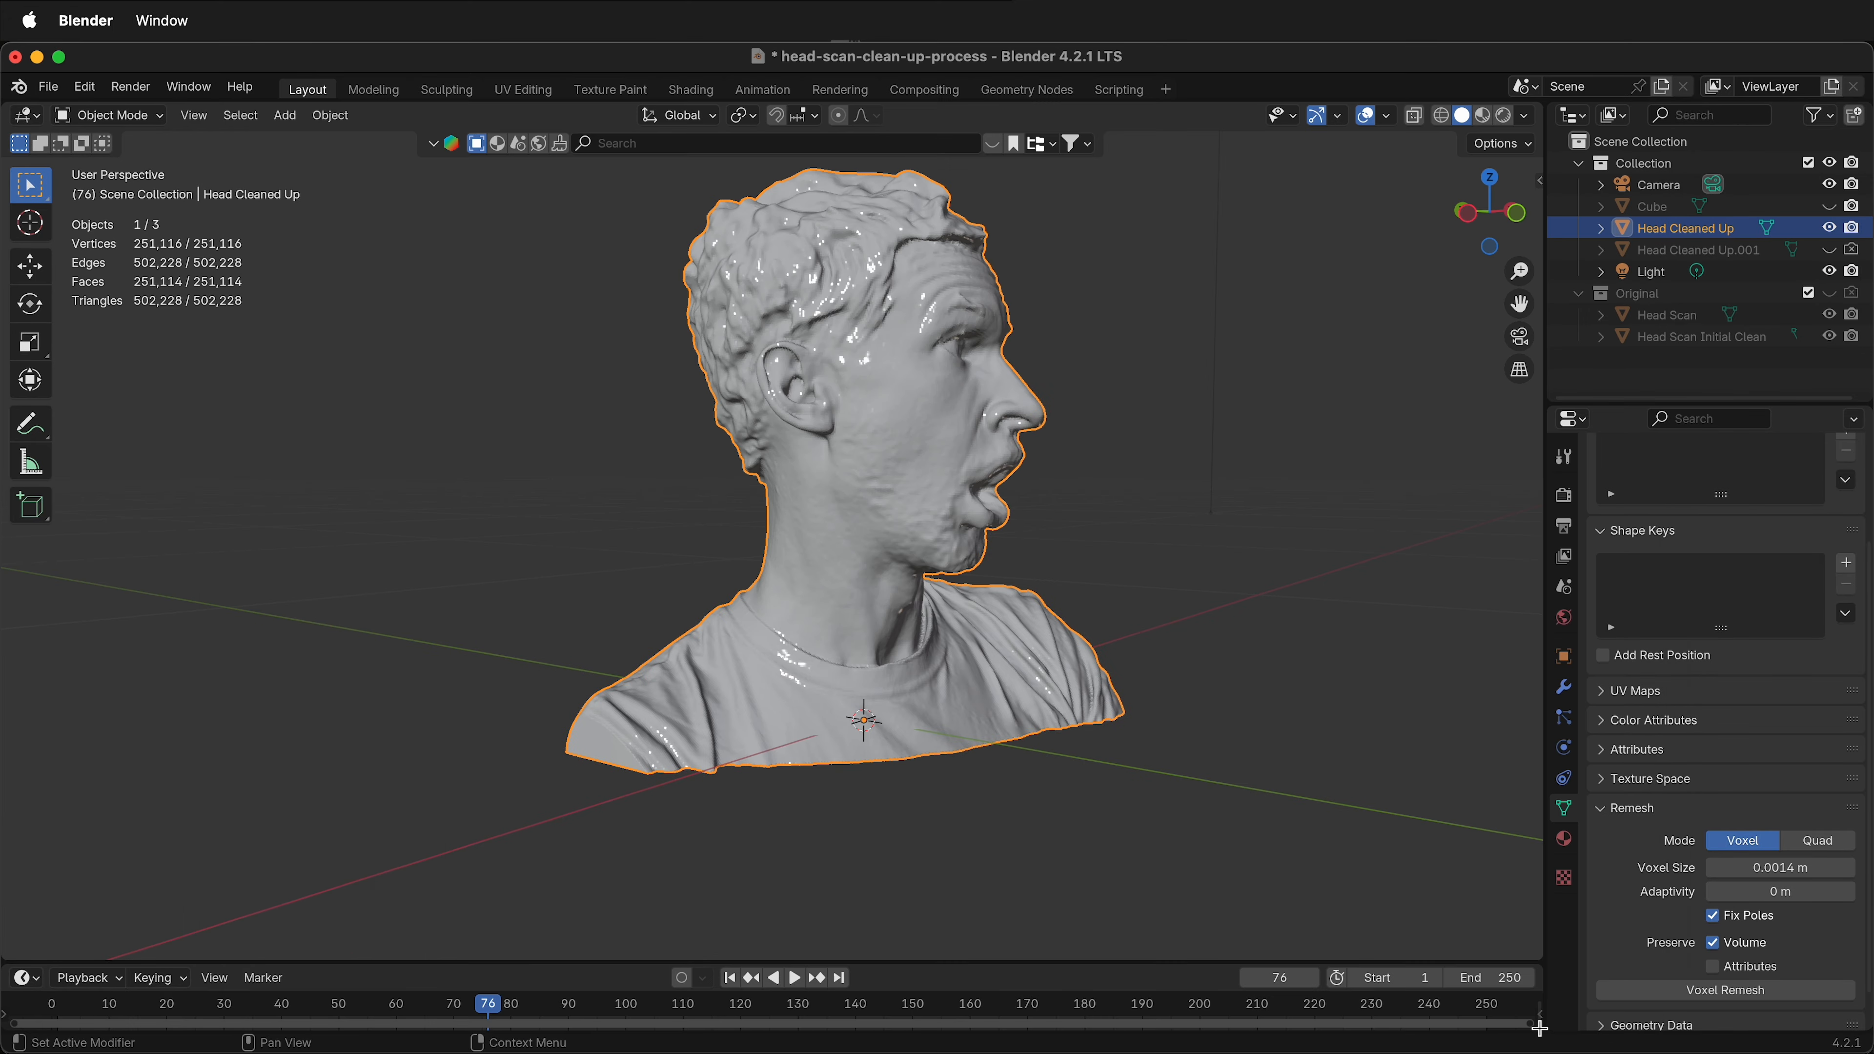
mouse_move(1087, 653)
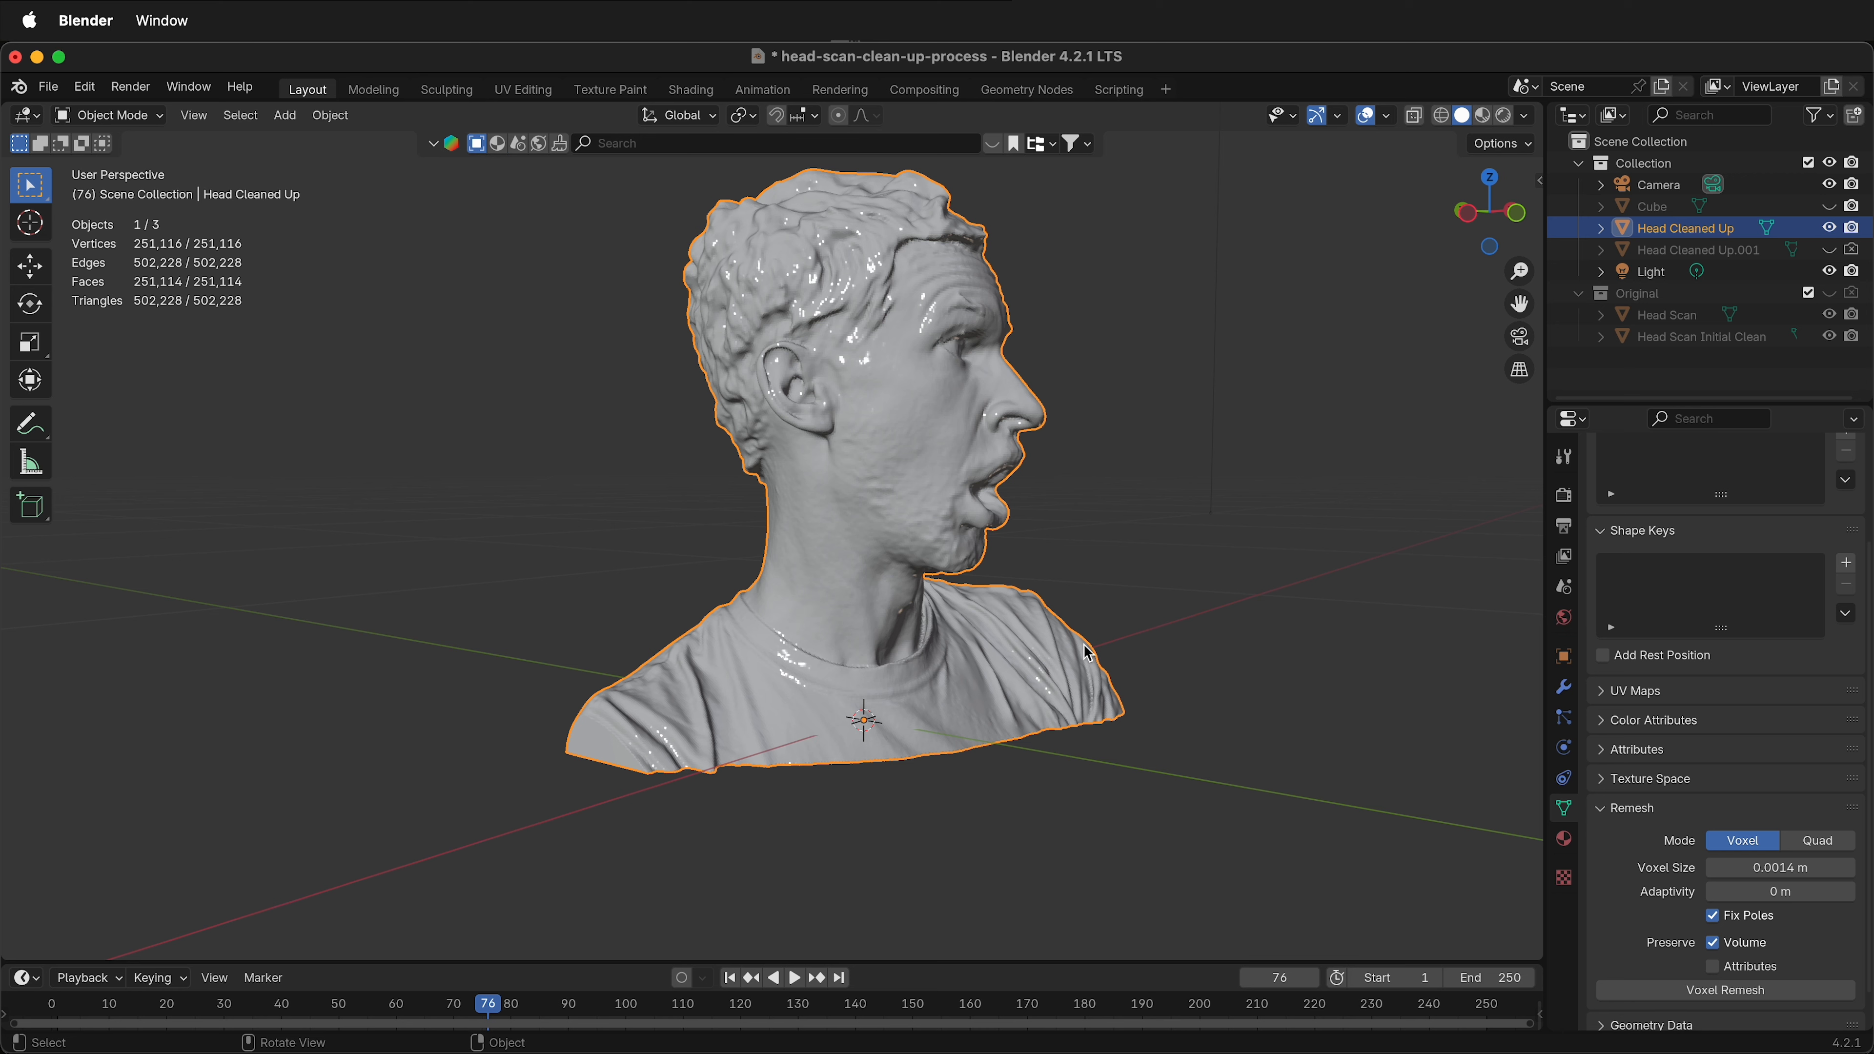
mouse_move(1059, 631)
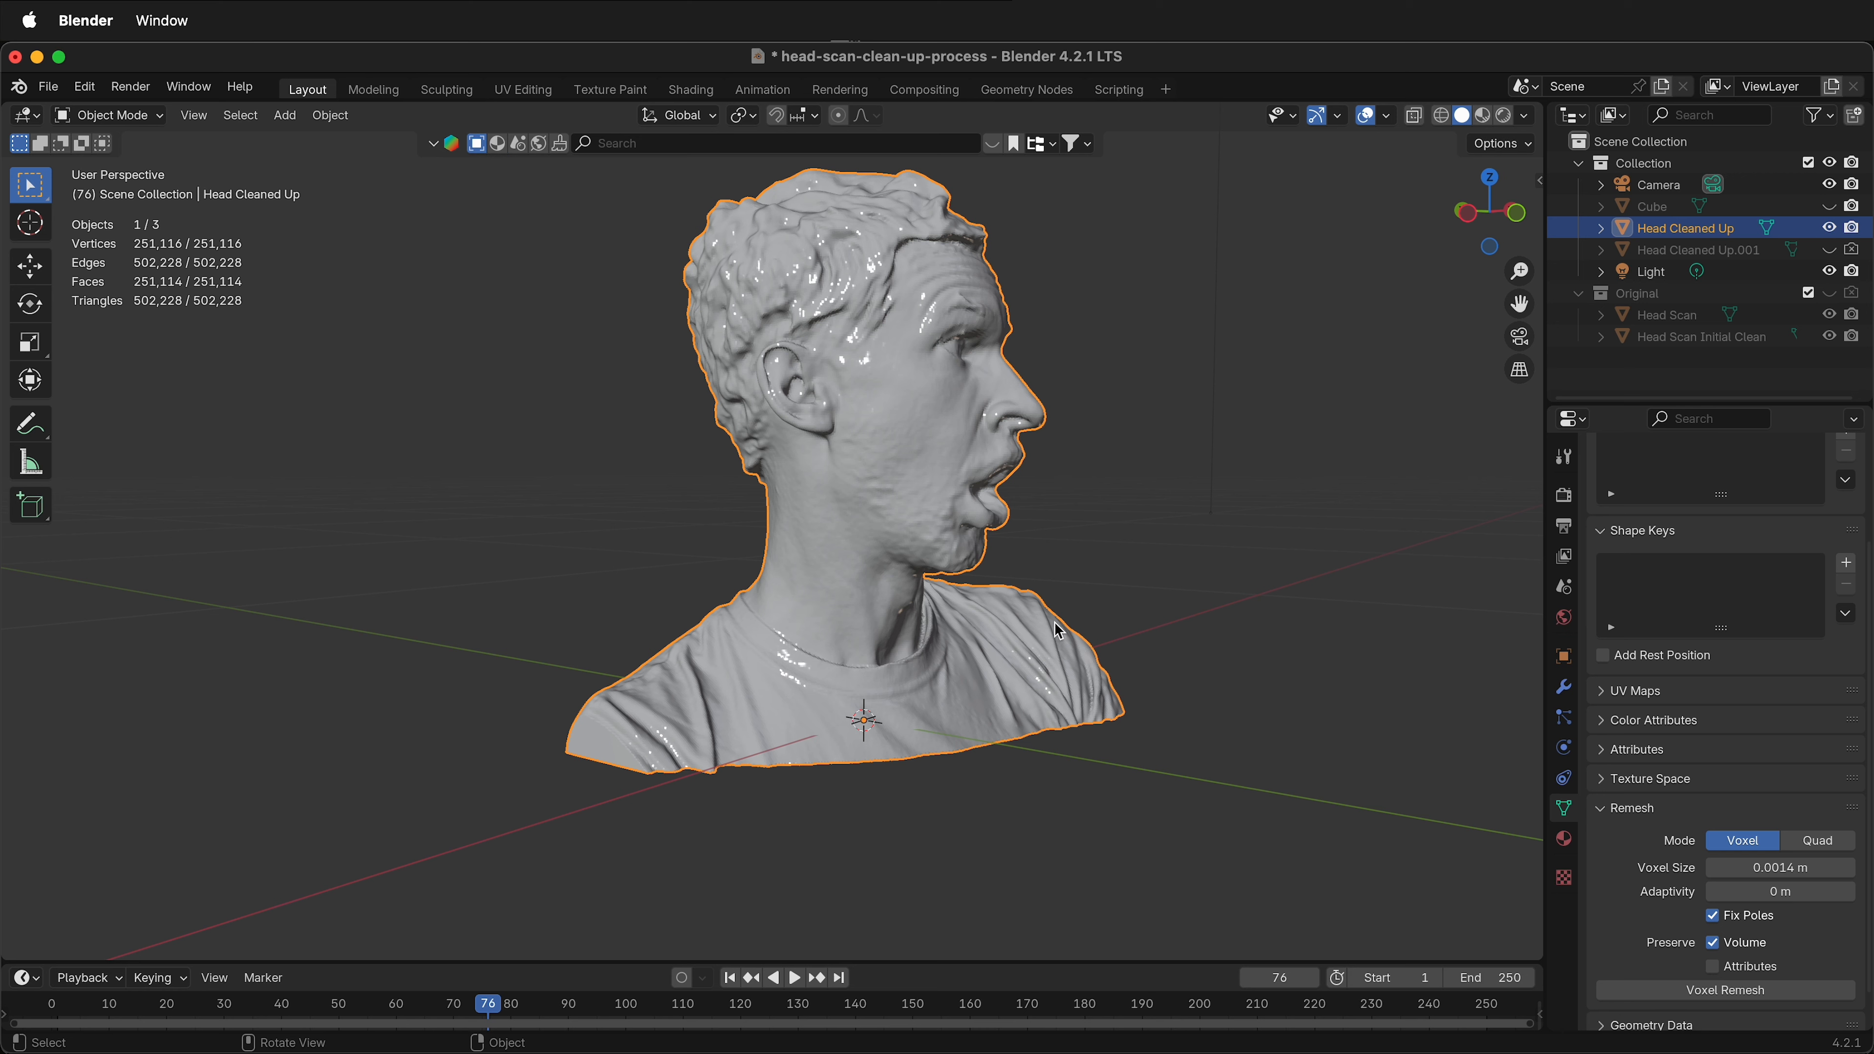